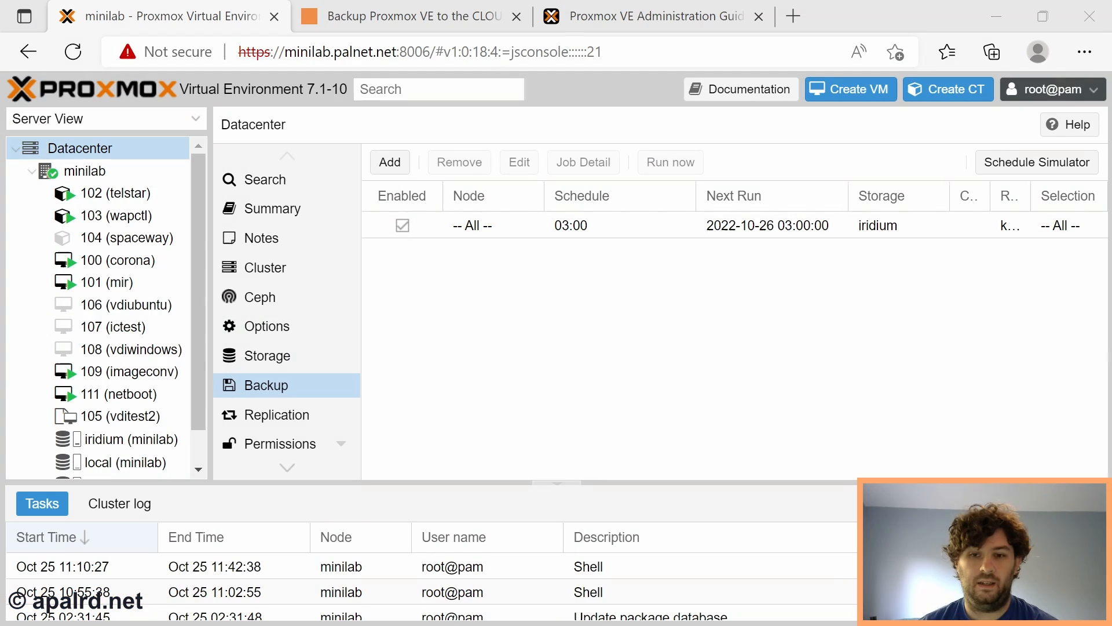
{"action": "mouse_move", "coordinate": [686, 259]}
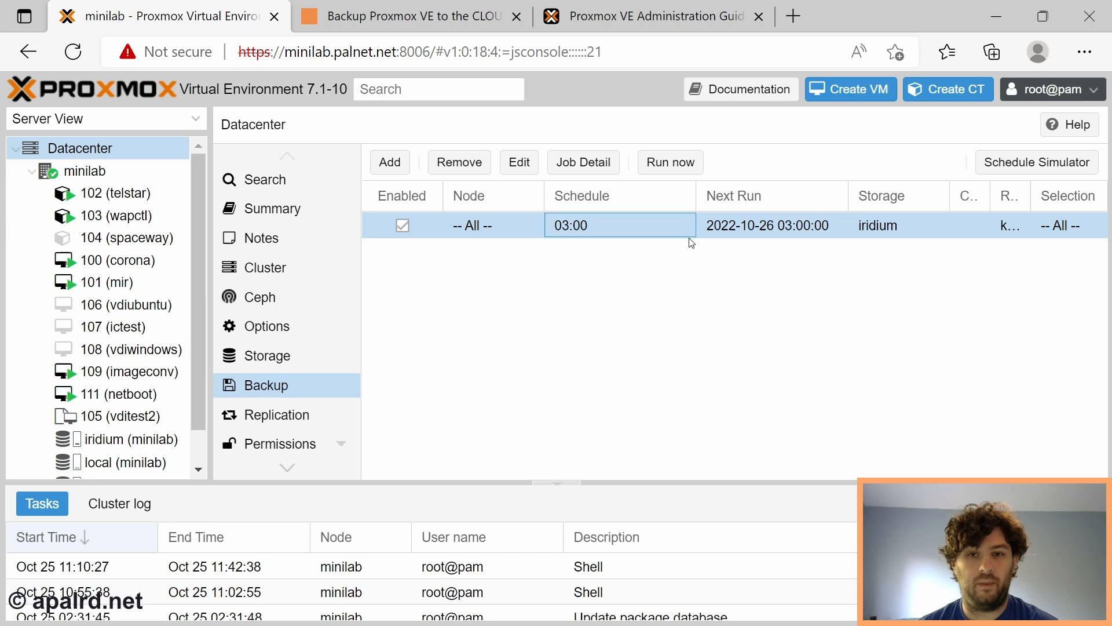
{"action": "mouse_move", "coordinate": [842, 321]}
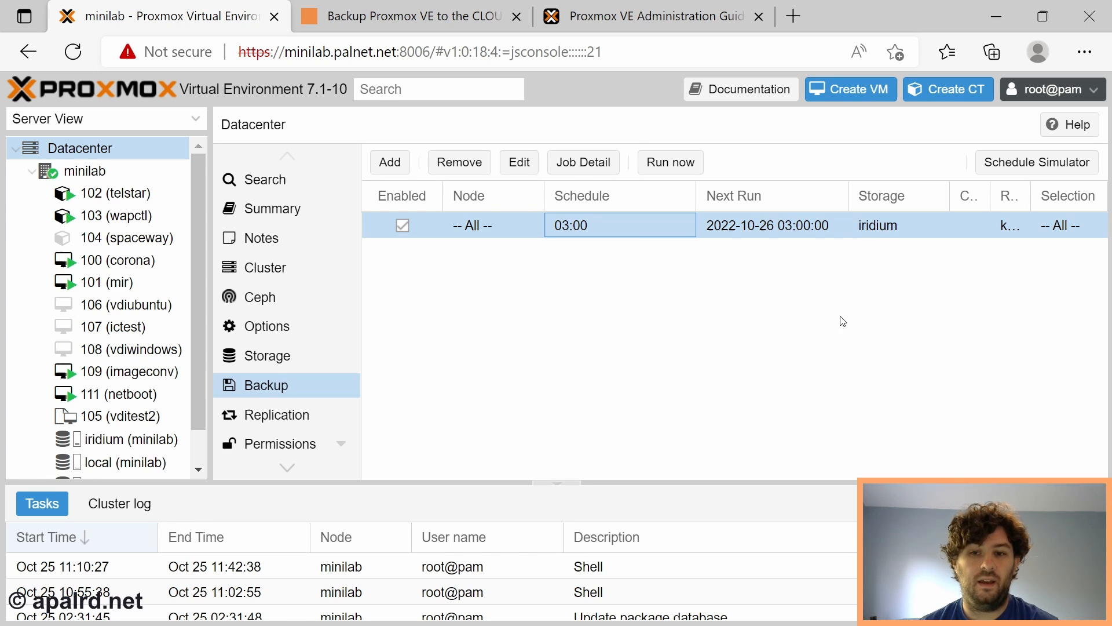
{"action": "mouse_move", "coordinate": [652, 437]}
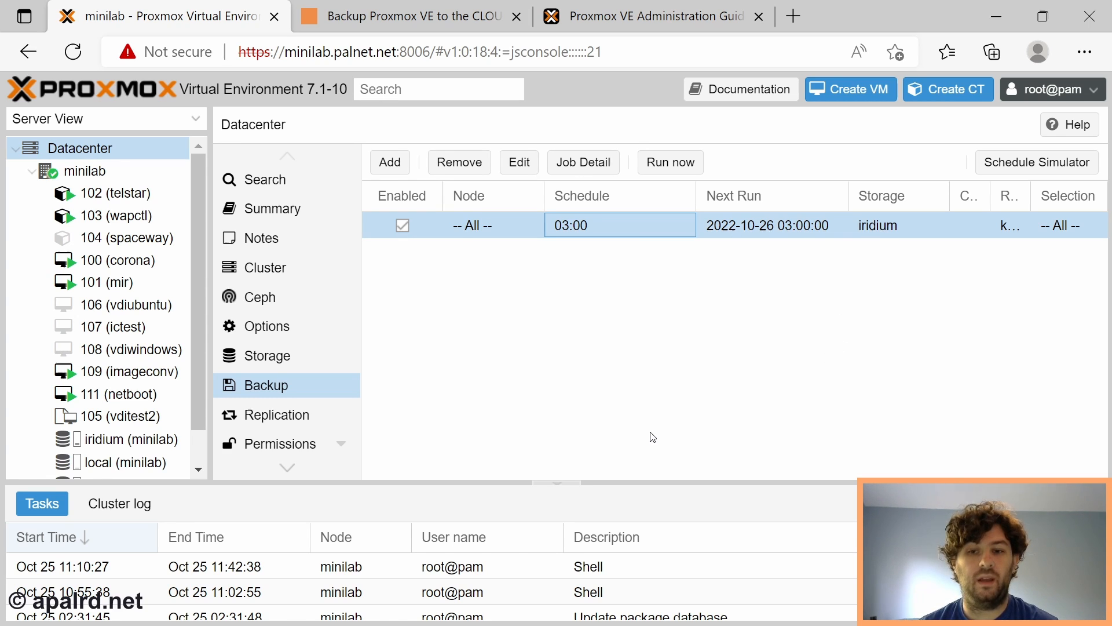
Read the Hook Scripts section in the admin guide, view the blog's example hook script, and return to Proxmox.
{"action": "left_click", "coordinate": [653, 16]}
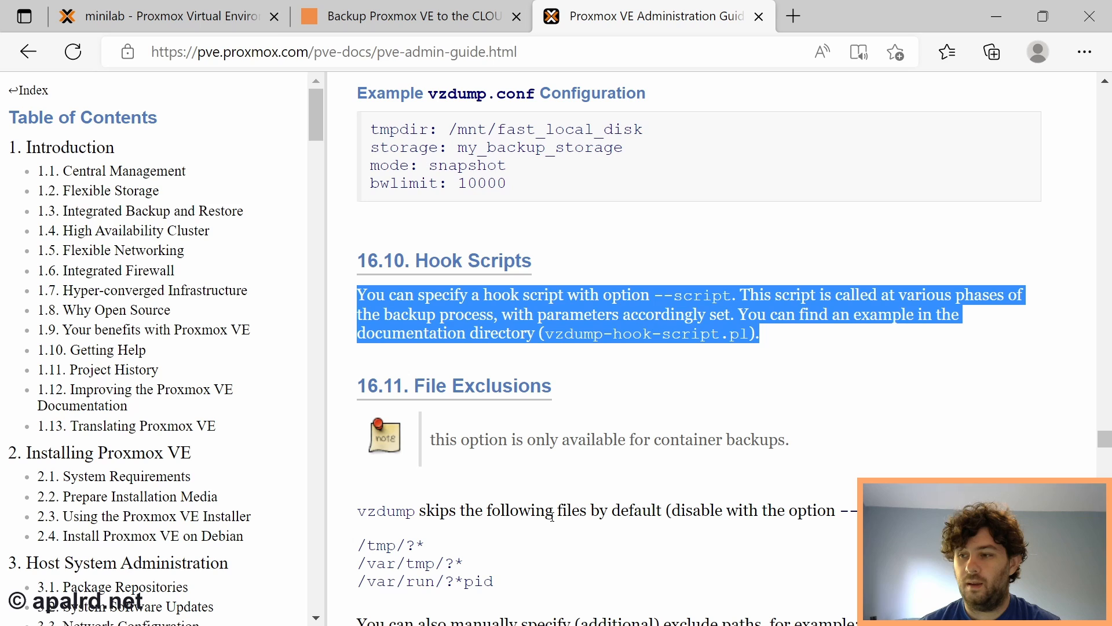
{"action": "mouse_move", "coordinate": [344, 265]}
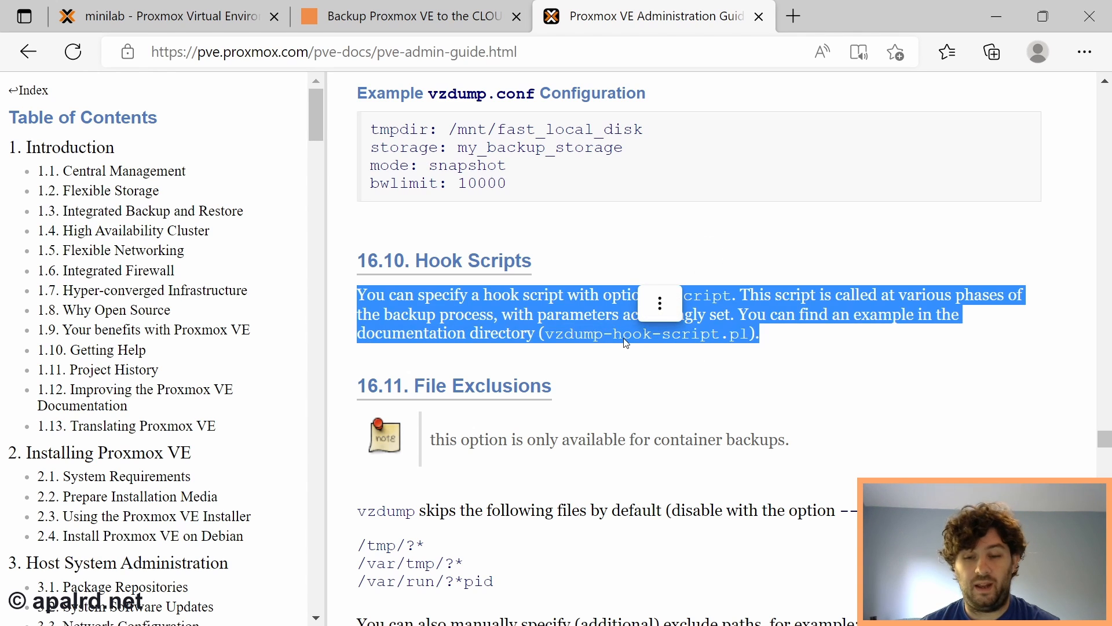
{"action": "left_click", "coordinate": [730, 344]}
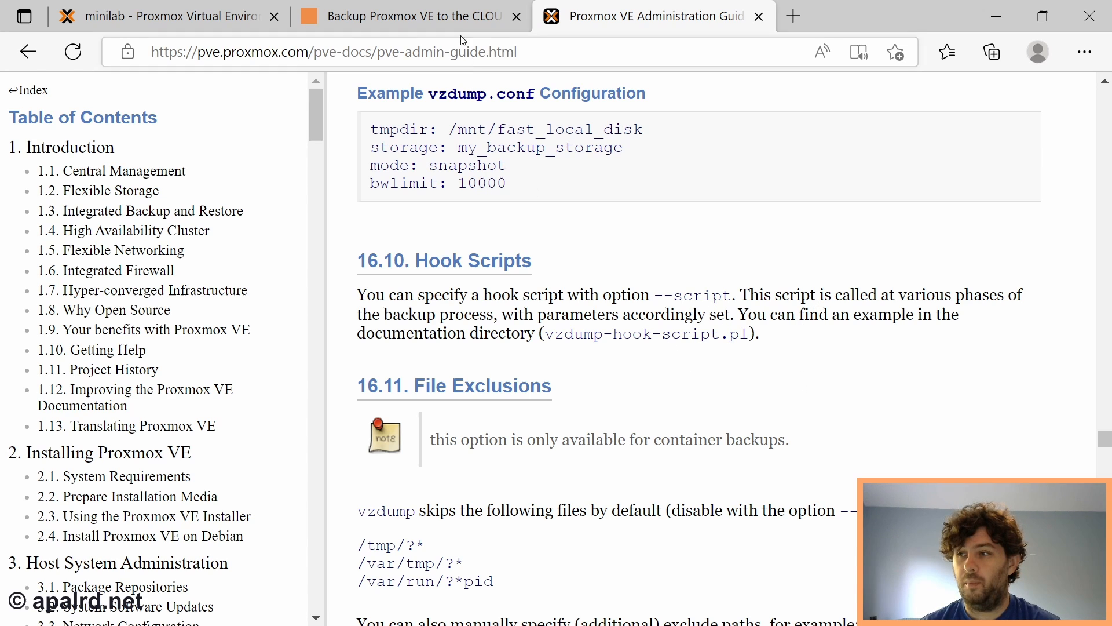
{"action": "left_click", "coordinate": [400, 16]}
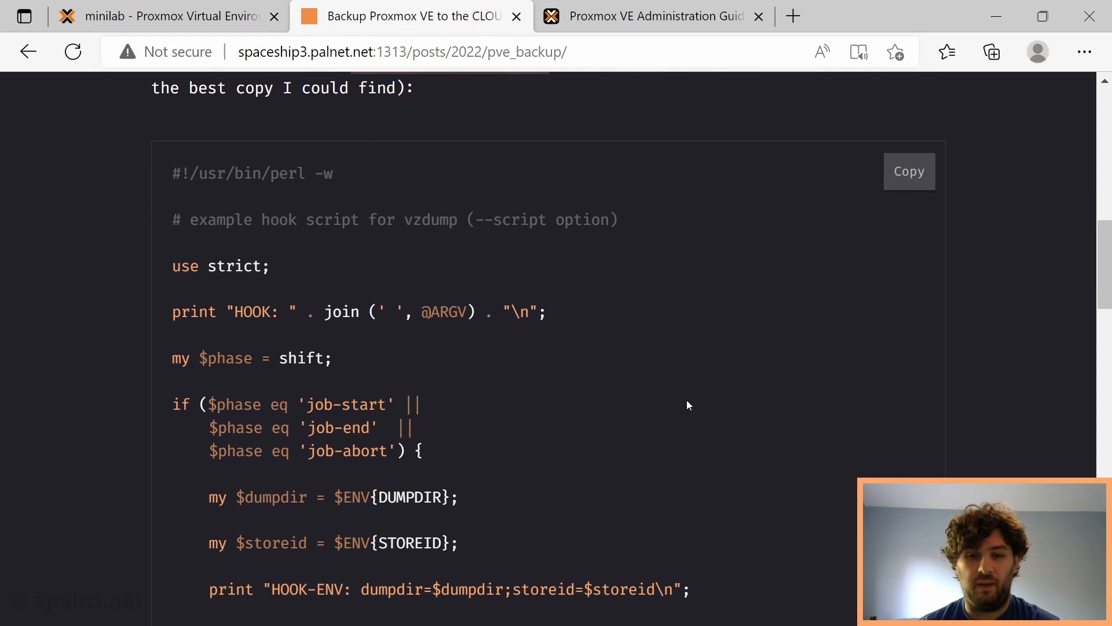
{"action": "mouse_move", "coordinate": [539, 531]}
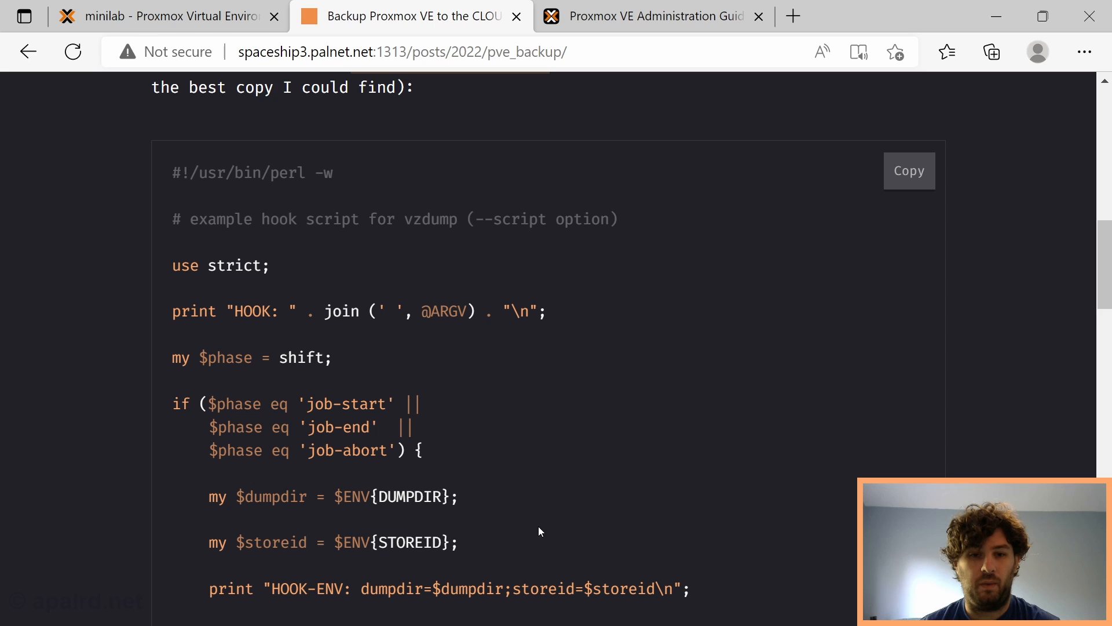
{"action": "left_click", "coordinate": [163, 16]}
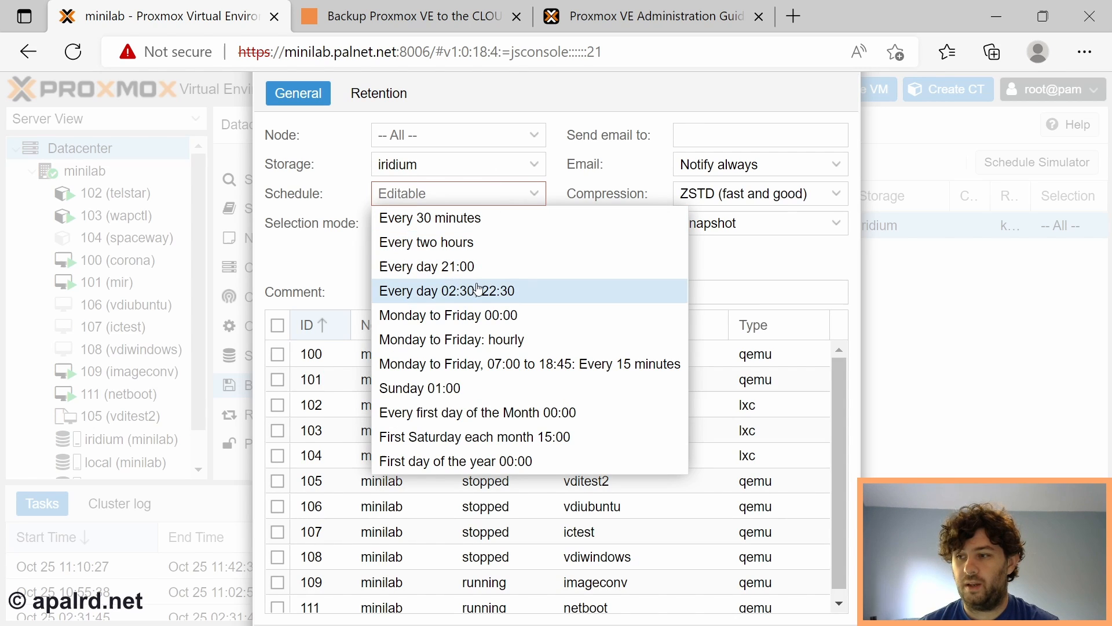
{"action": "mouse_move", "coordinate": [481, 388]}
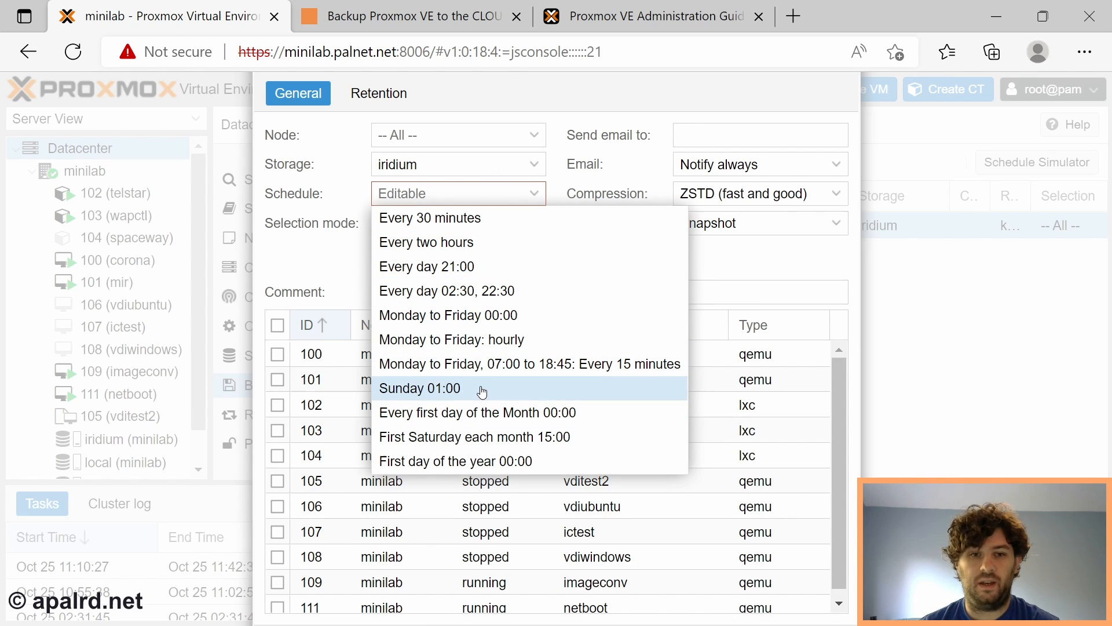
Schedule the backup job for Sunday 01:00, include VM 111 netboot, and keep notifications always on.
{"action": "left_click", "coordinate": [420, 388]}
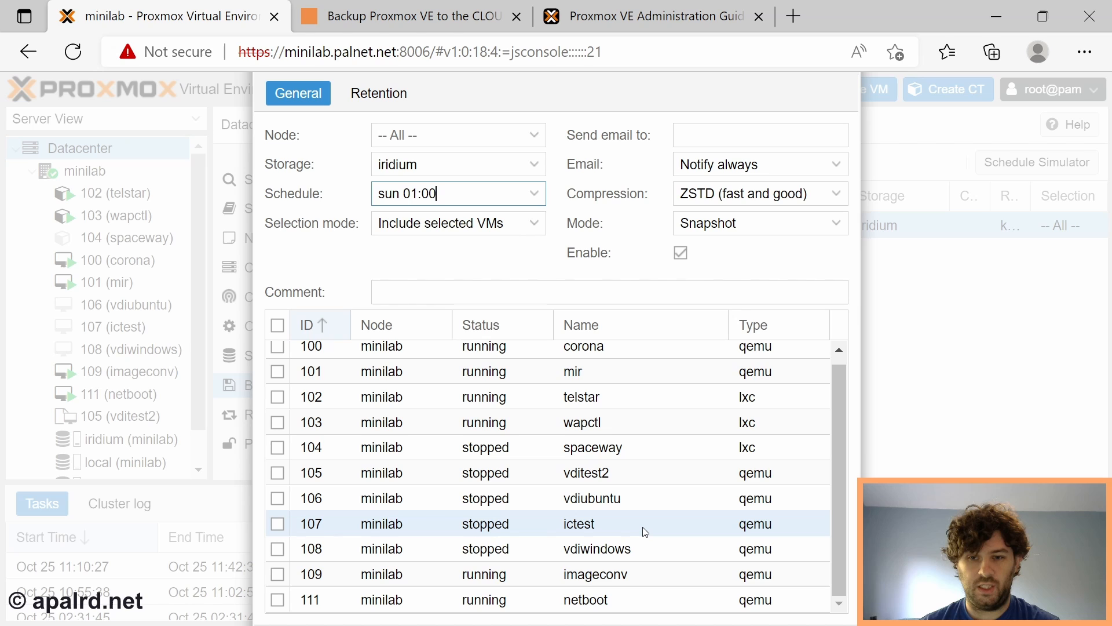
{"action": "left_click", "coordinate": [277, 599]}
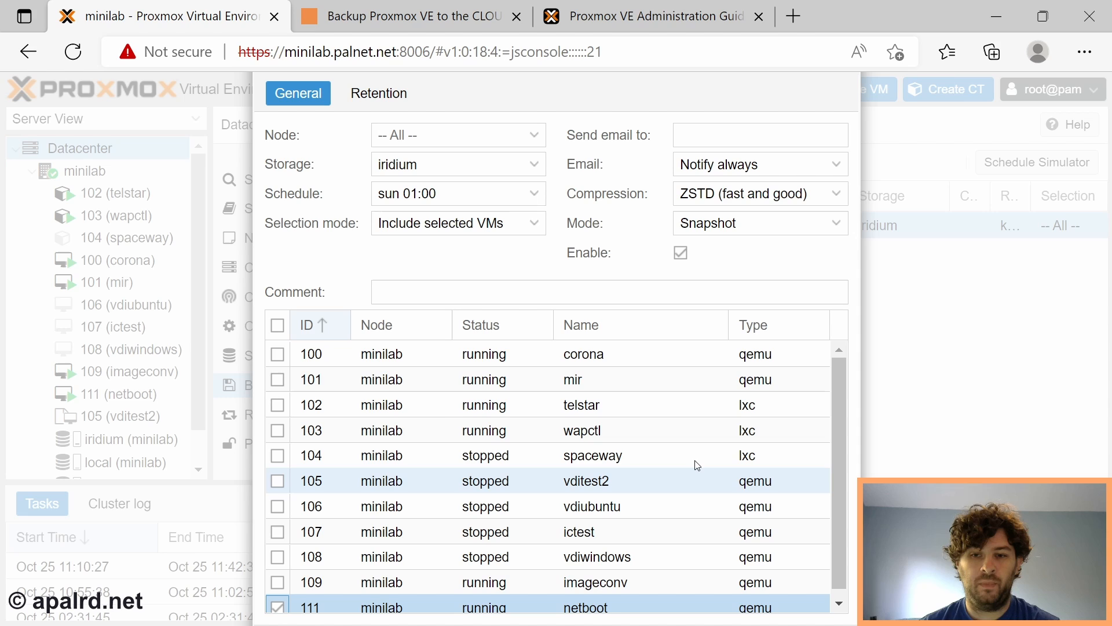
{"action": "mouse_move", "coordinate": [643, 546]}
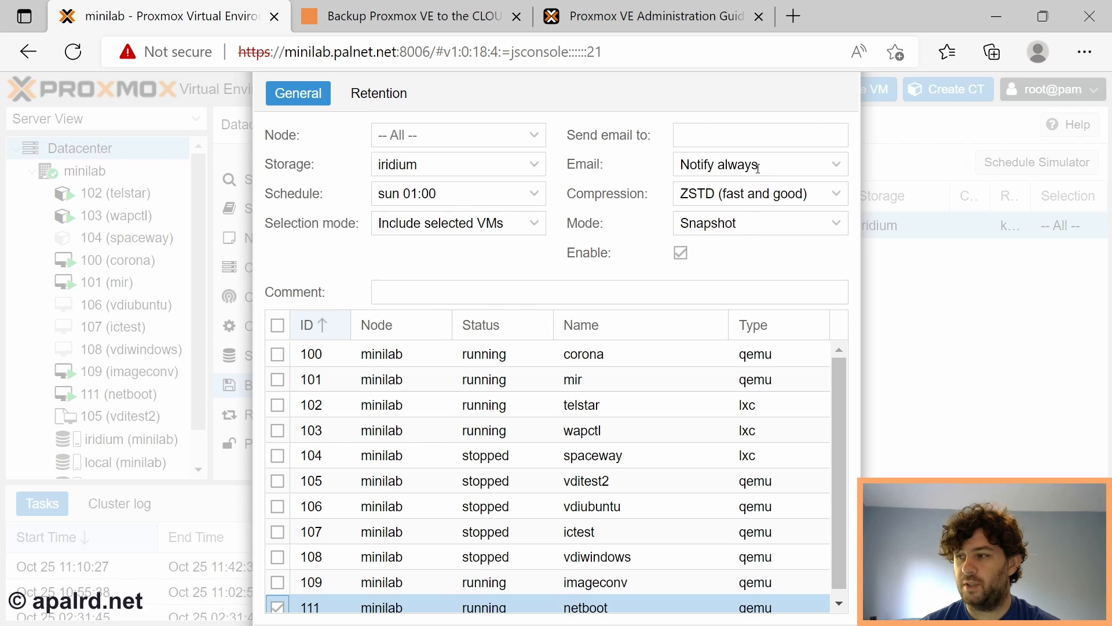
{"action": "left_click", "coordinate": [759, 164]}
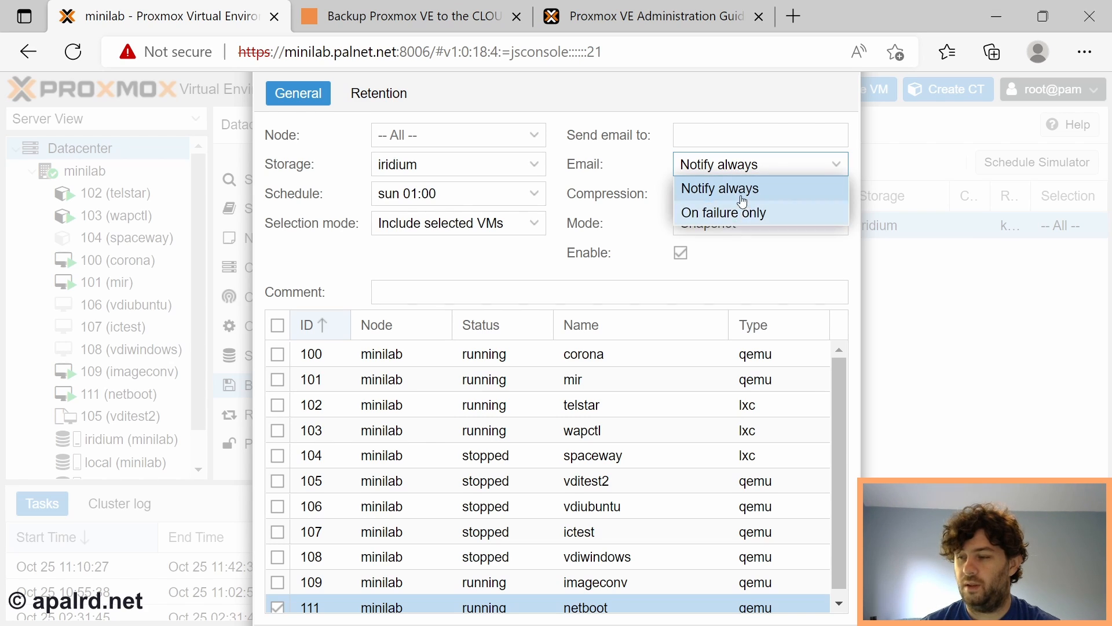
{"action": "left_click", "coordinate": [759, 193]}
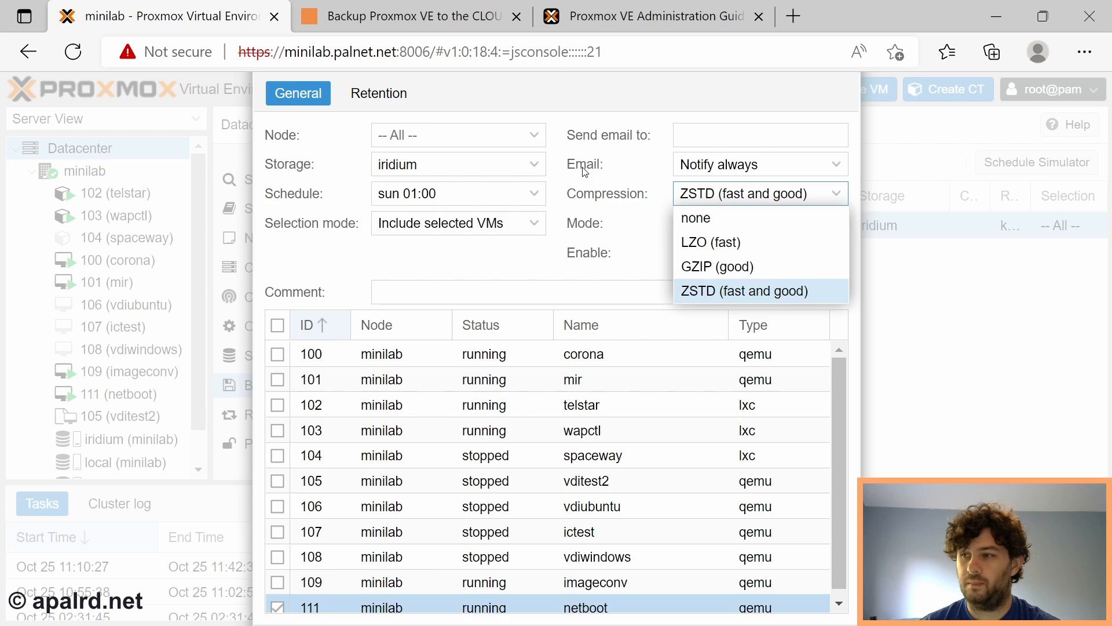
Review the Retention settings and keep iridium as the backup storage.
{"action": "left_click", "coordinate": [378, 93]}
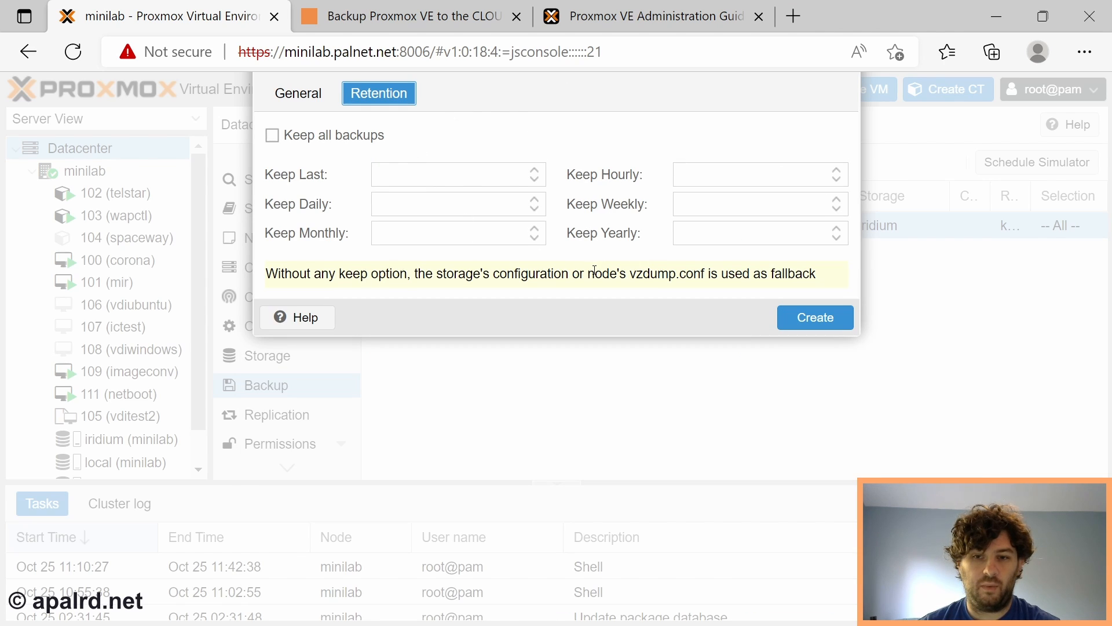
{"action": "mouse_move", "coordinate": [603, 241]}
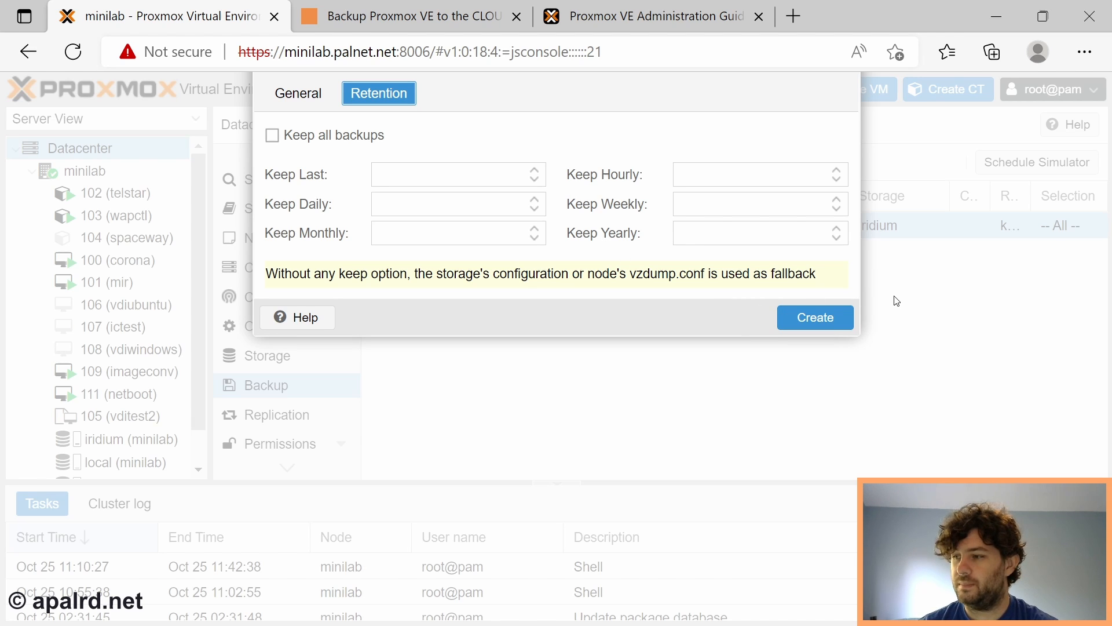
{"action": "left_click", "coordinate": [297, 93]}
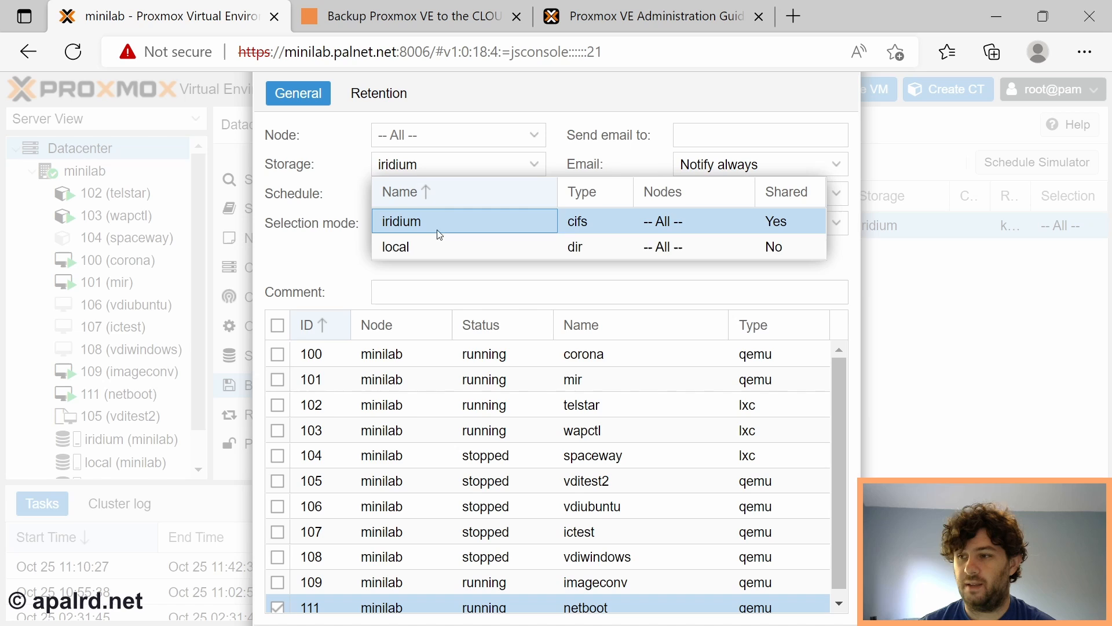
{"action": "mouse_move", "coordinate": [449, 246]}
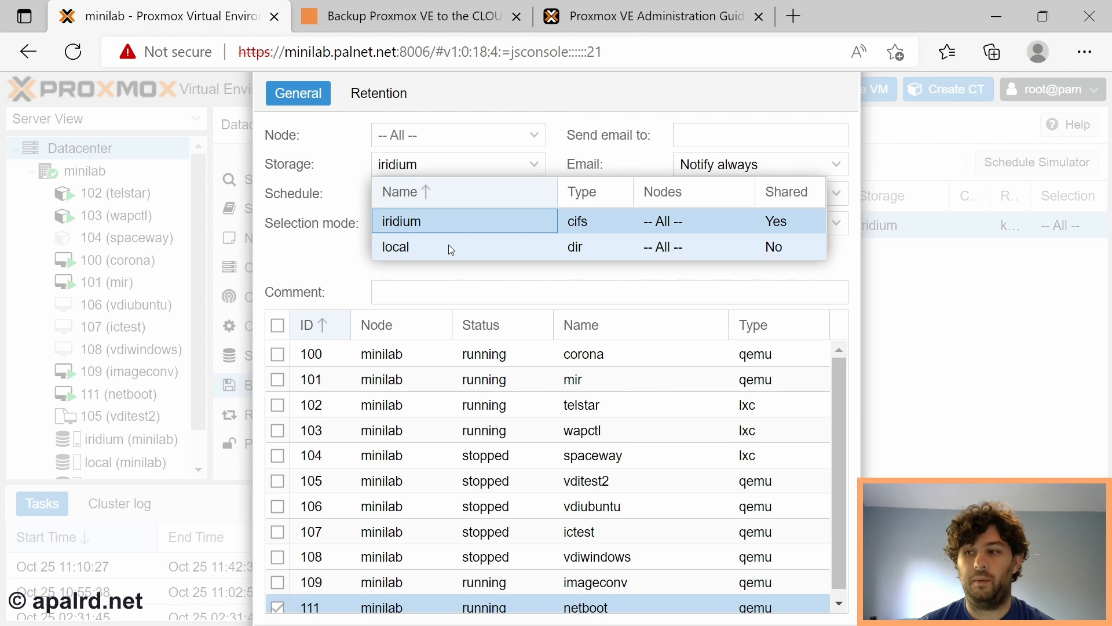
{"action": "mouse_move", "coordinate": [500, 238]}
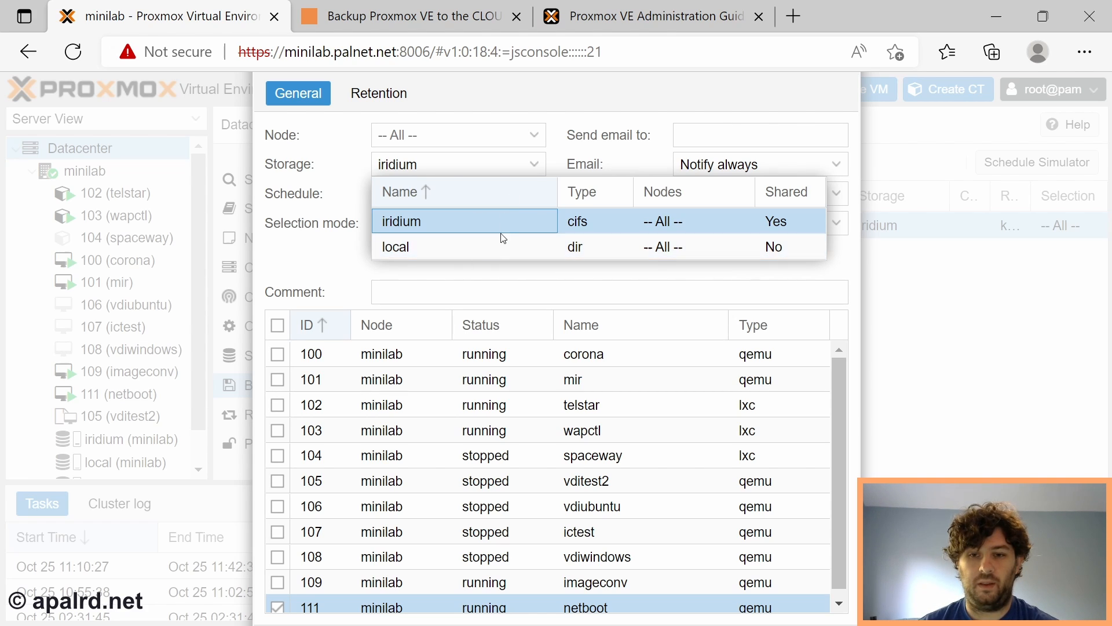
{"action": "mouse_move", "coordinate": [487, 255]}
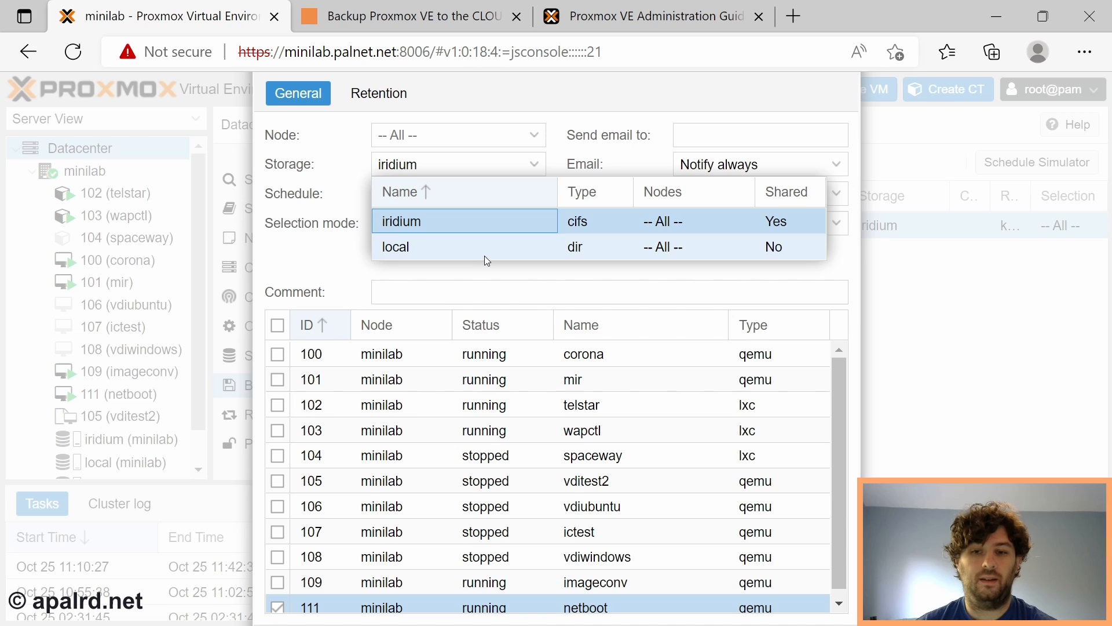
{"action": "left_click", "coordinate": [401, 221]}
{"action": "type", "text": "ls /etc/pve"}
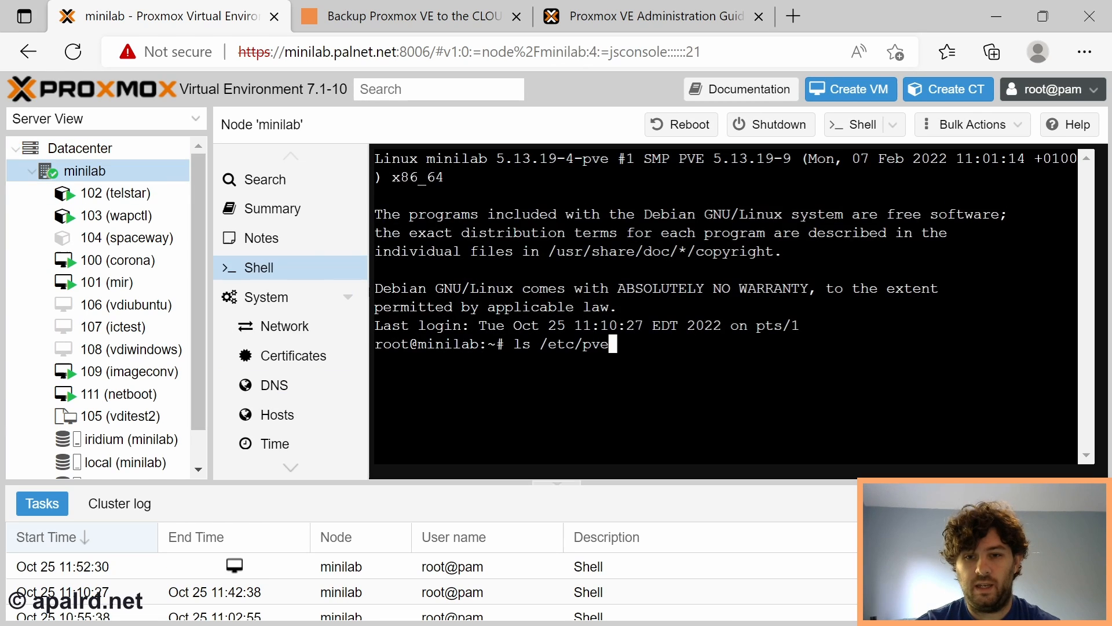
List /etc/pve and load jobs.cfg in nano.
{"action": "key", "text": "Return"}
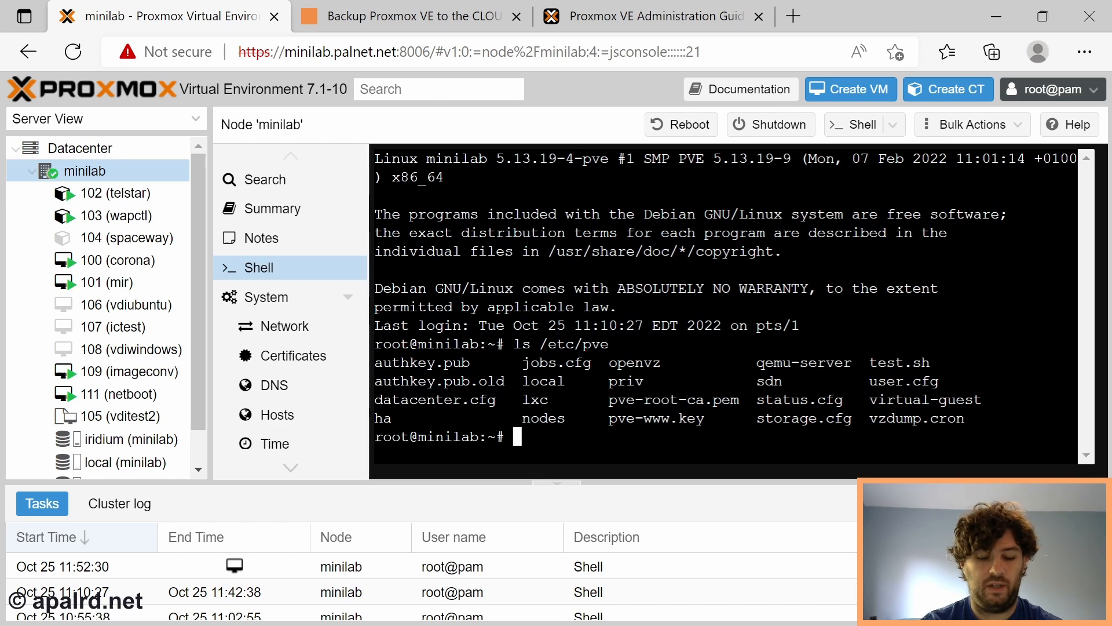
{"action": "type", "text": "nano /etc/pve/job"}
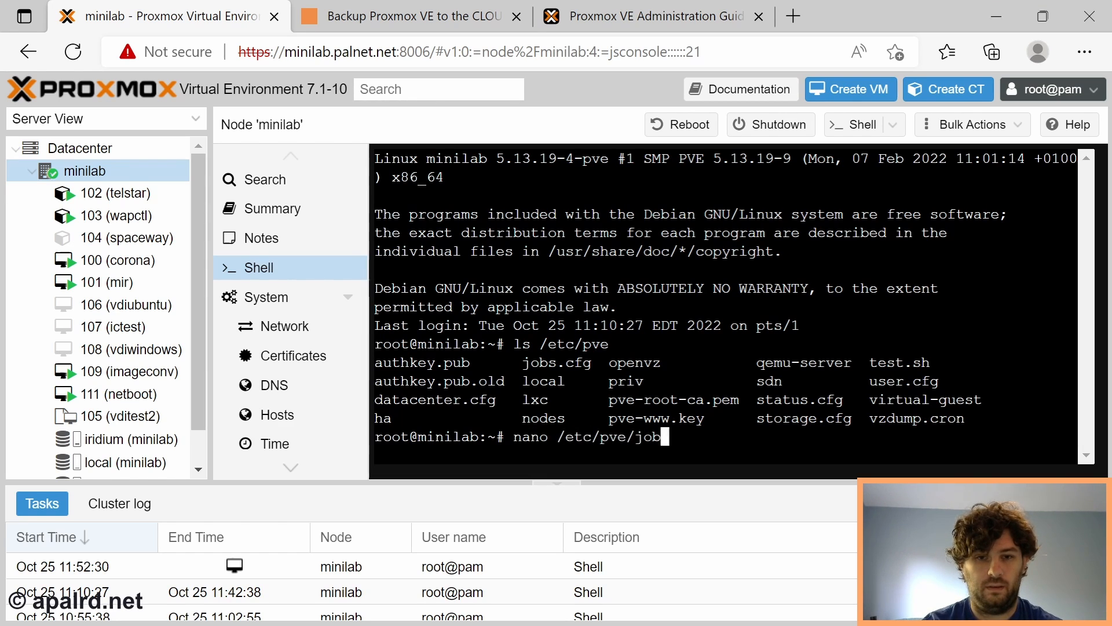
{"action": "key", "text": "Return"}
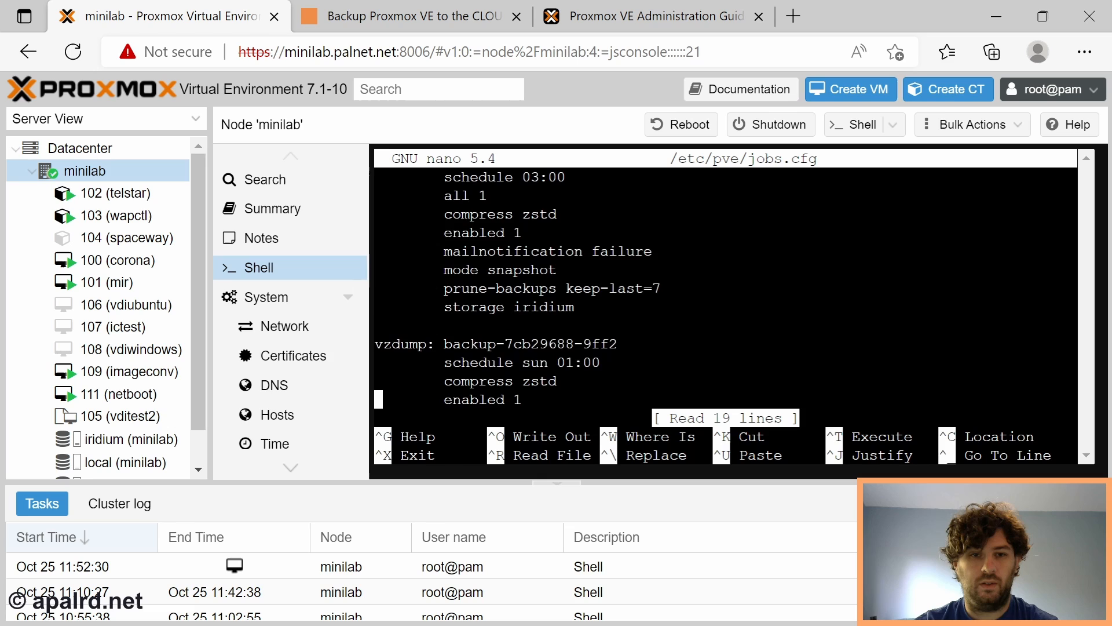
{"action": "scroll", "scroll_direction": "down", "scroll_amount": 3}
{"action": "type", "text": "vmid 111"}
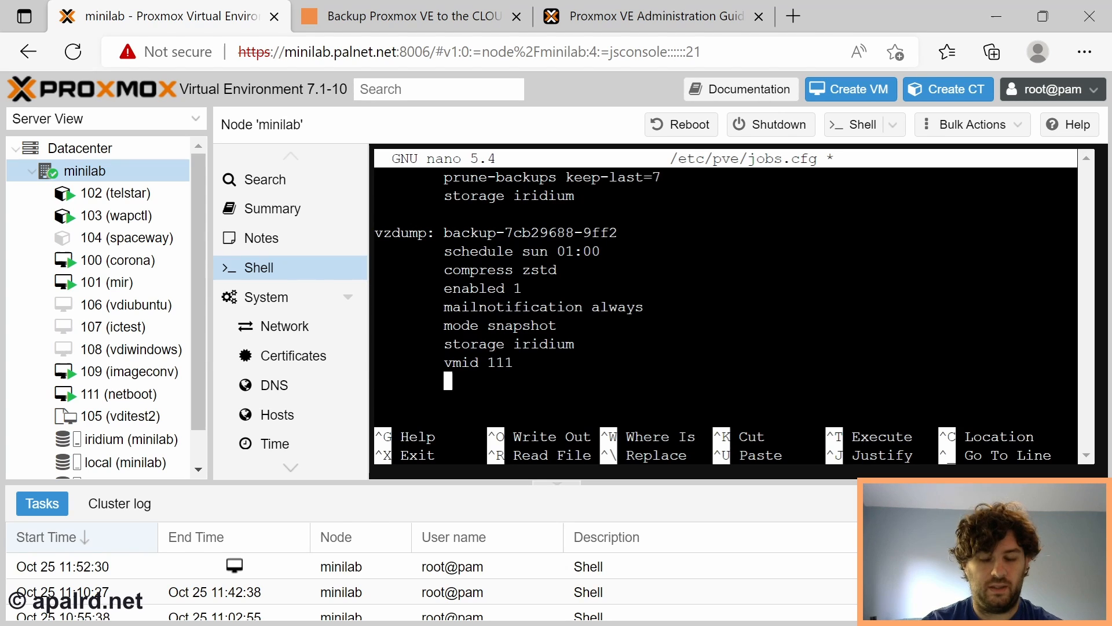
Add 'script /root/vzdump.pl' to the backup job in jobs.cfg and save the file.
{"action": "type", "text": "script"}
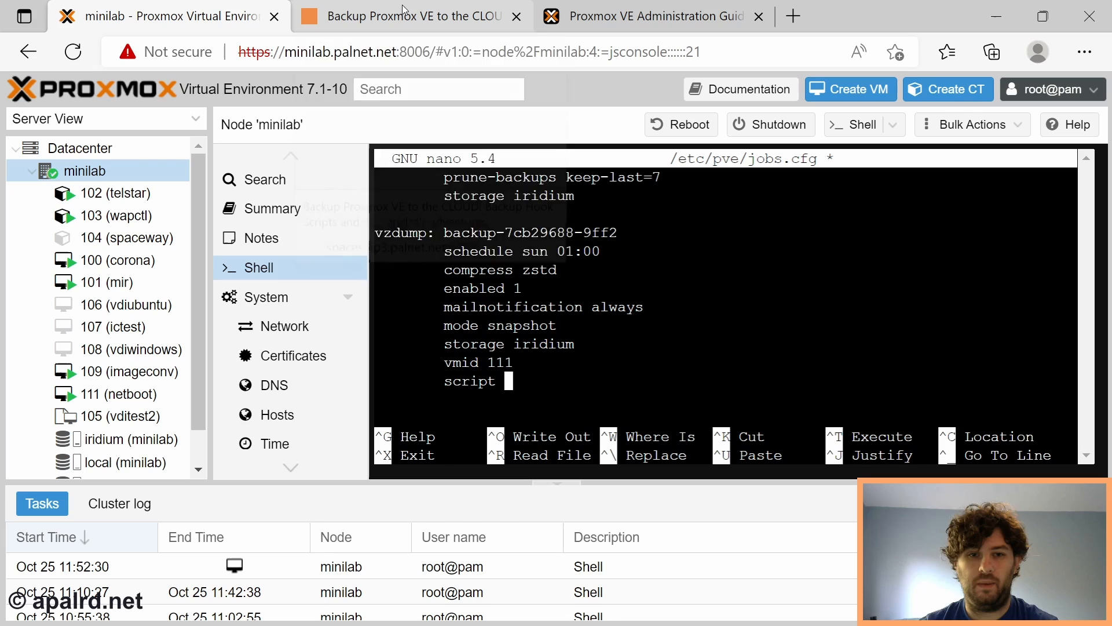
{"action": "left_click", "coordinate": [400, 16]}
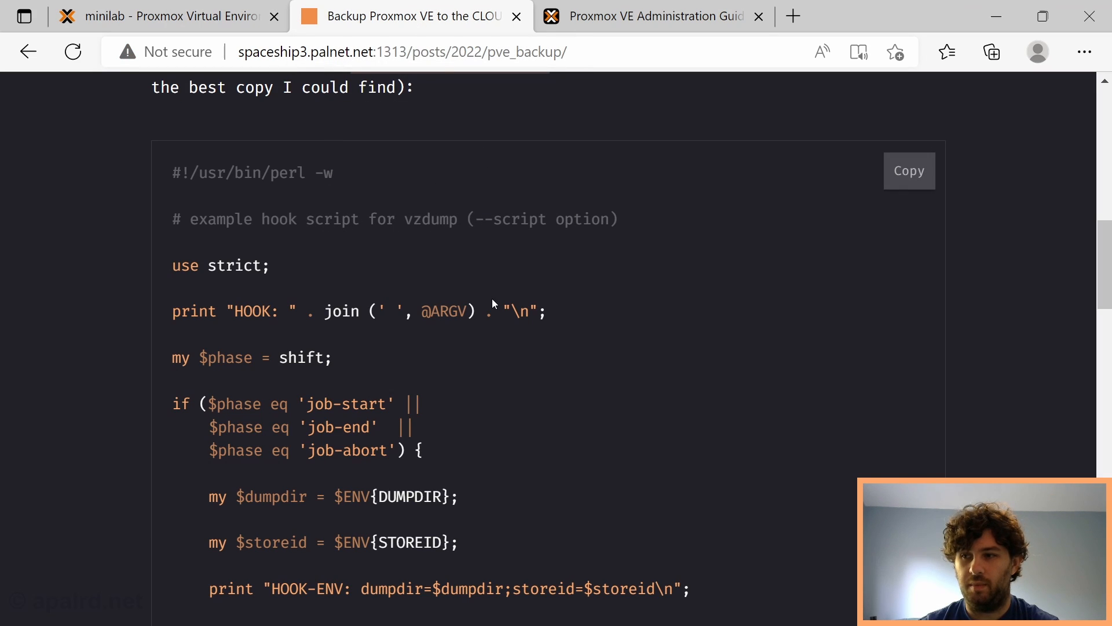
{"action": "left_click", "coordinate": [164, 16]}
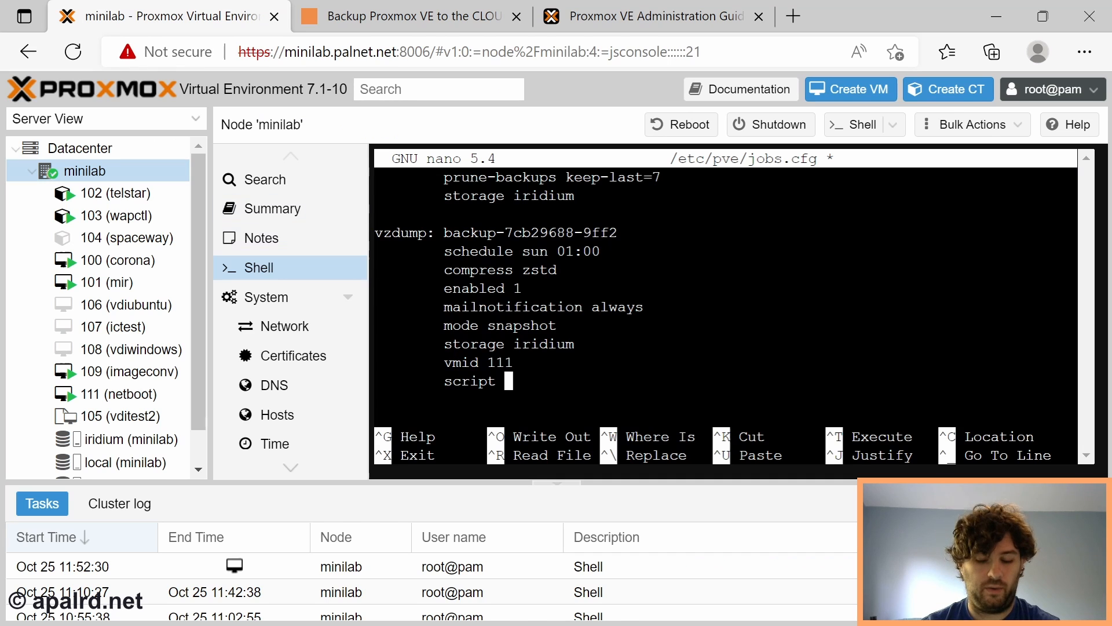
{"action": "type", "text": "/root/vzdump."}
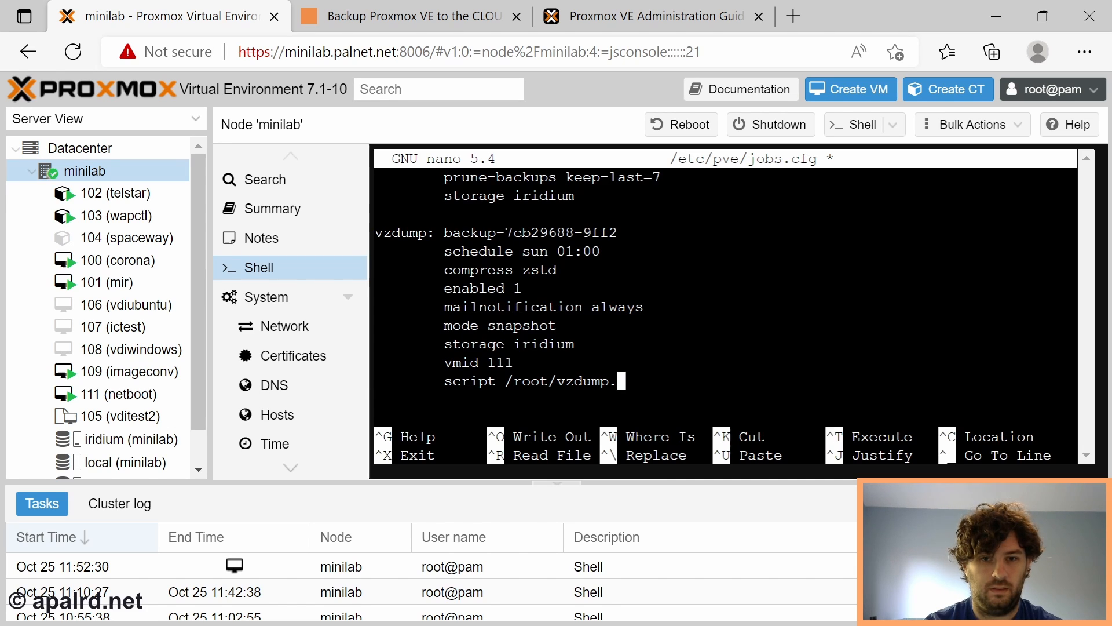
{"action": "key", "text": "ctrl+x"}
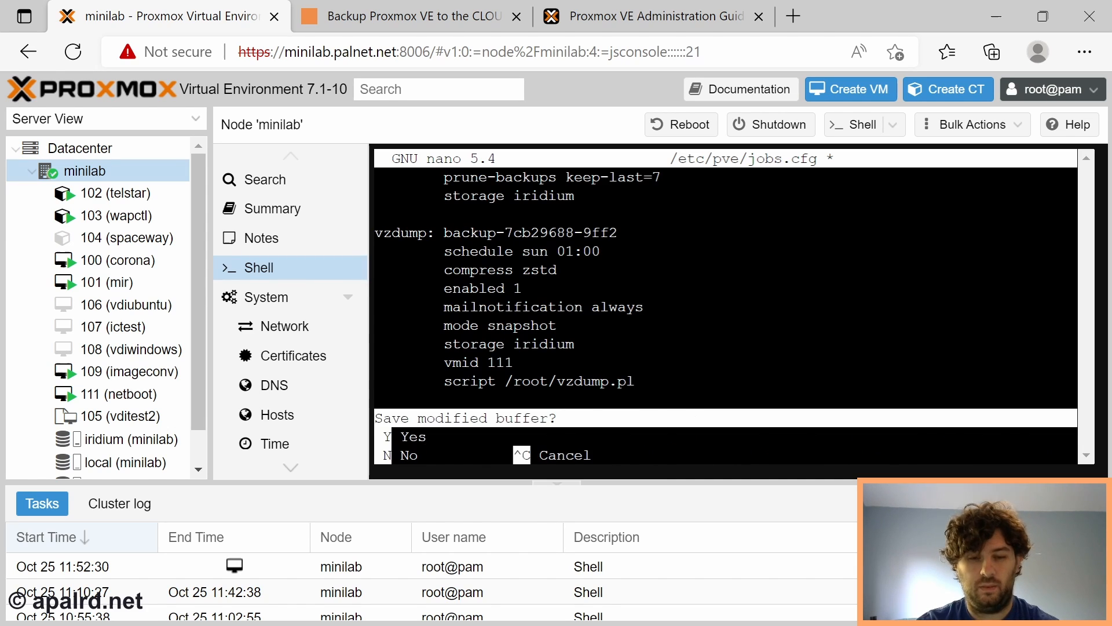
{"action": "key", "text": "y"}
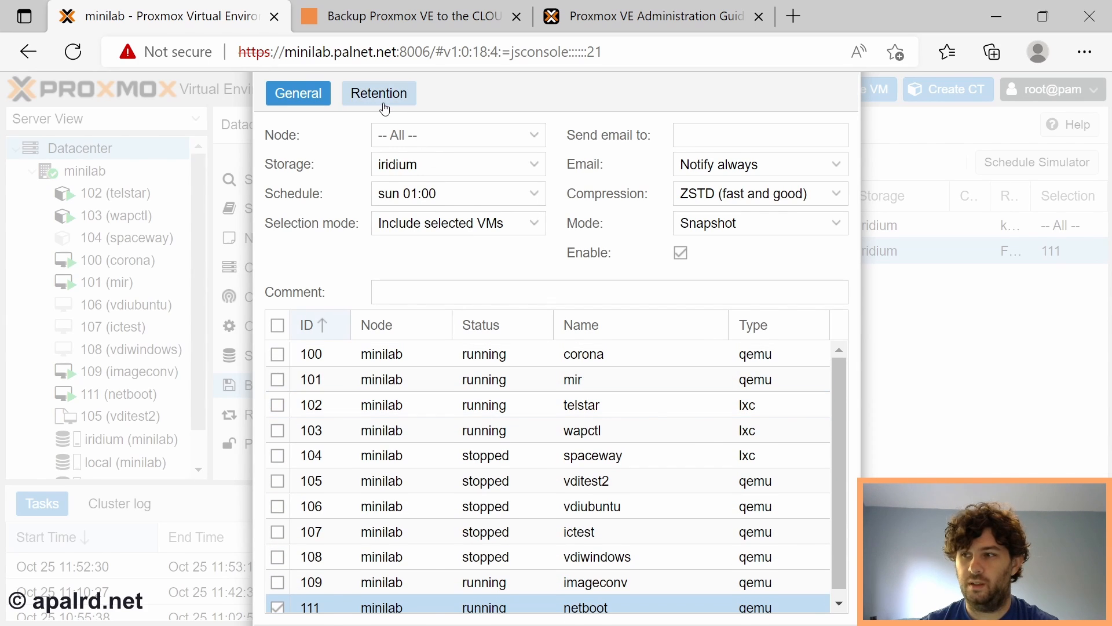
Check the job's retention settings and close jobs.cfg after verifying the hook script line remains.
{"action": "left_click", "coordinate": [257, 268]}
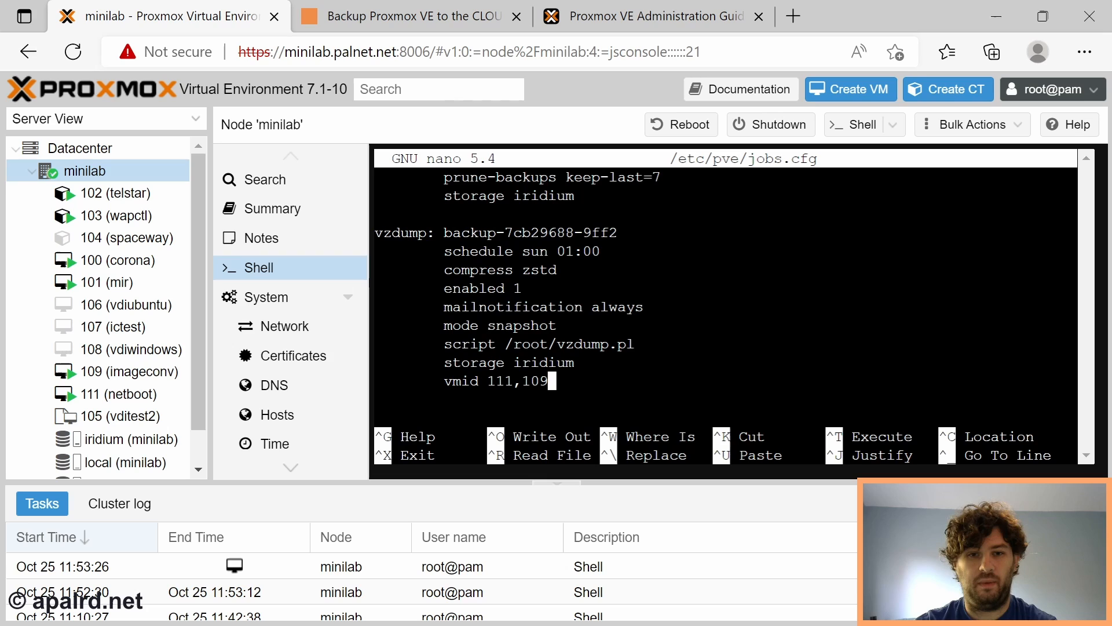
{"action": "key", "text": "ctrl+x"}
{"action": "type", "text": "pwd"}
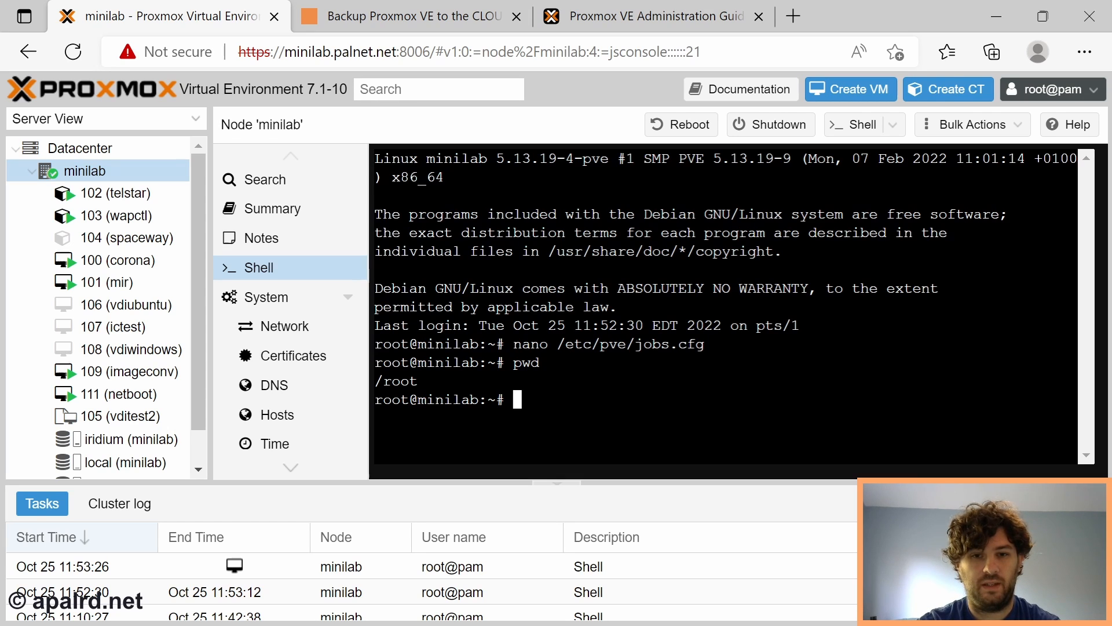
Create vzdump.pl in nano and paste the blog's example Perl hook script into it.
{"action": "type", "text": "nano v"}
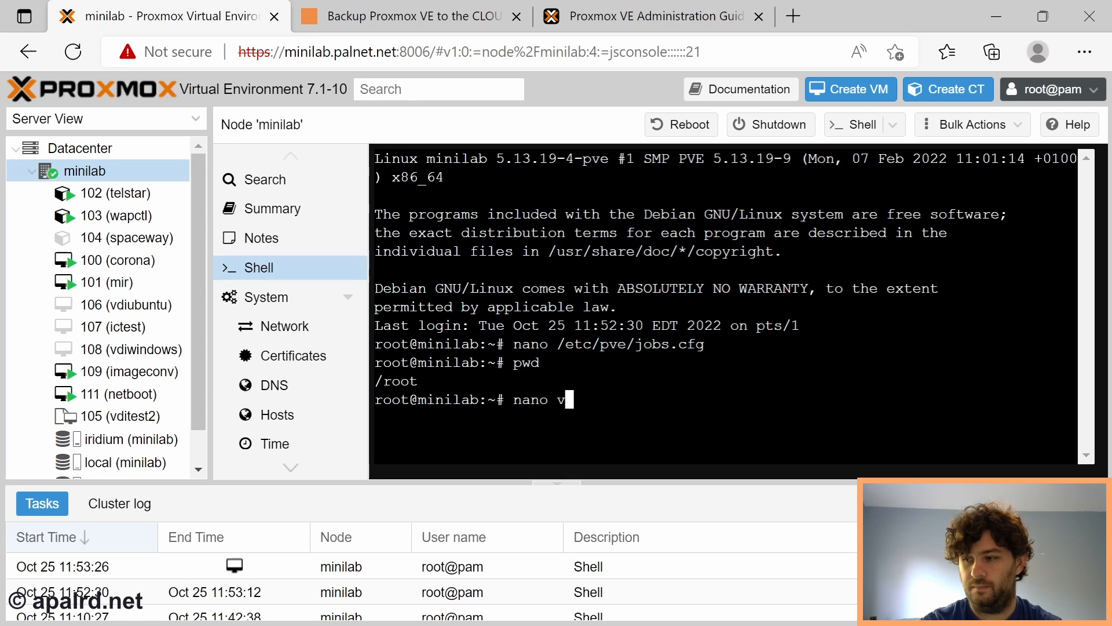
{"action": "left_click", "coordinate": [407, 16]}
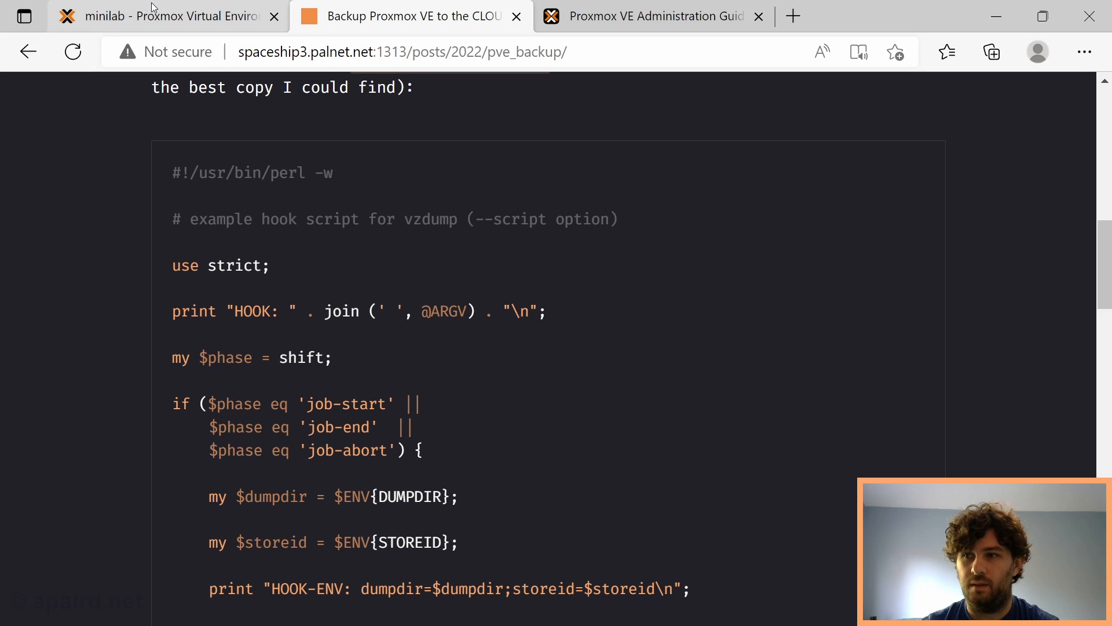
{"action": "right_click", "coordinate": [518, 312]}
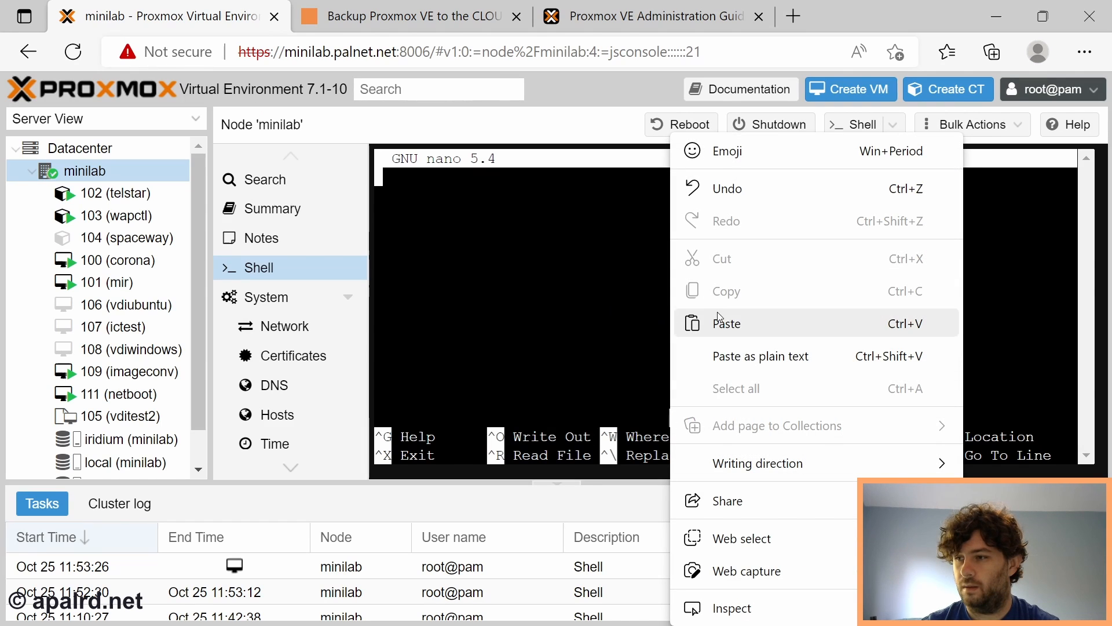
{"action": "left_click", "coordinate": [726, 323]}
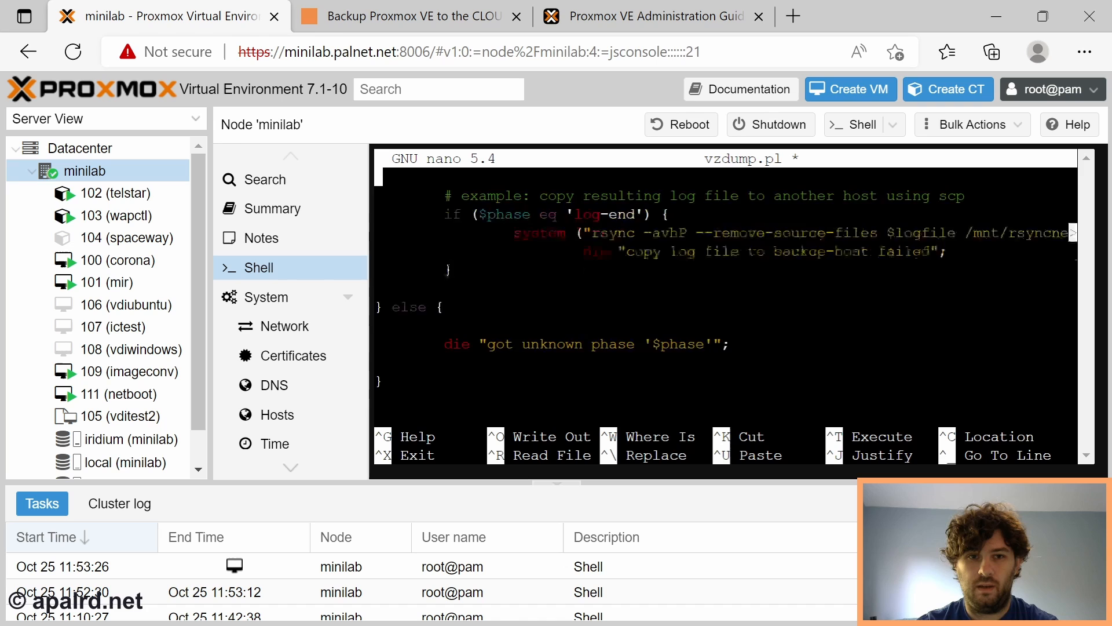
Scroll through the pasted hook script to review its phases and rclone cleanup at job-end.
{"action": "scroll", "scroll_direction": "up", "scroll_amount": 3}
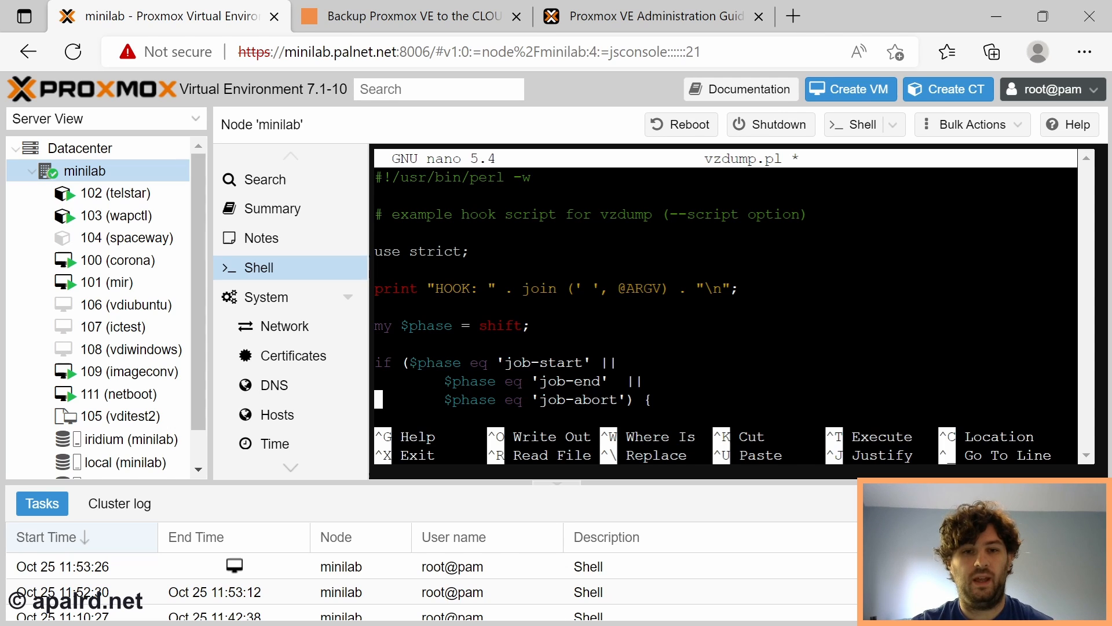
{"action": "scroll", "scroll_direction": "down", "scroll_amount": 3}
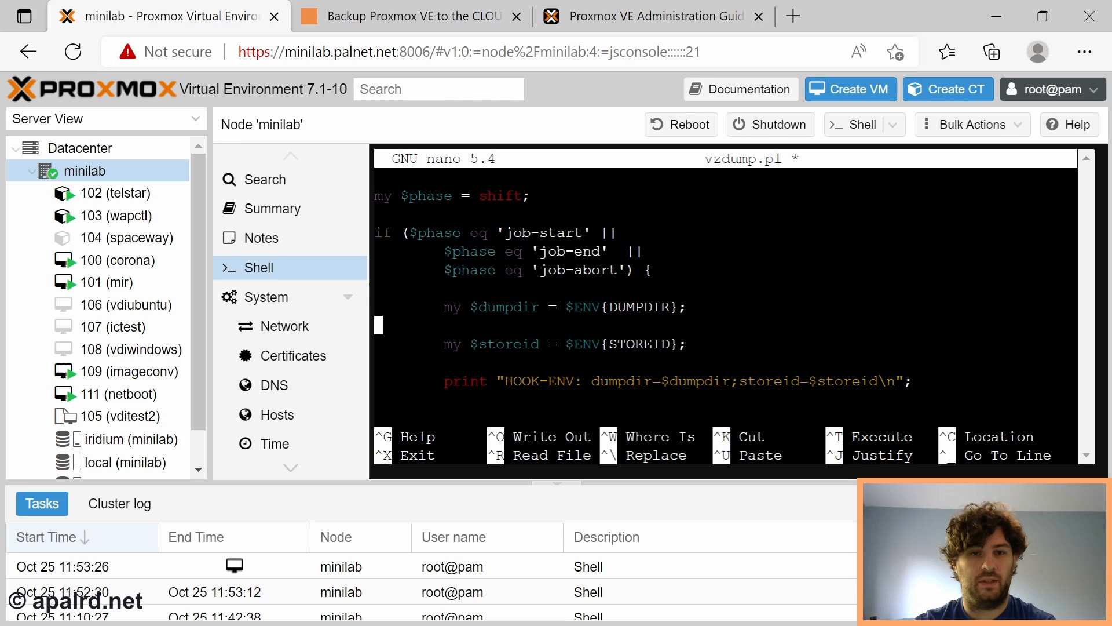
{"action": "scroll", "scroll_direction": "down", "scroll_amount": 3}
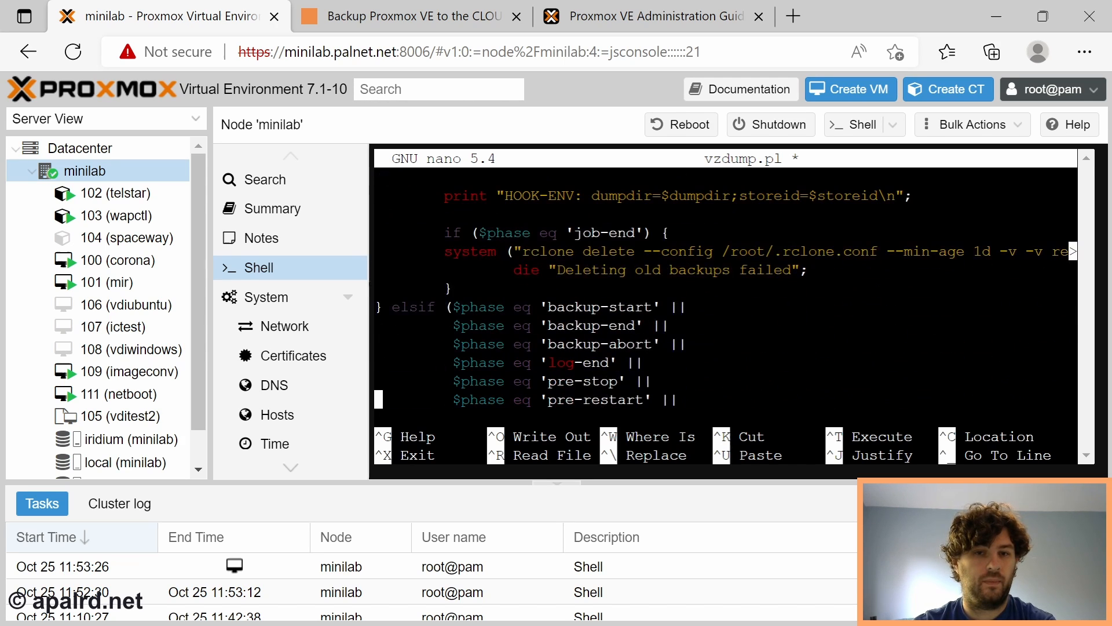
{"action": "scroll", "scroll_direction": "down", "scroll_amount": 3}
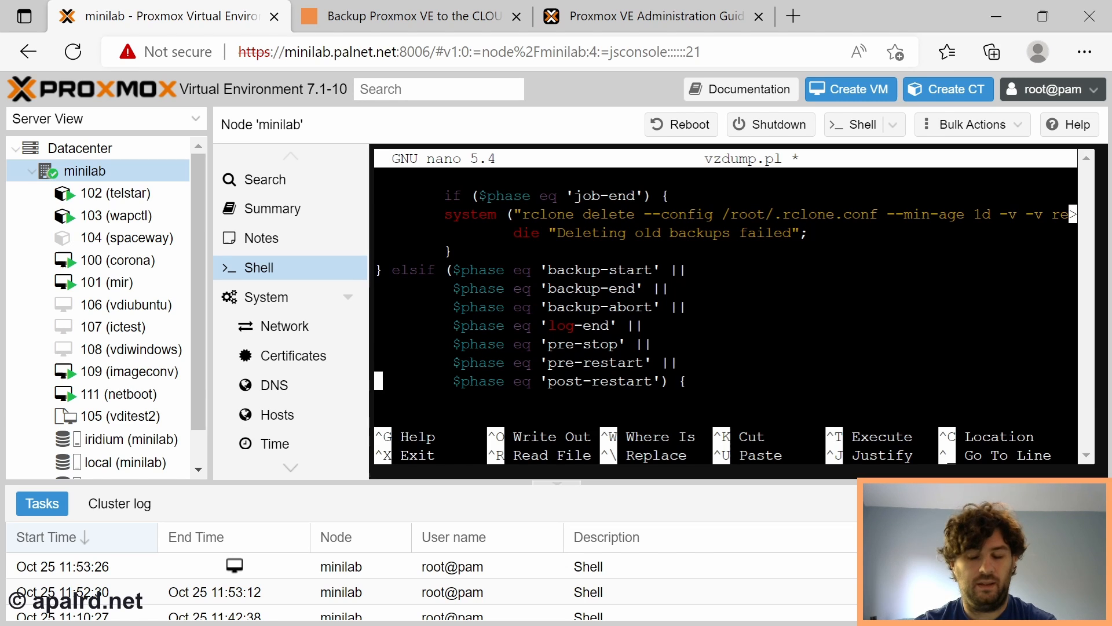
{"action": "scroll", "scroll_direction": "down", "scroll_amount": 3}
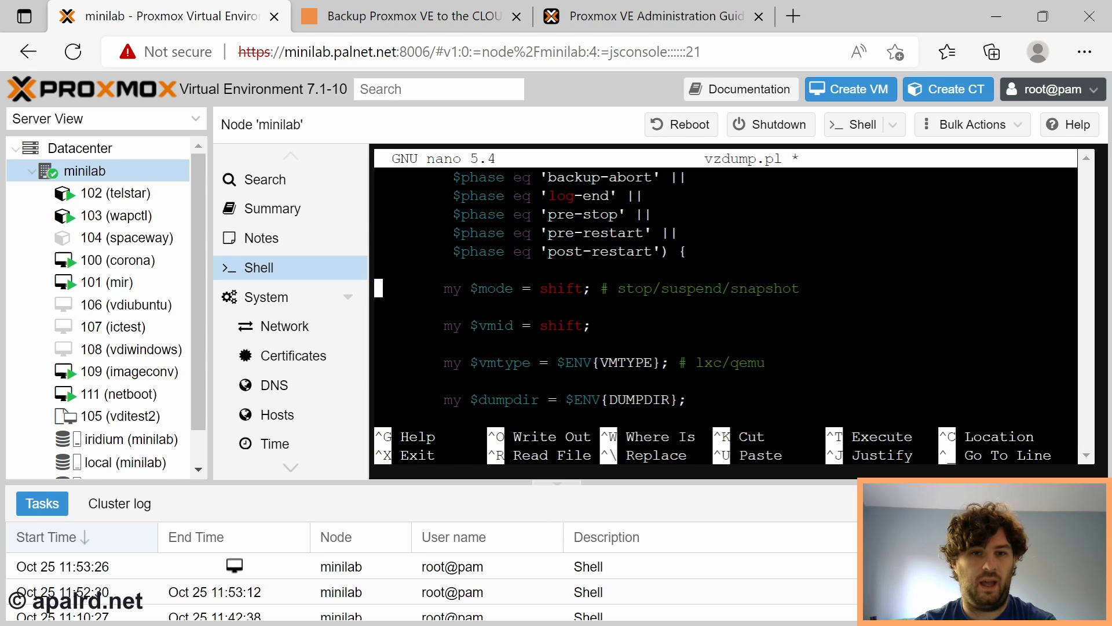
{"action": "scroll", "scroll_direction": "down", "scroll_amount": 3}
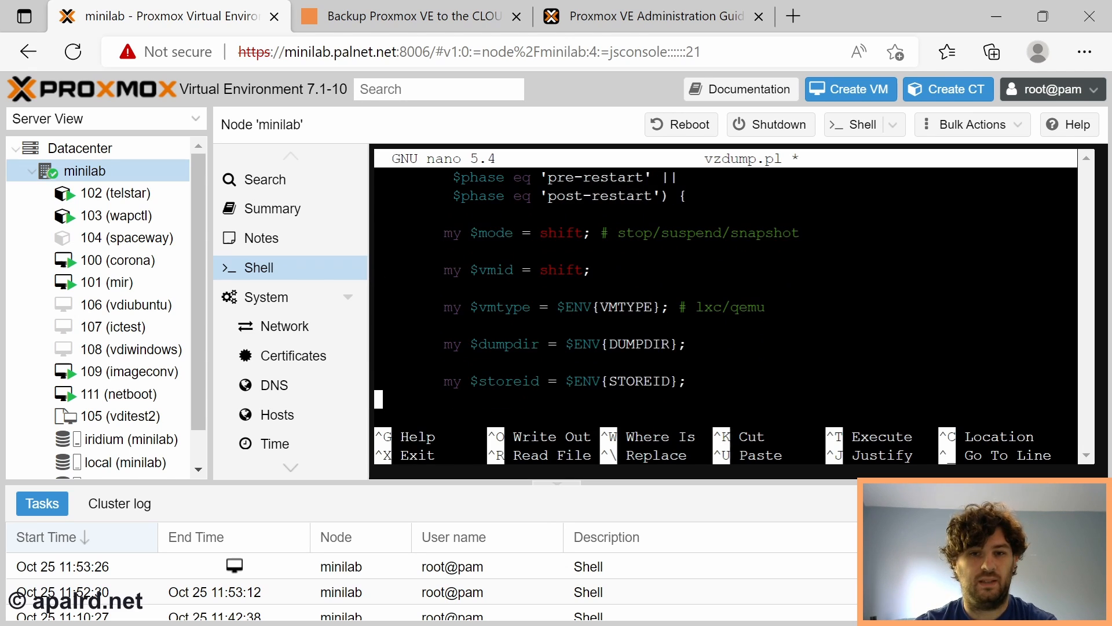
{"action": "key", "text": "Up"}
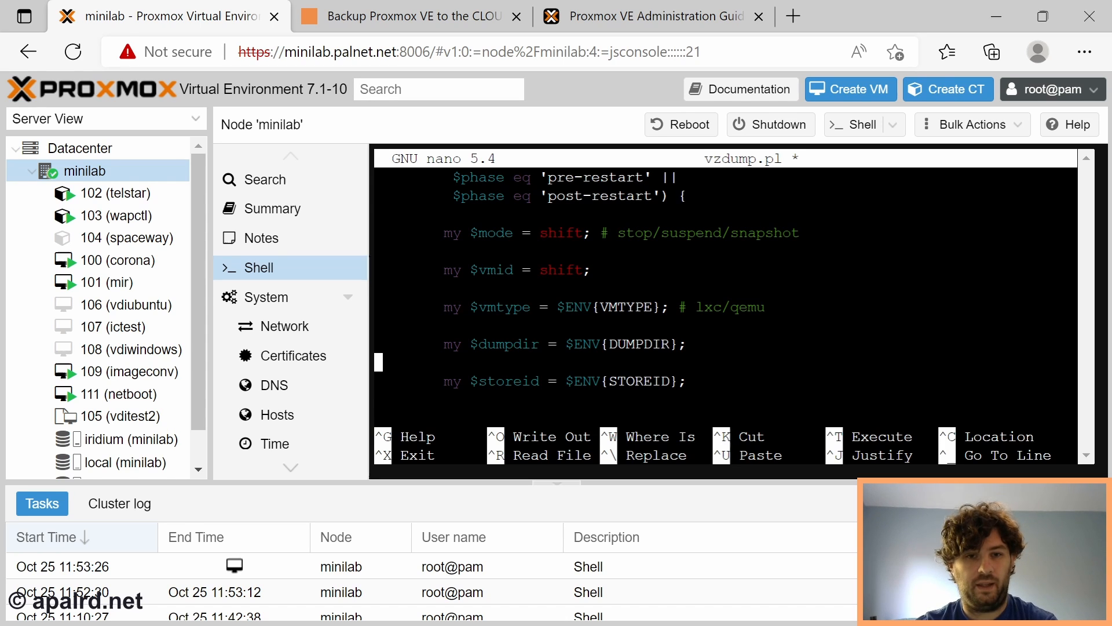
{"action": "scroll", "scroll_direction": "down", "scroll_amount": 3}
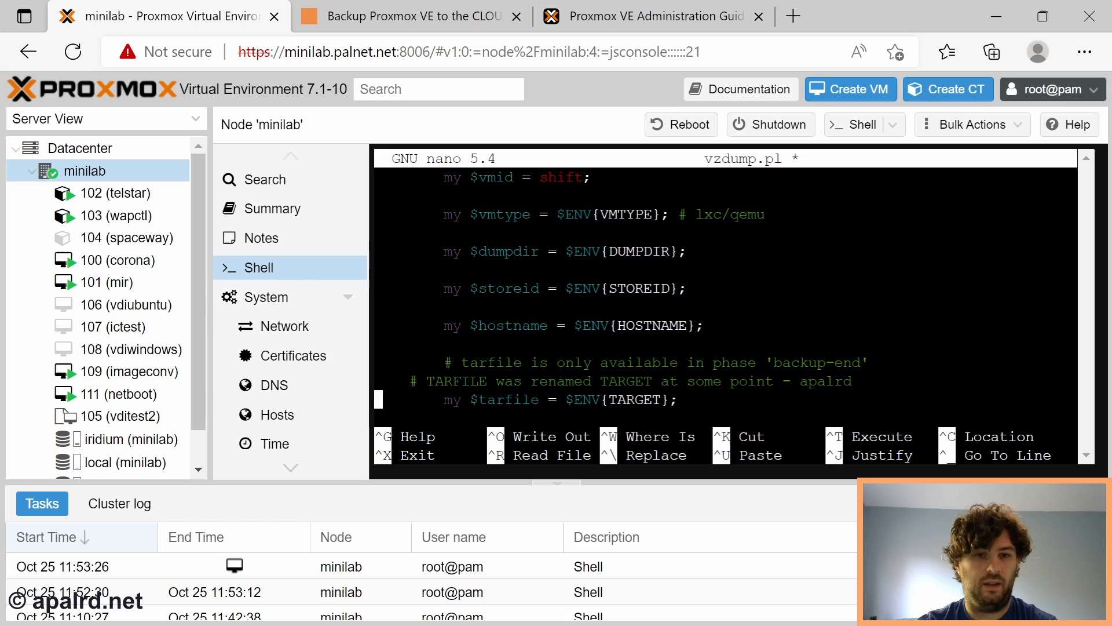
{"action": "scroll", "scroll_direction": "down", "scroll_amount": 3}
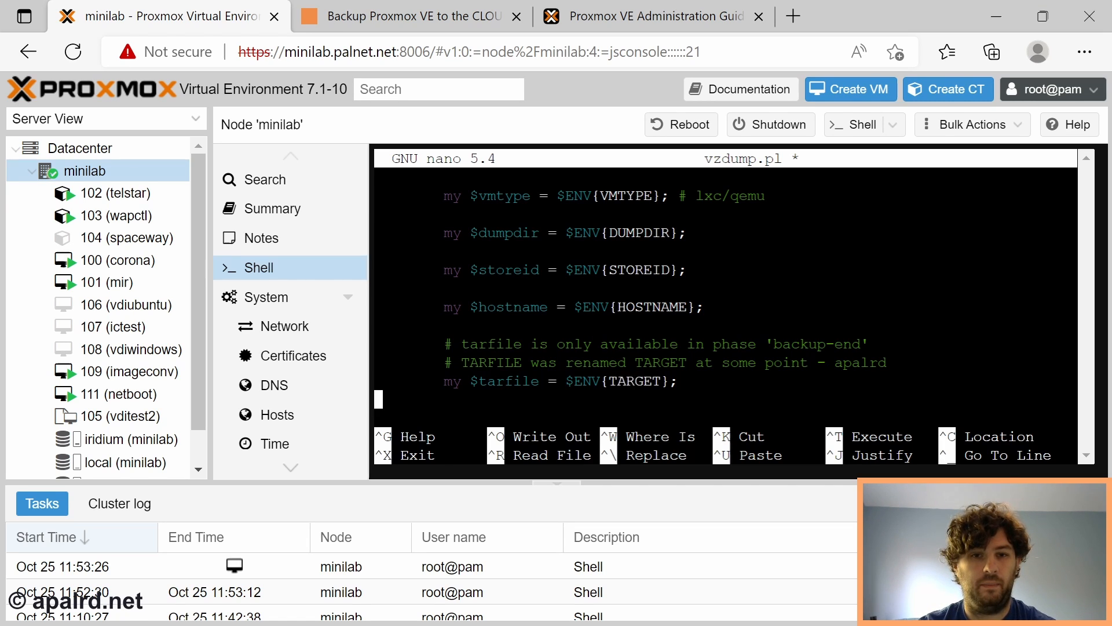
{"action": "scroll", "scroll_direction": "down", "scroll_amount": 3}
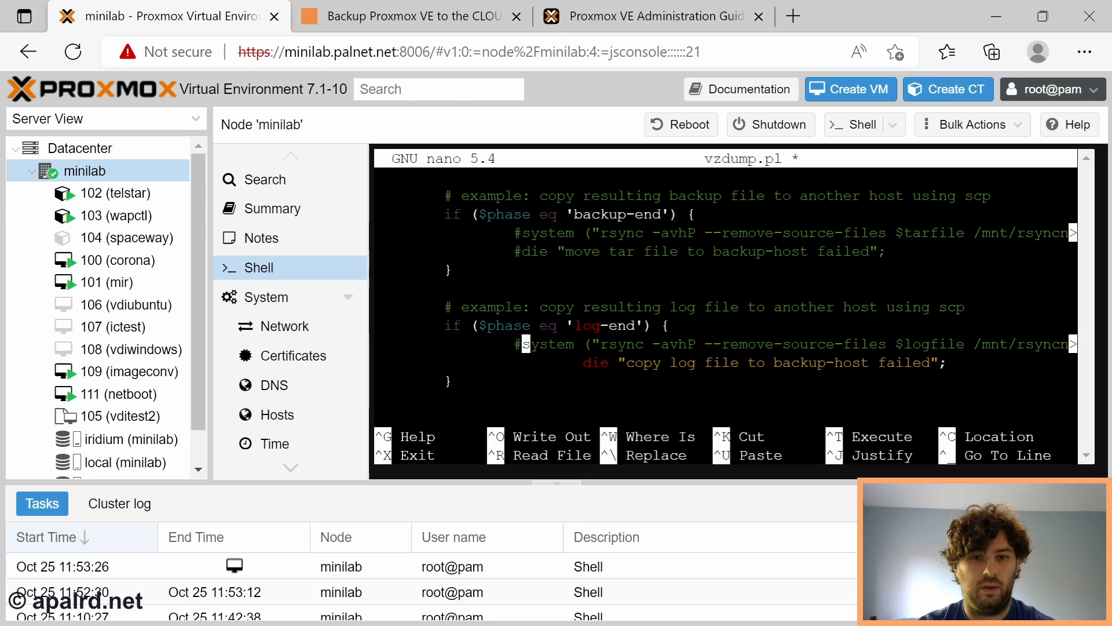
Comment out the rsync and rclone lines in vzdump.pl with # and save the script.
{"action": "type", "text": "#"}
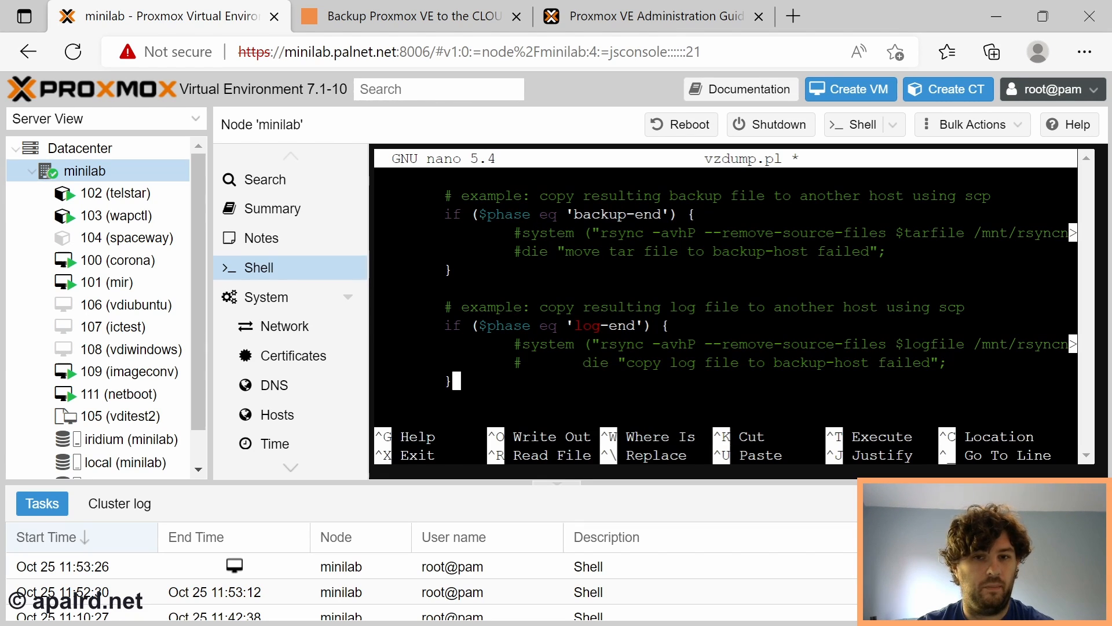
{"action": "scroll", "scroll_direction": "up", "scroll_amount": 3}
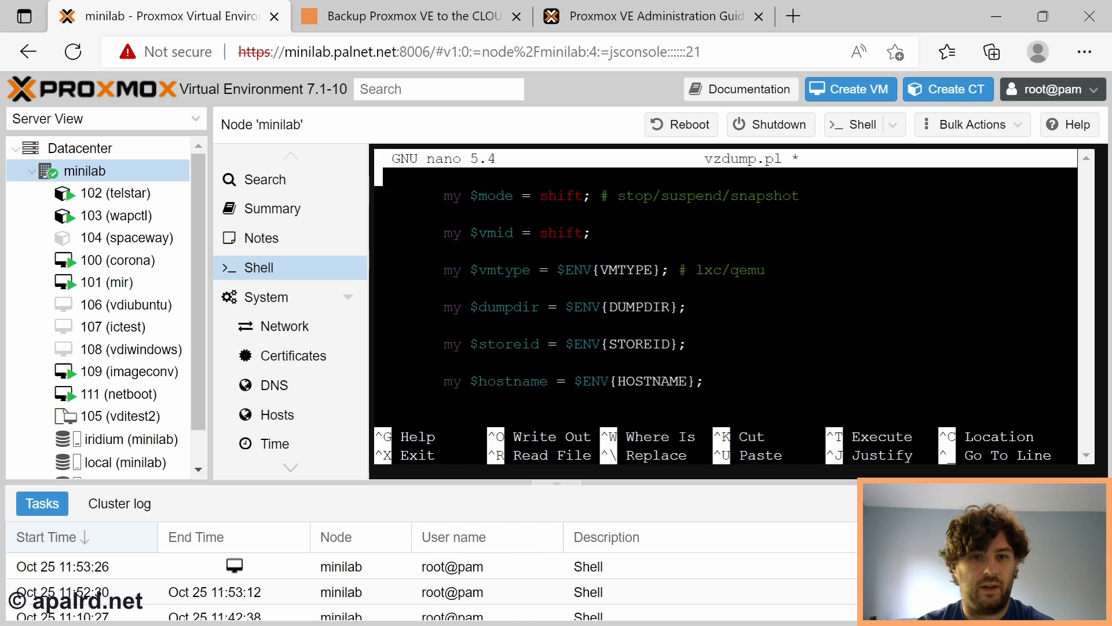
{"action": "scroll", "scroll_direction": "down", "scroll_amount": 3}
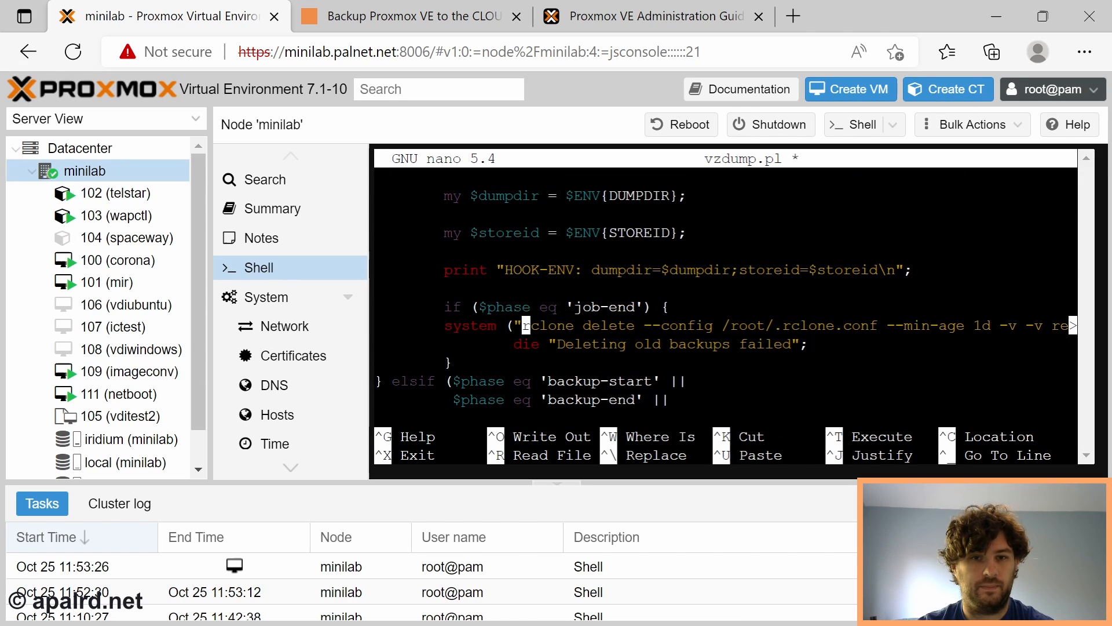
{"action": "type", "text": "#"}
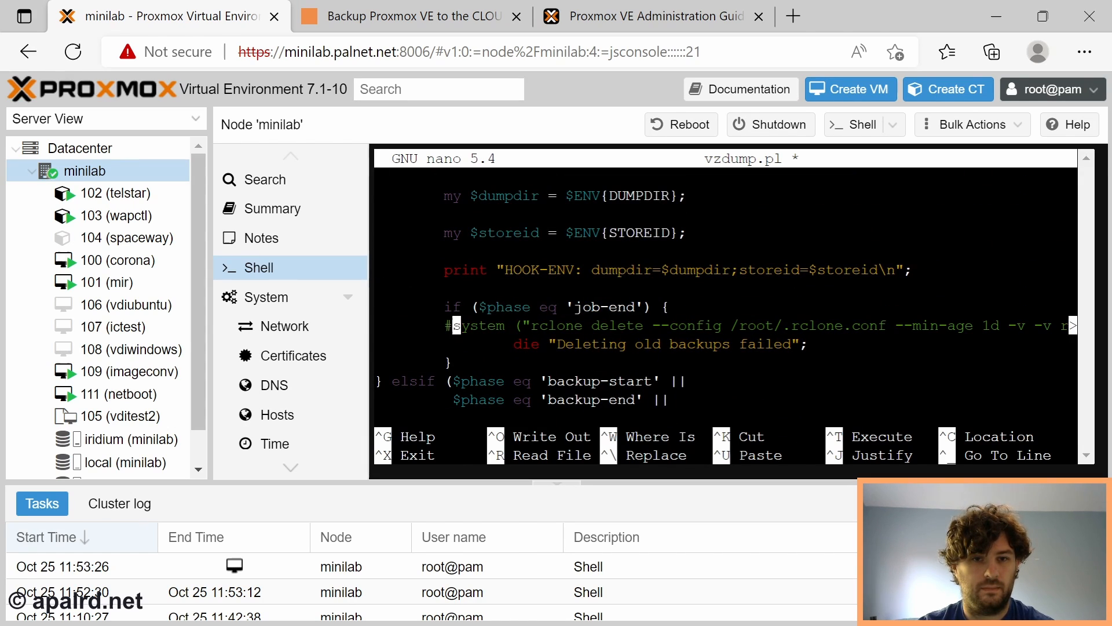
{"action": "key", "text": "ctrl+x"}
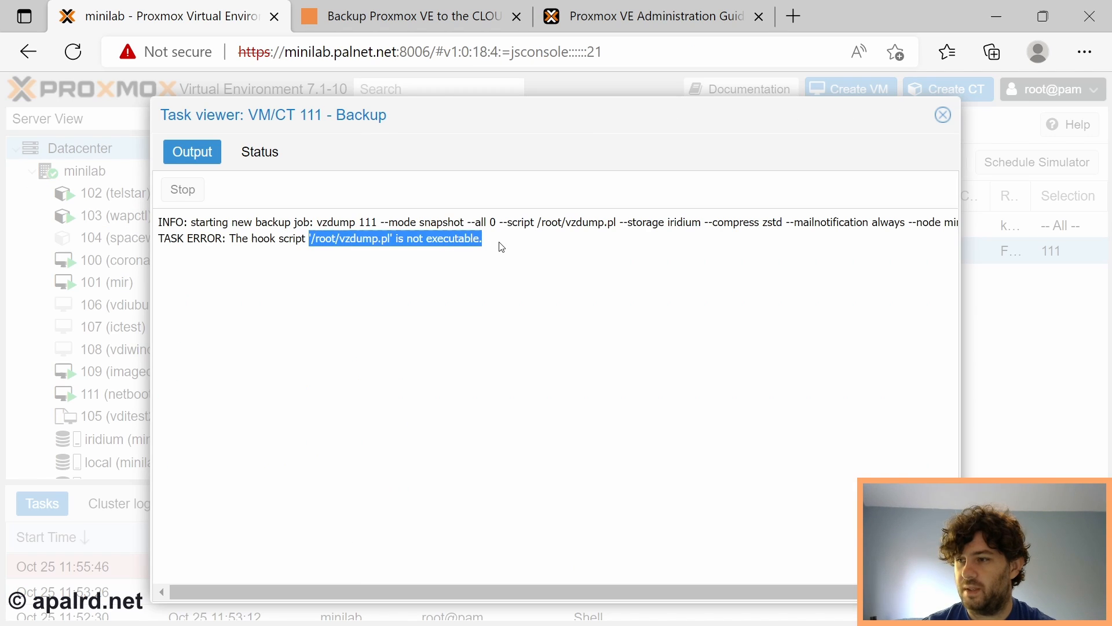
Close the failed backup's task log.
{"action": "left_click", "coordinate": [943, 114]}
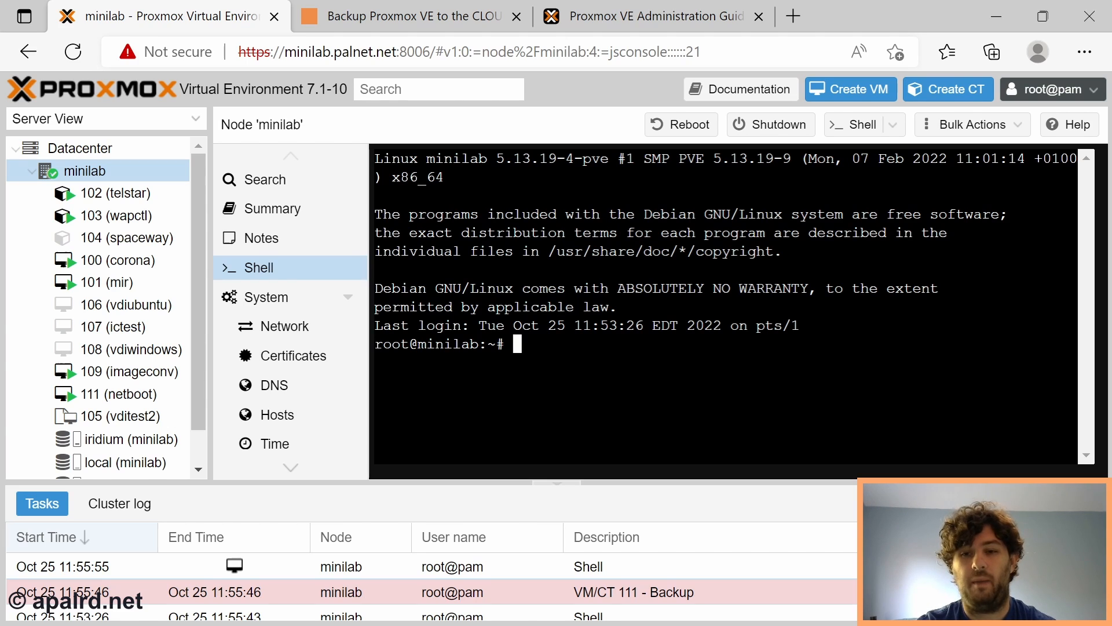
Make vzdump.pl executable with chmod +x, then rerun the backup job and view its log.
{"action": "type", "text": "ch"}
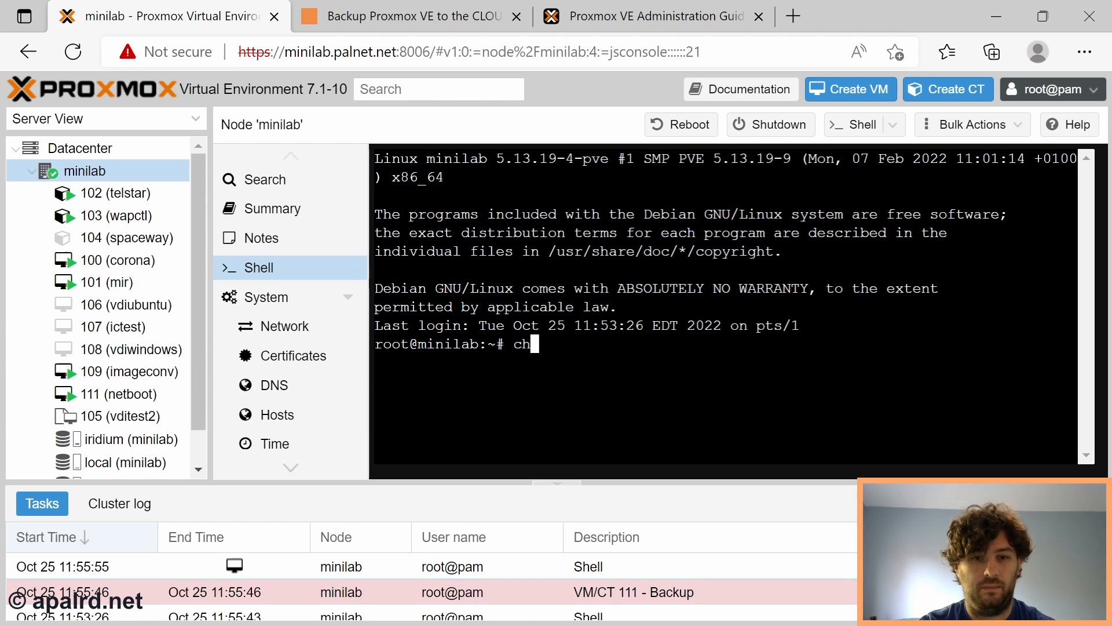
{"action": "type", "text": "mod +x vzd"}
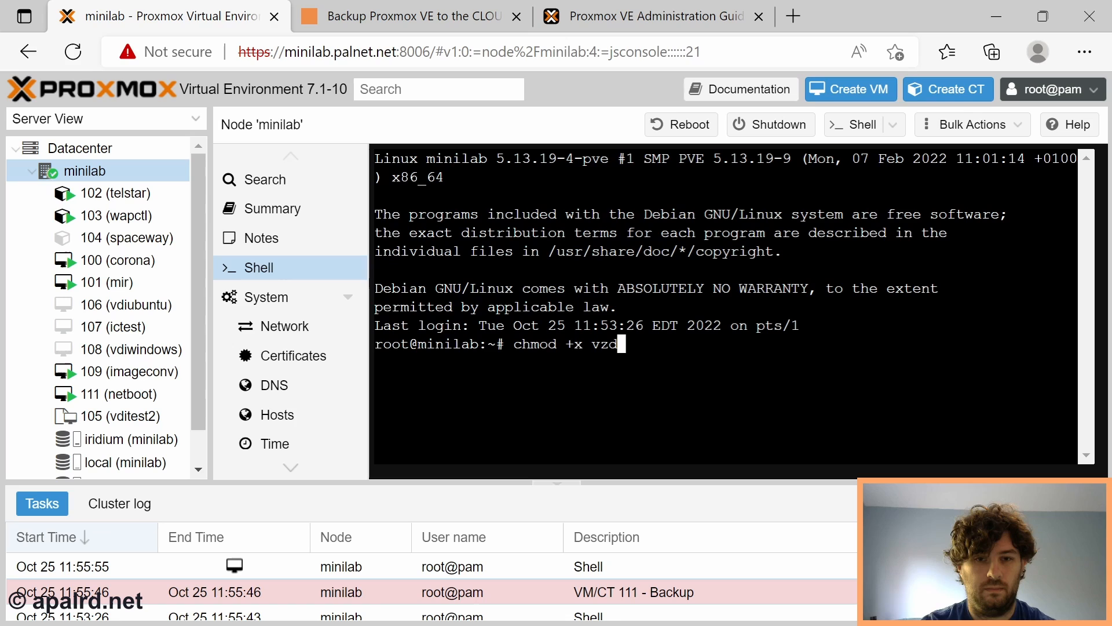
{"action": "key", "text": "Return"}
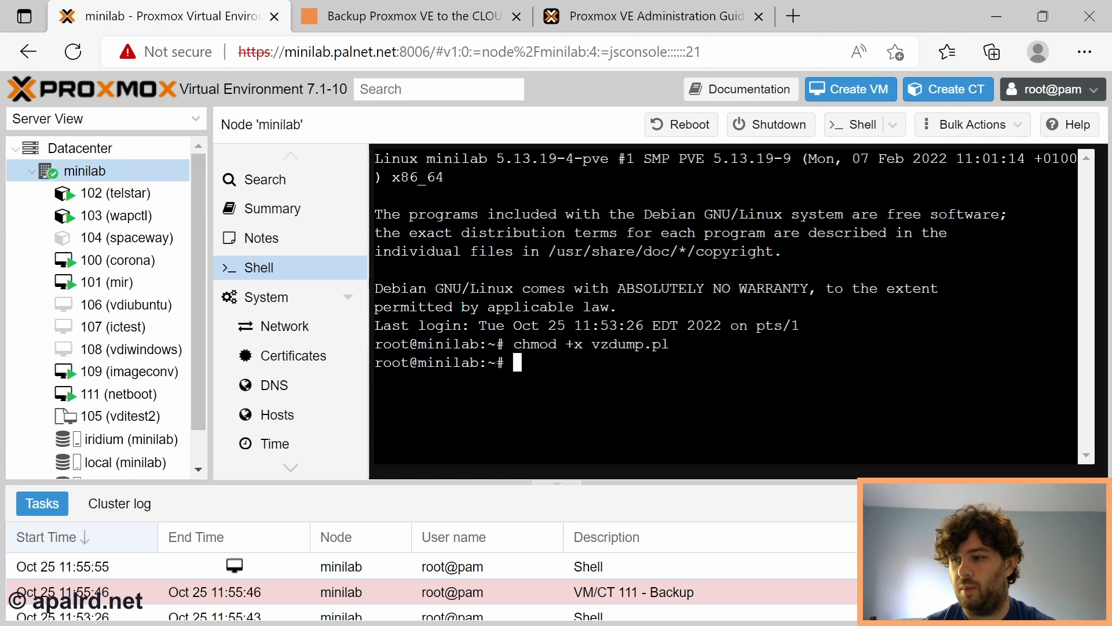
{"action": "double_click", "coordinate": [594, 344]}
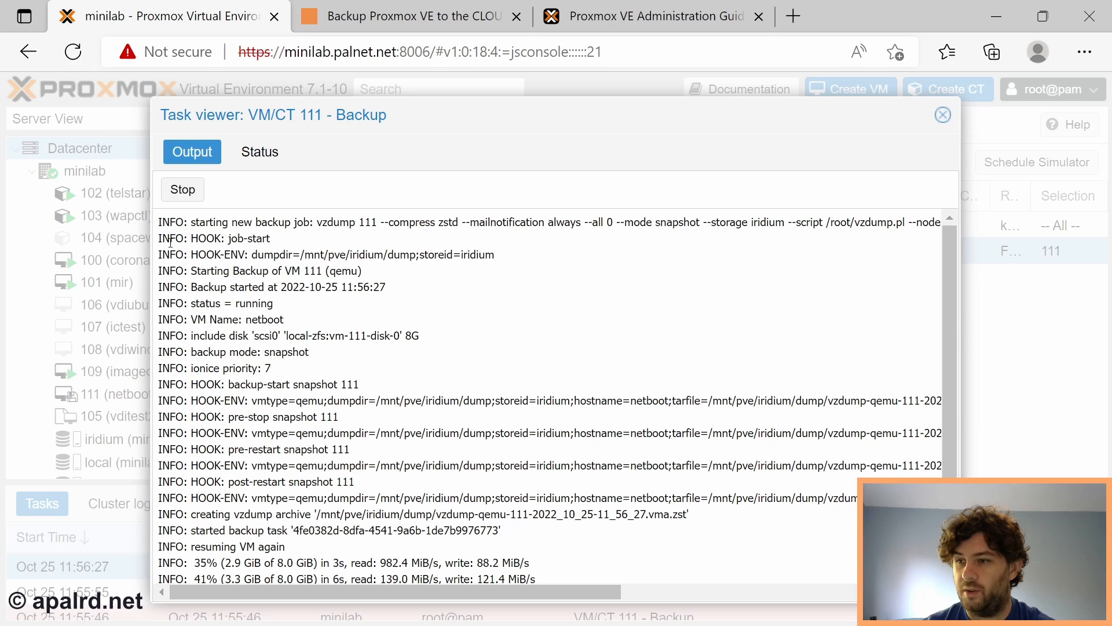
{"action": "double_click", "coordinate": [230, 238]}
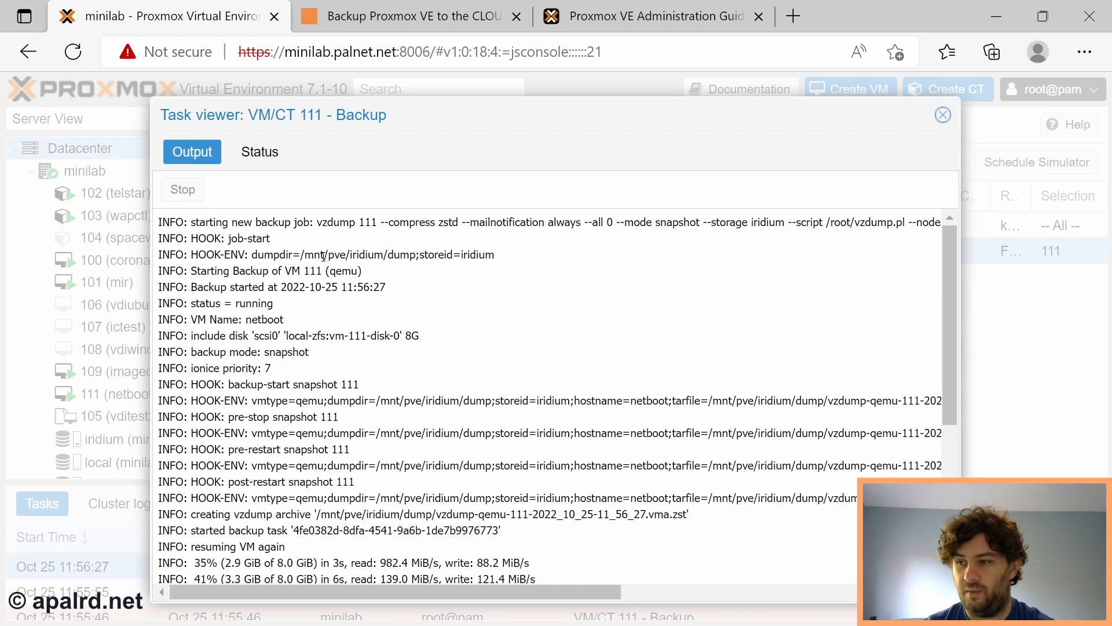
{"action": "double_click", "coordinate": [478, 254]}
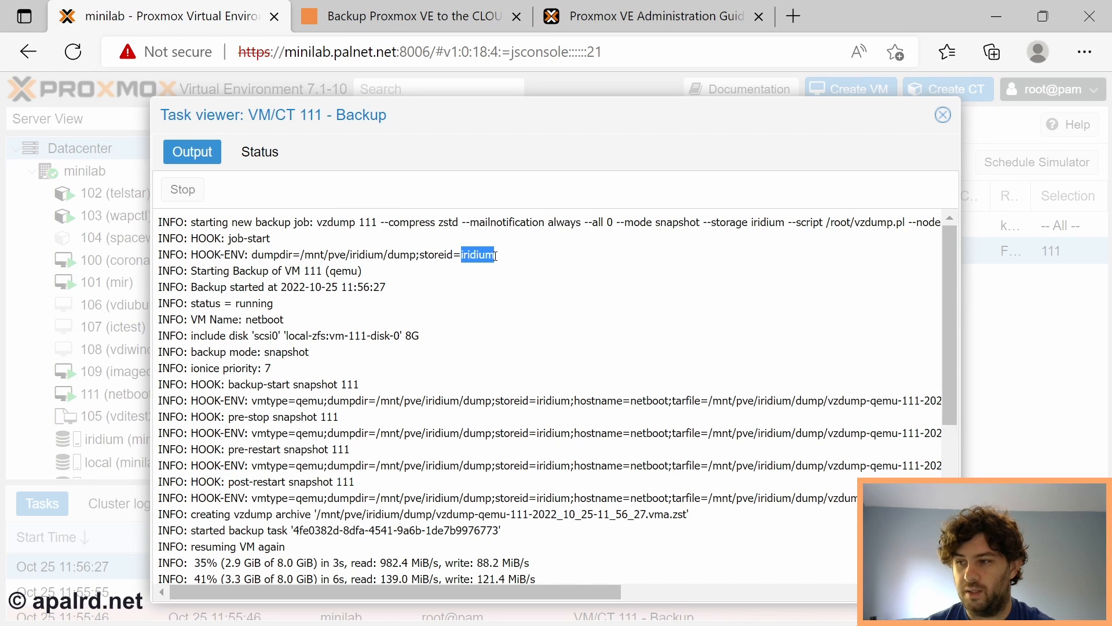
{"action": "mouse_move", "coordinate": [949, 291]}
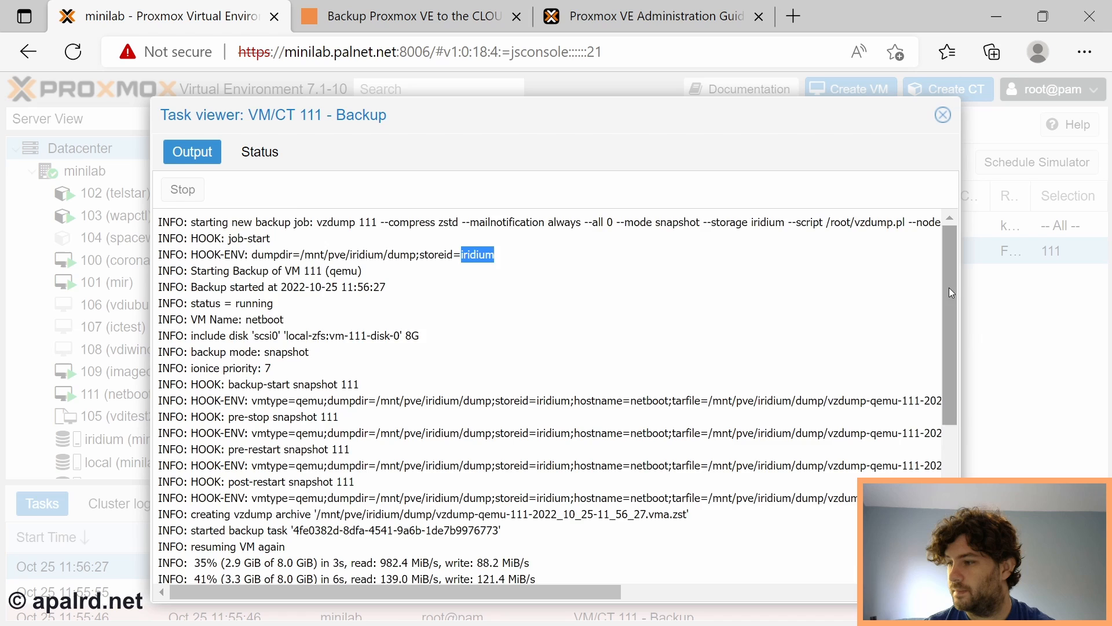
{"action": "scroll", "scroll_direction": "down", "scroll_amount": 3}
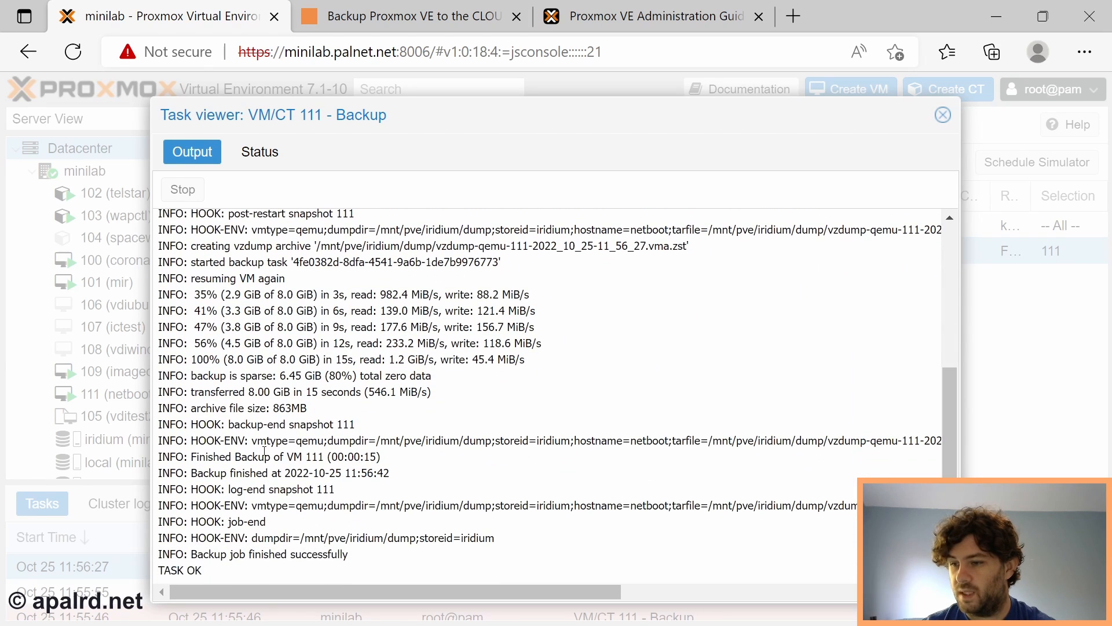
{"action": "mouse_move", "coordinate": [594, 562]}
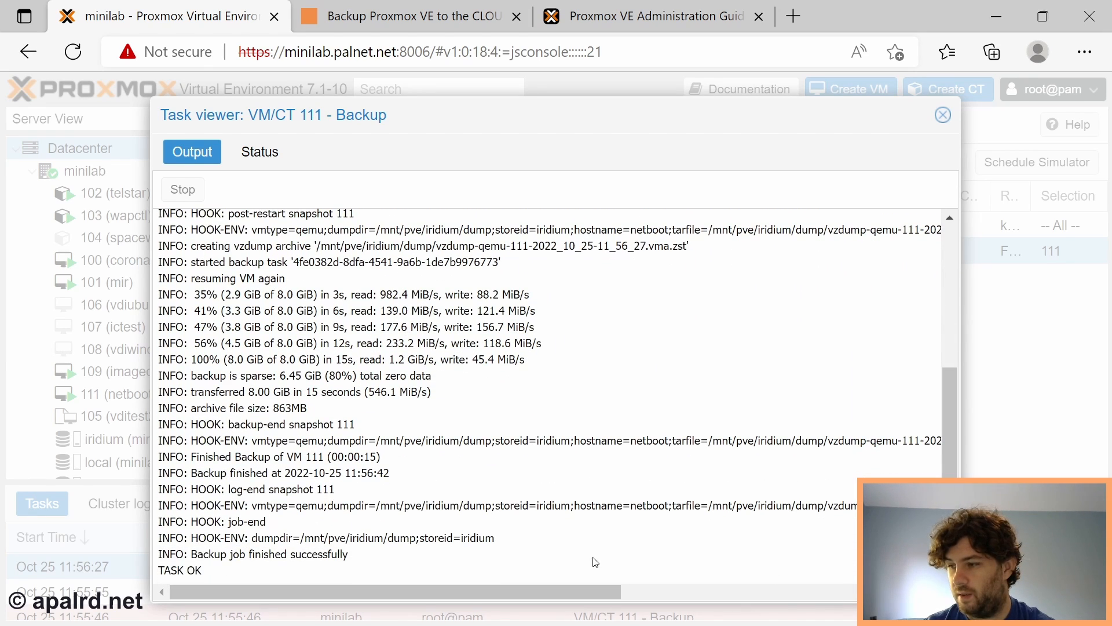
{"action": "double_click", "coordinate": [727, 440]}
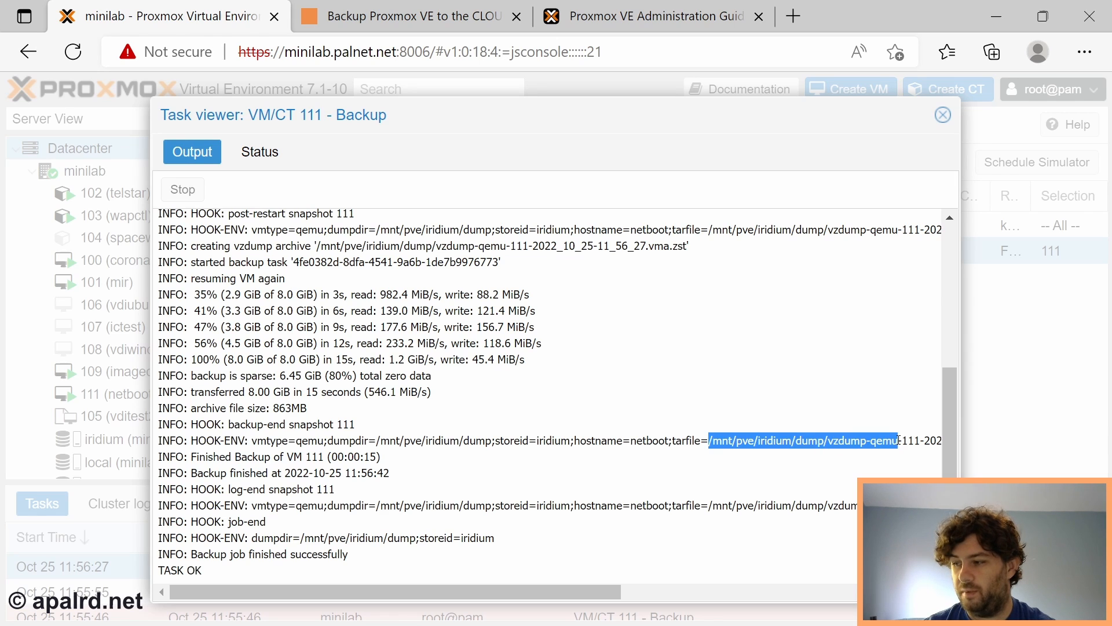
{"action": "scroll", "scroll_direction": "right", "scroll_amount": 3}
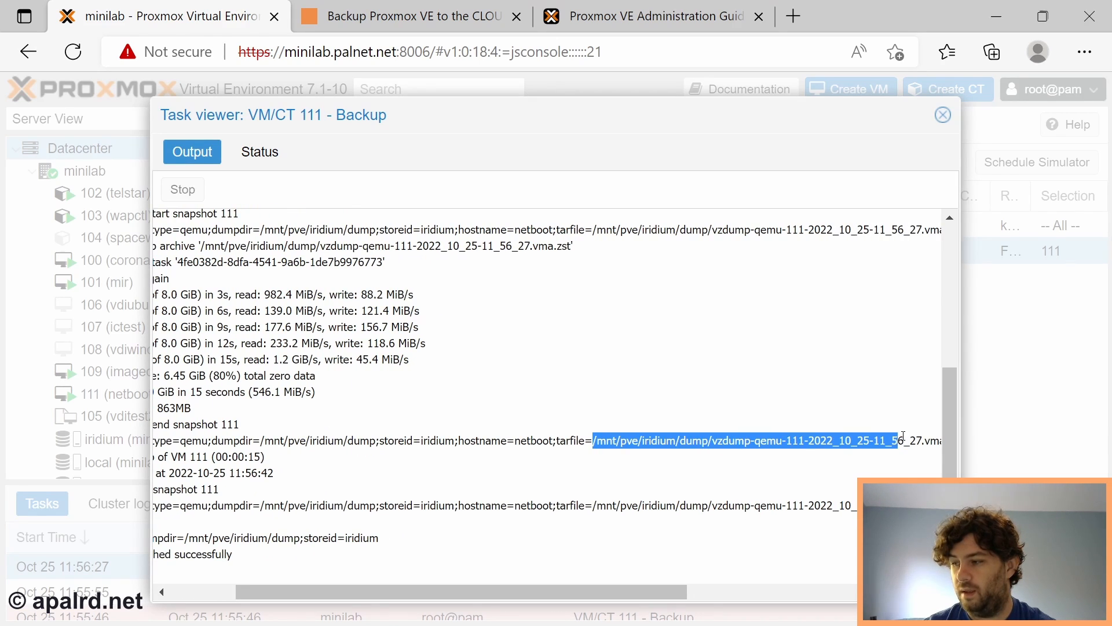
{"action": "scroll", "scroll_direction": "right", "scroll_amount": 3}
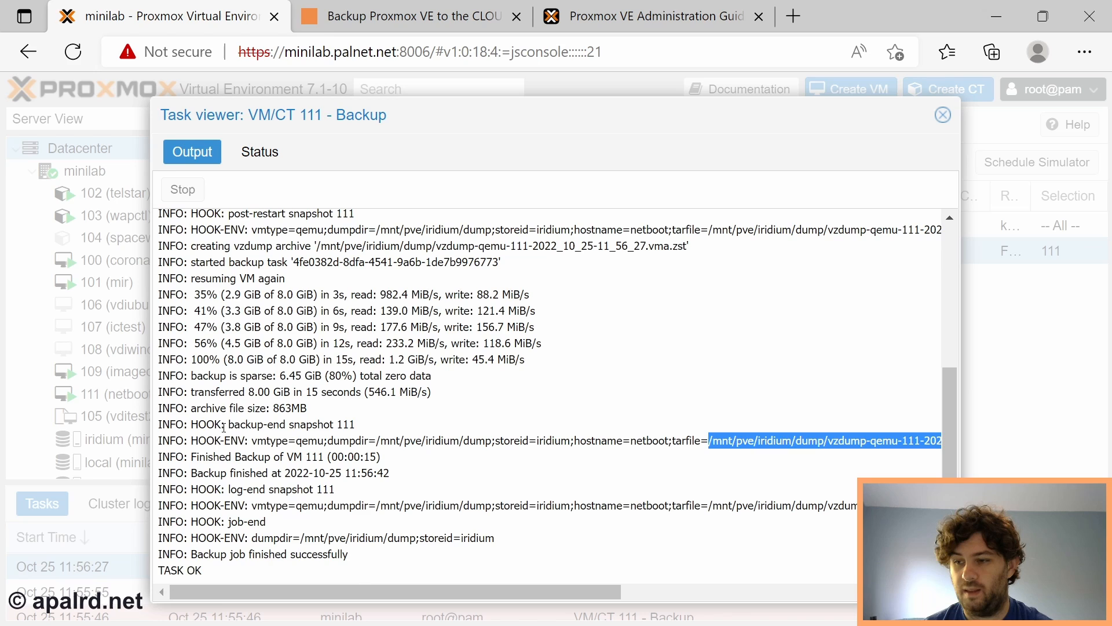
{"action": "double_click", "coordinate": [256, 424]}
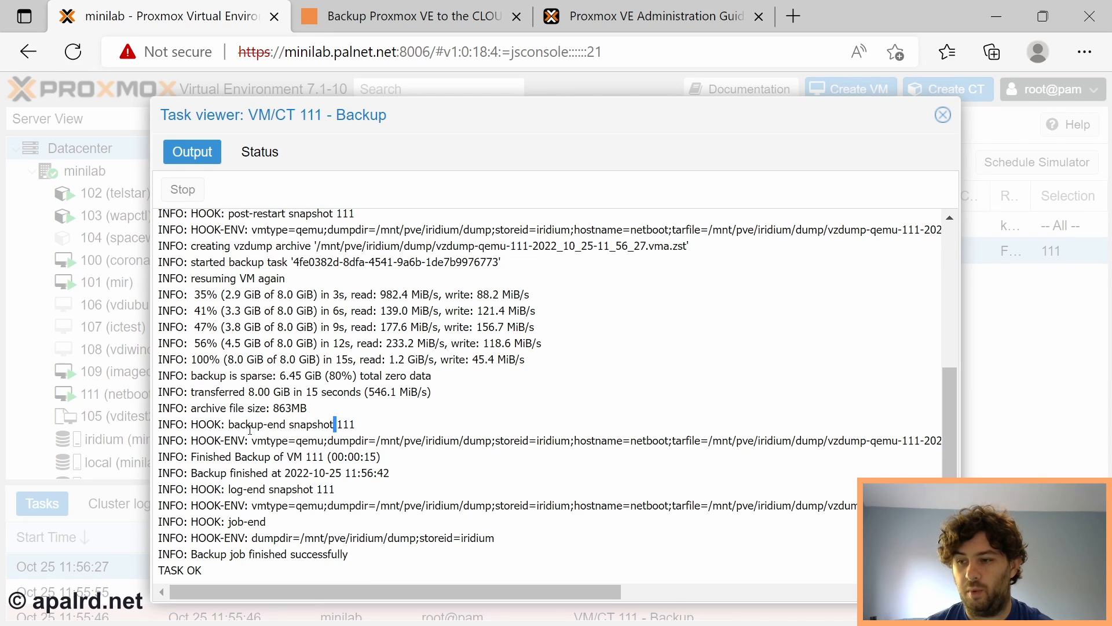
{"action": "double_click", "coordinate": [249, 424]}
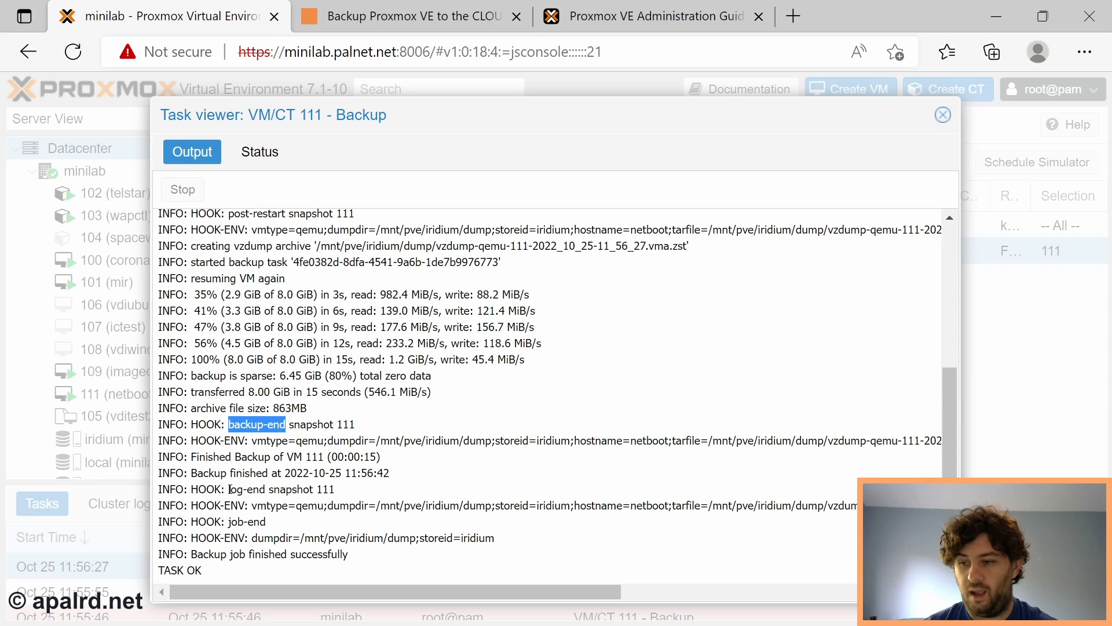
{"action": "double_click", "coordinate": [246, 489]}
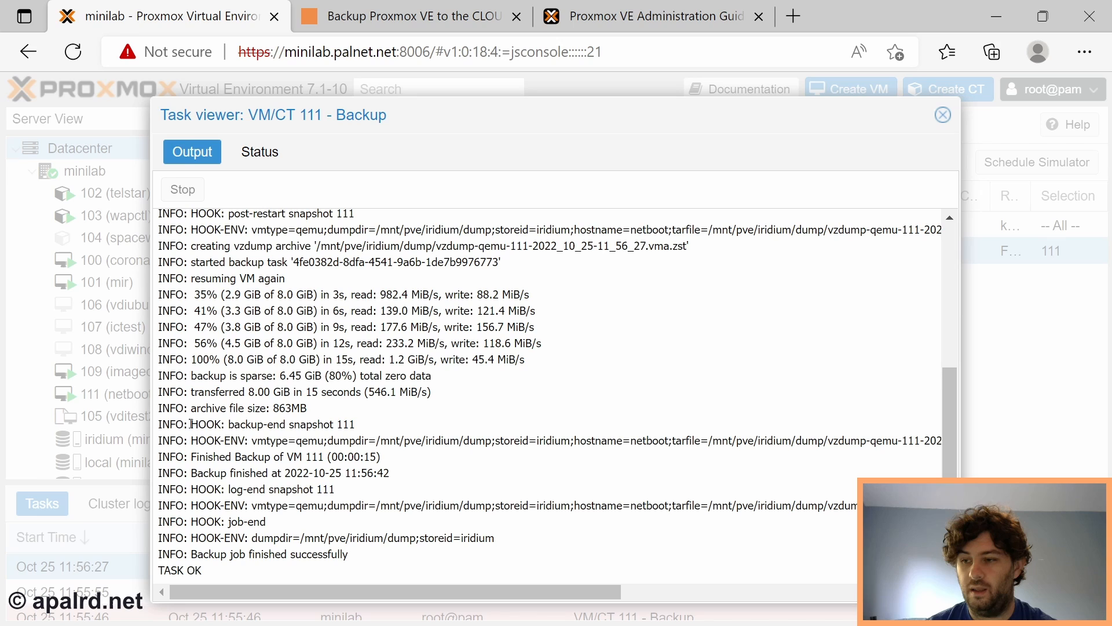
{"action": "double_click", "coordinate": [246, 424]}
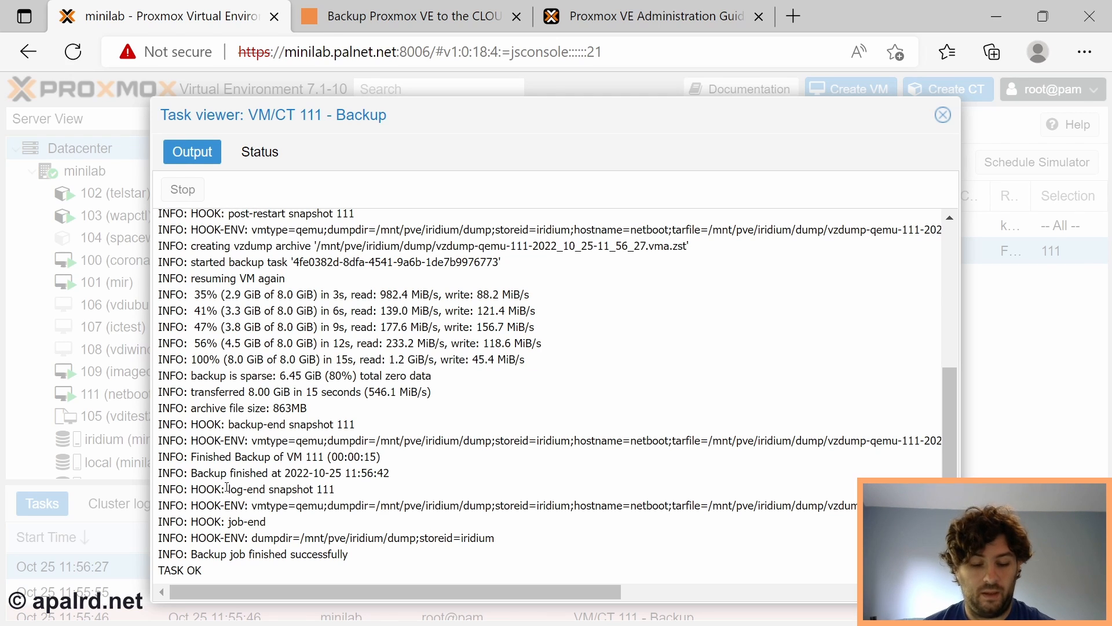
{"action": "mouse_move", "coordinate": [554, 462]}
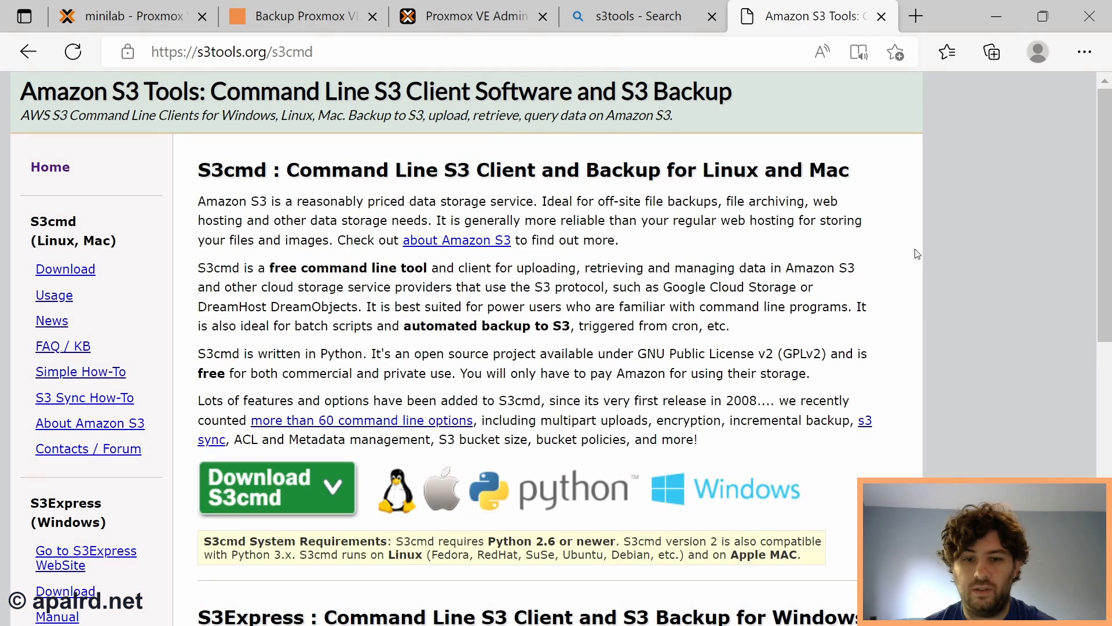
{"action": "mouse_move", "coordinate": [237, 151]}
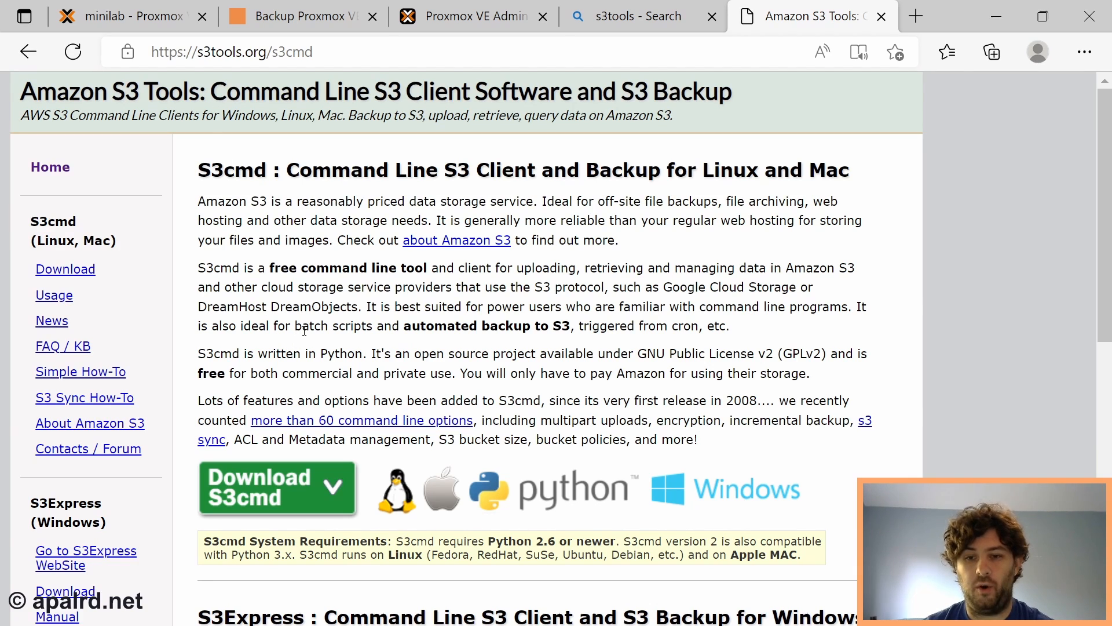
View the s3cmd usage documentation on s3tools.org and return to the Proxmox tab.
{"action": "double_click", "coordinate": [208, 268]}
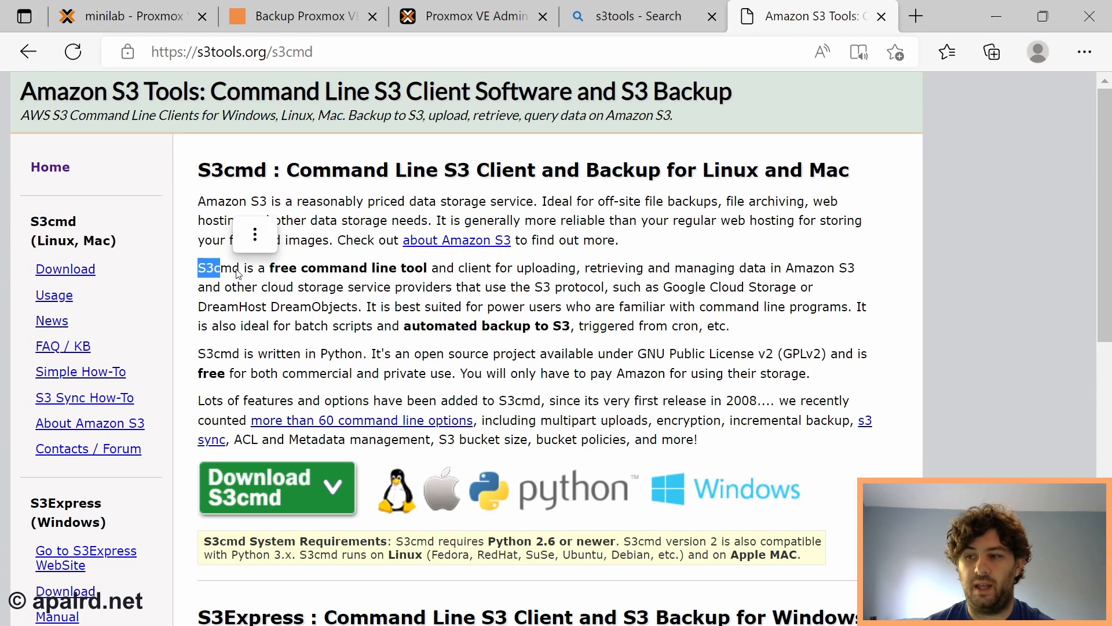
{"action": "left_click", "coordinate": [53, 295]}
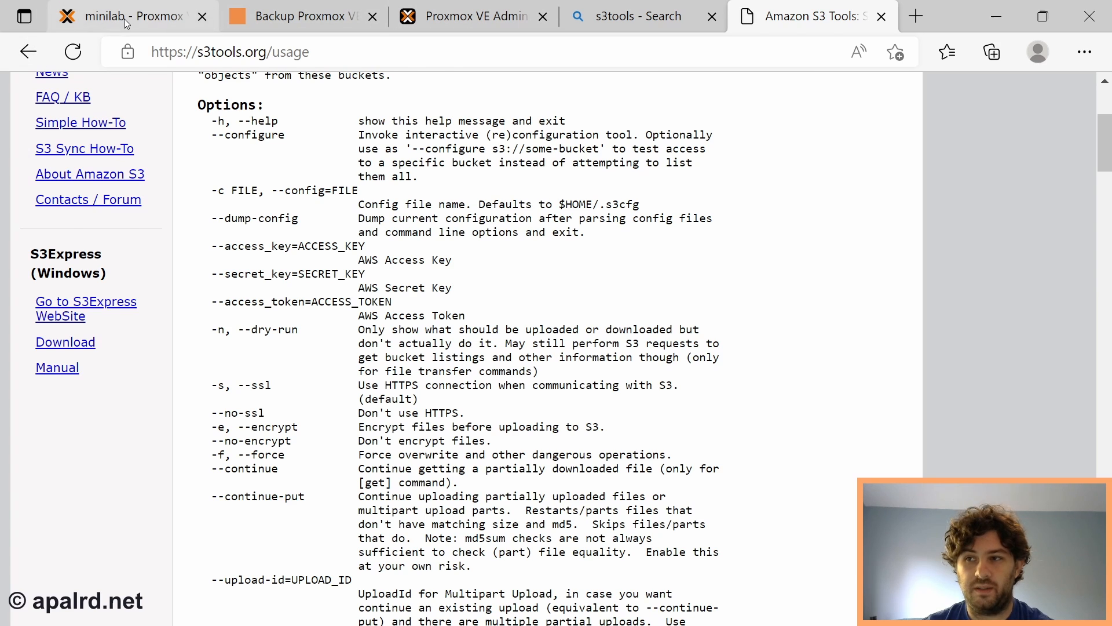
{"action": "left_click", "coordinate": [124, 16]}
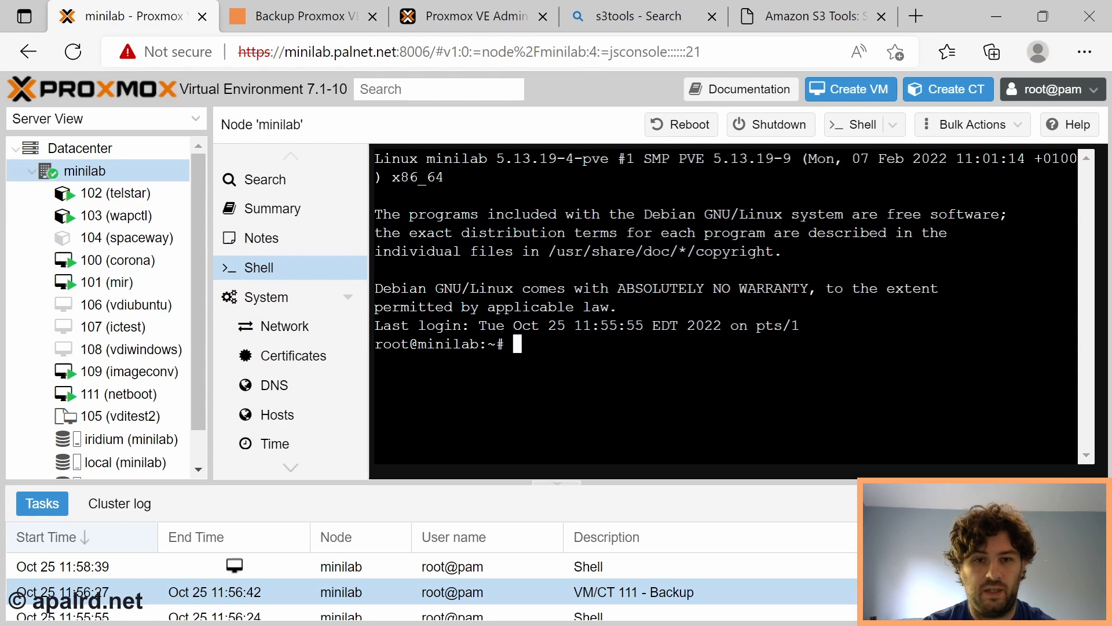
Install the s3cmd package with apt install s3cmd.
{"action": "type", "text": "apt instal"}
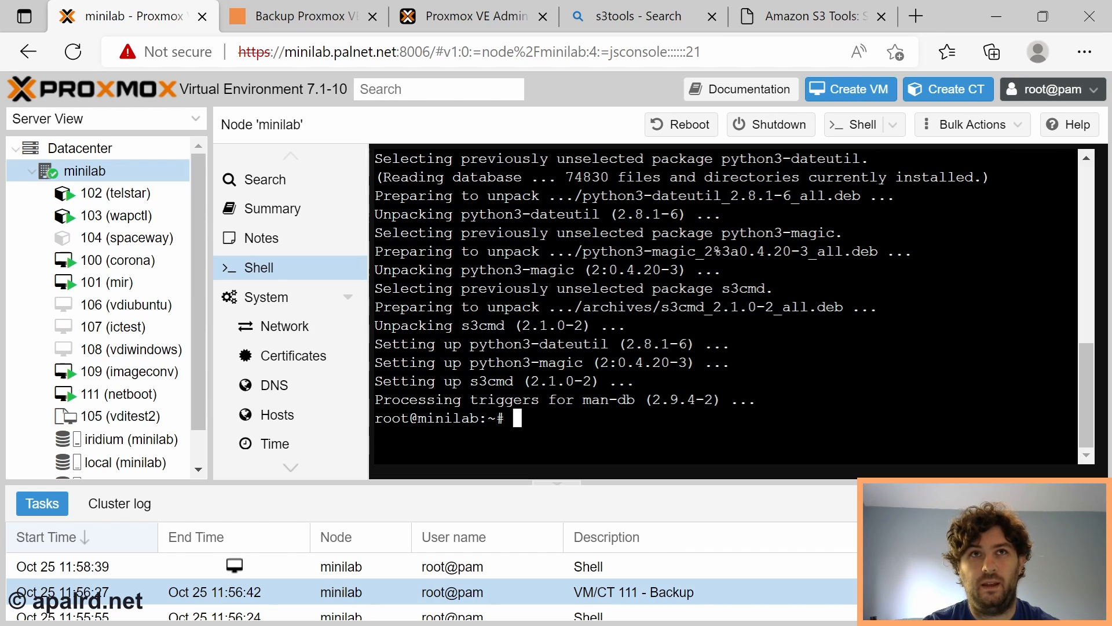
Start s3cmd --configure and accept the access key prompt and default region.
{"action": "type", "text": "s"}
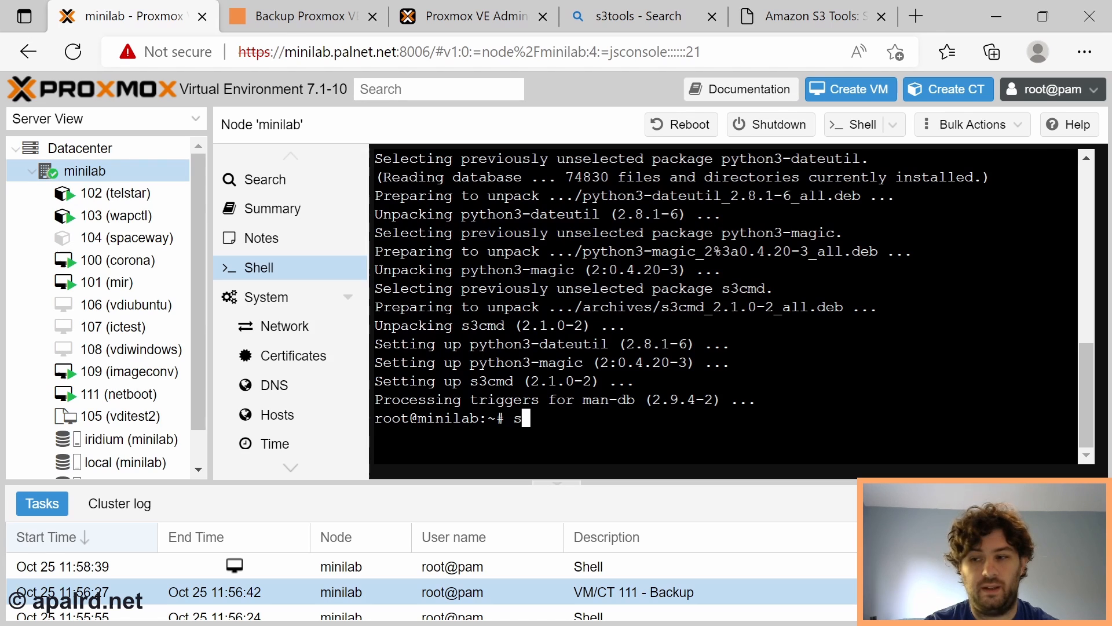
{"action": "type", "text": "3cmd --config"}
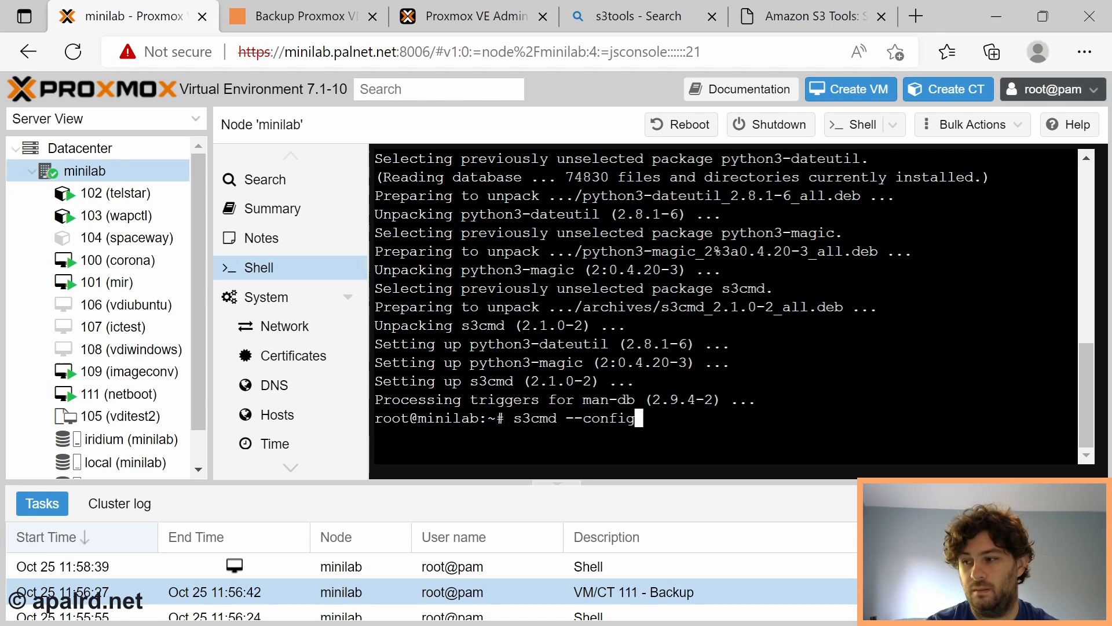
{"action": "type", "text": "ure"}
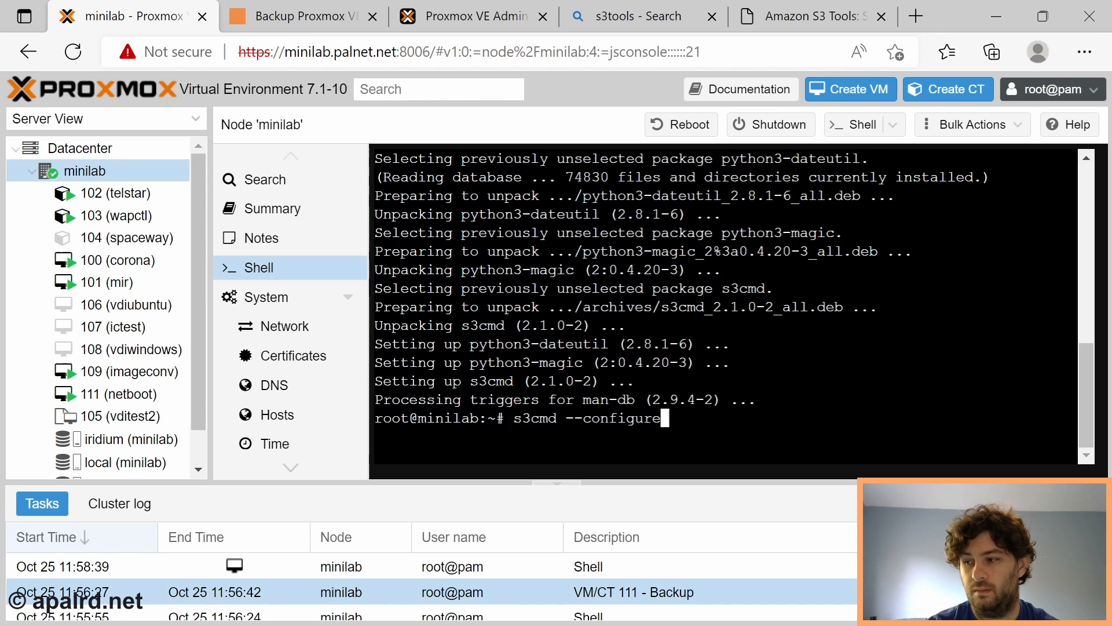
{"action": "key", "text": "Return"}
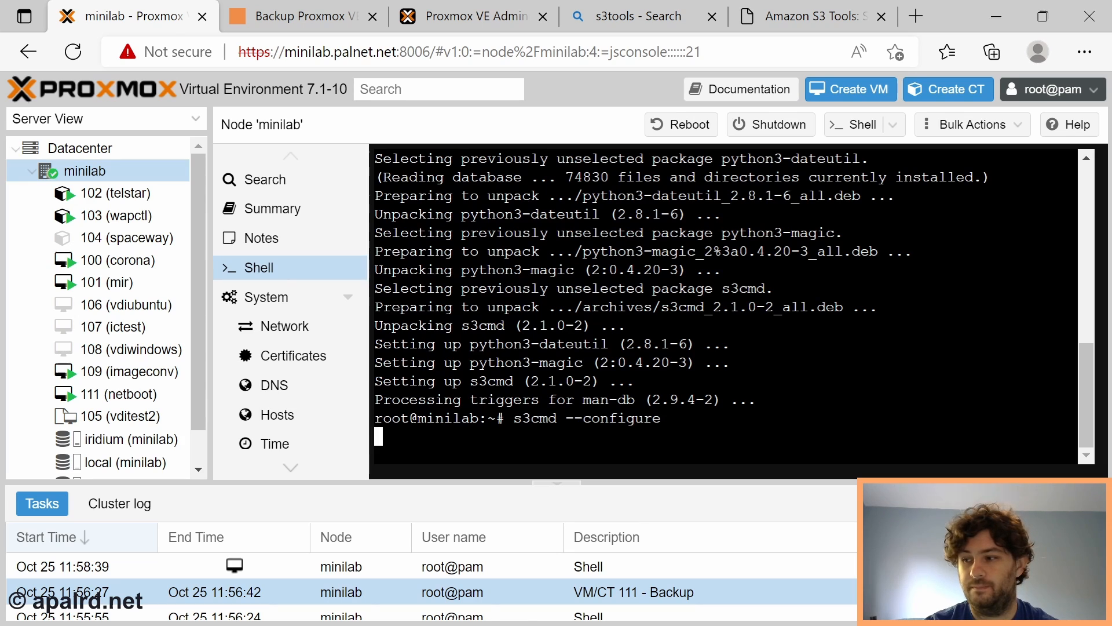
{"action": "key", "text": "Return"}
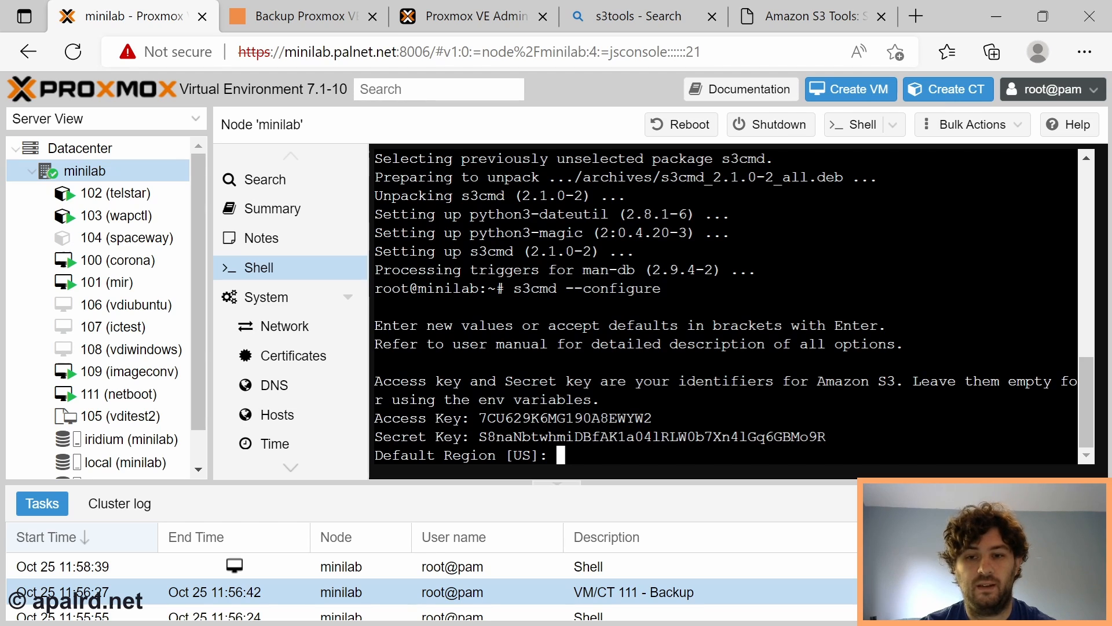
{"action": "key", "text": "Return"}
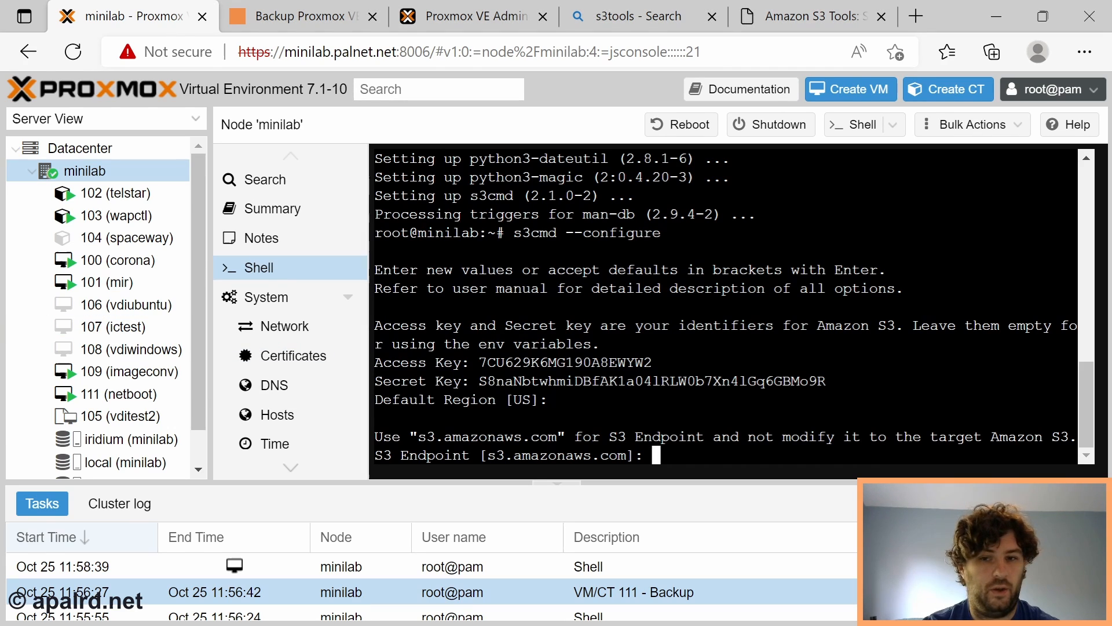
Set the endpoint to us-east-1.linodeobjects.com and the bucket template to %(bucket)s.us-east-1.linodeobjects.com.
{"action": "type", "text": "us"}
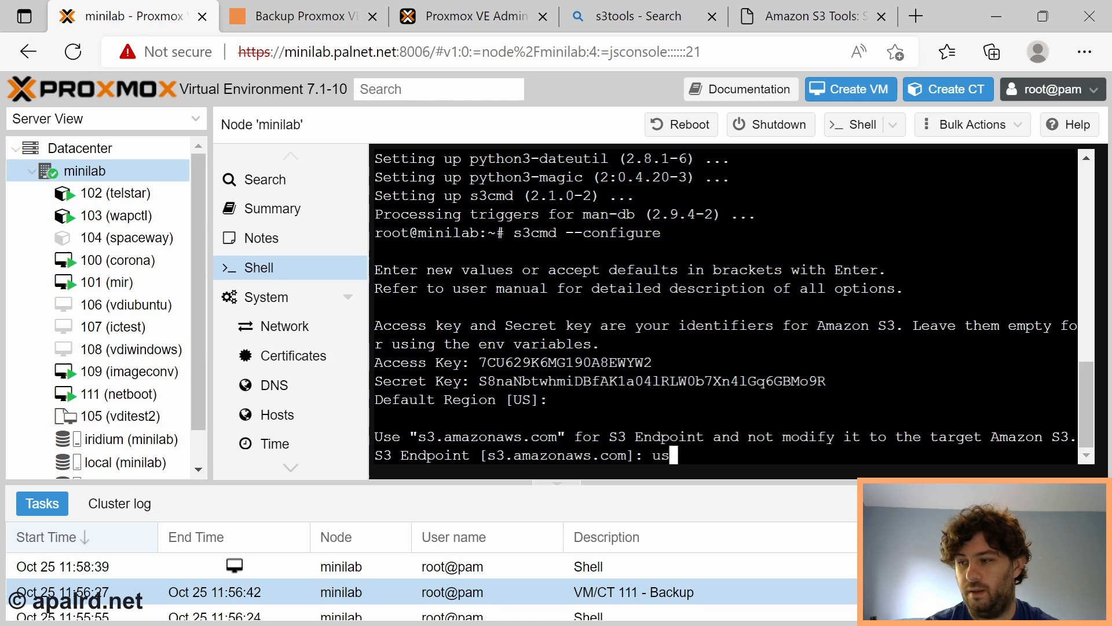
{"action": "type", "text": "-east-1."}
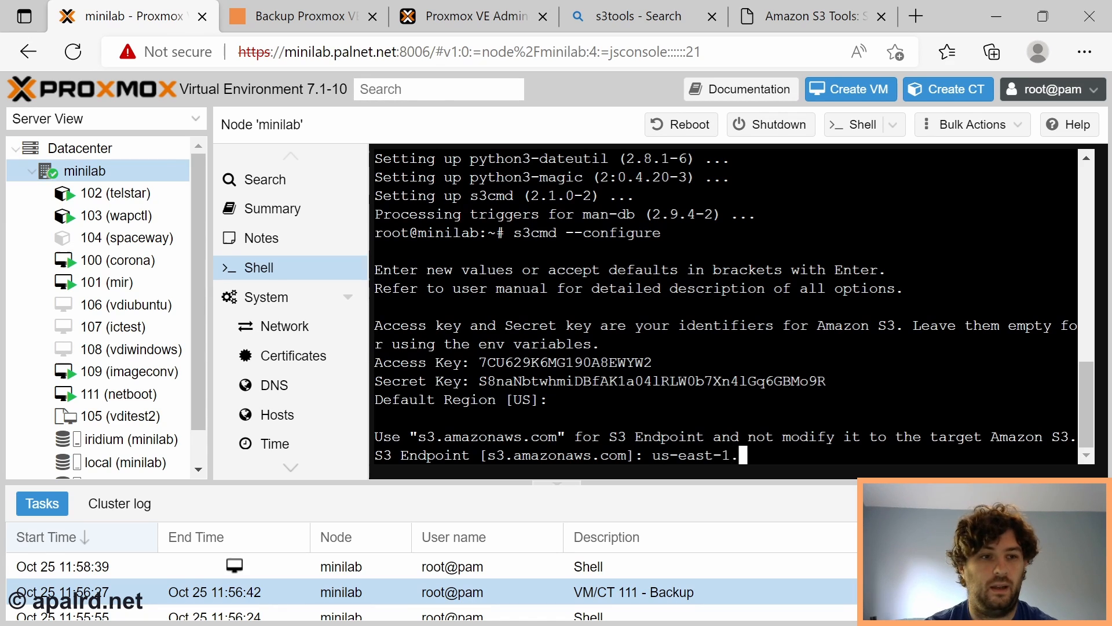
{"action": "type", "text": "linode"}
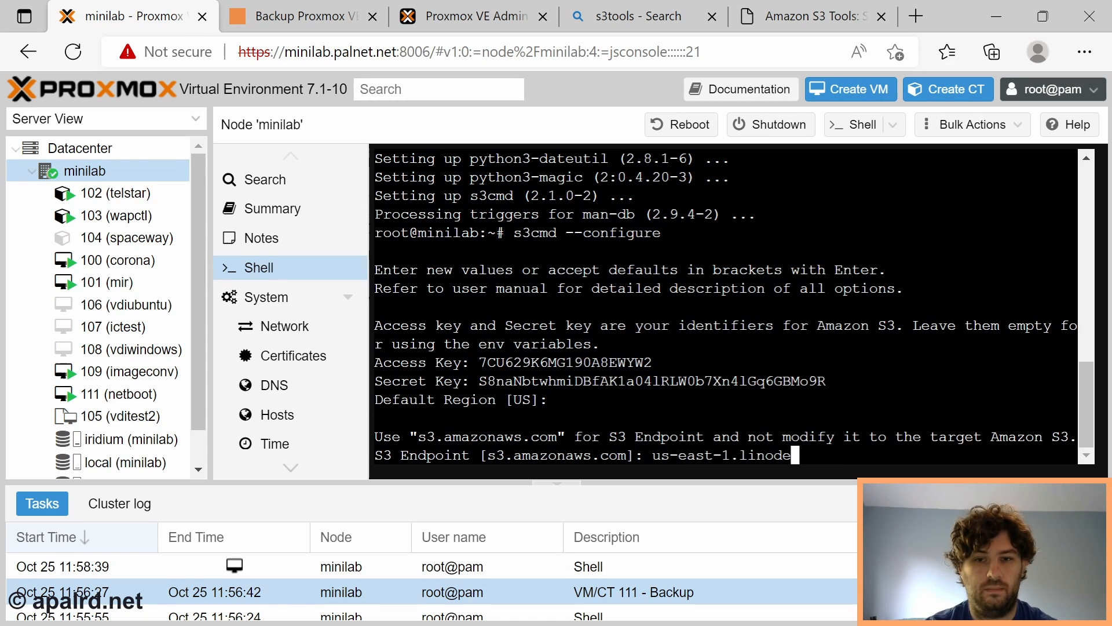
{"action": "type", "text": "objects.com"}
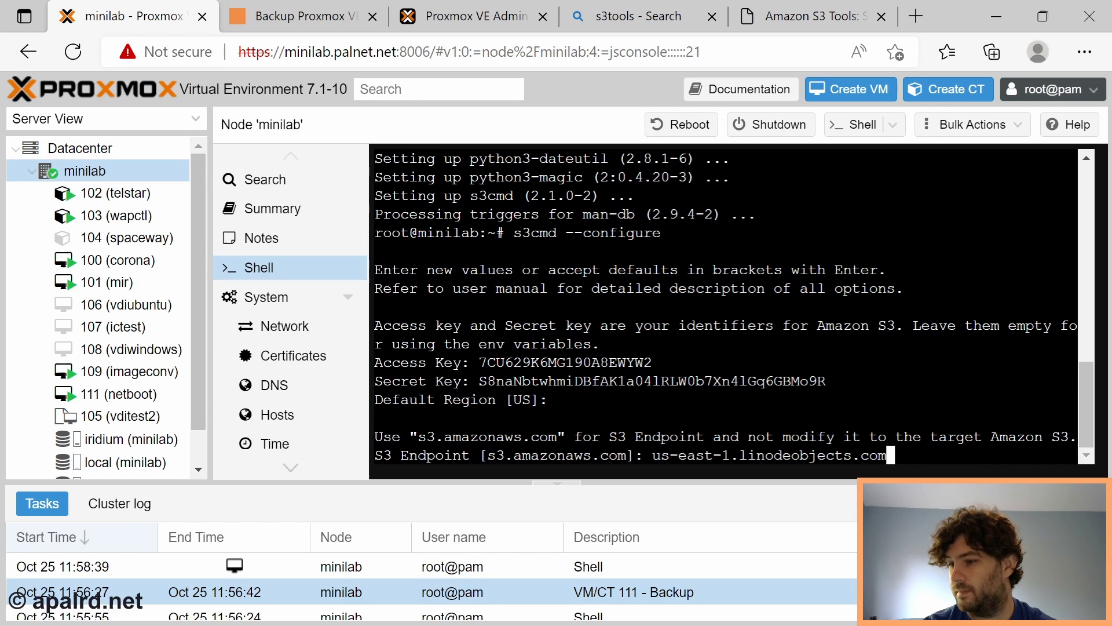
{"action": "key", "text": "Return"}
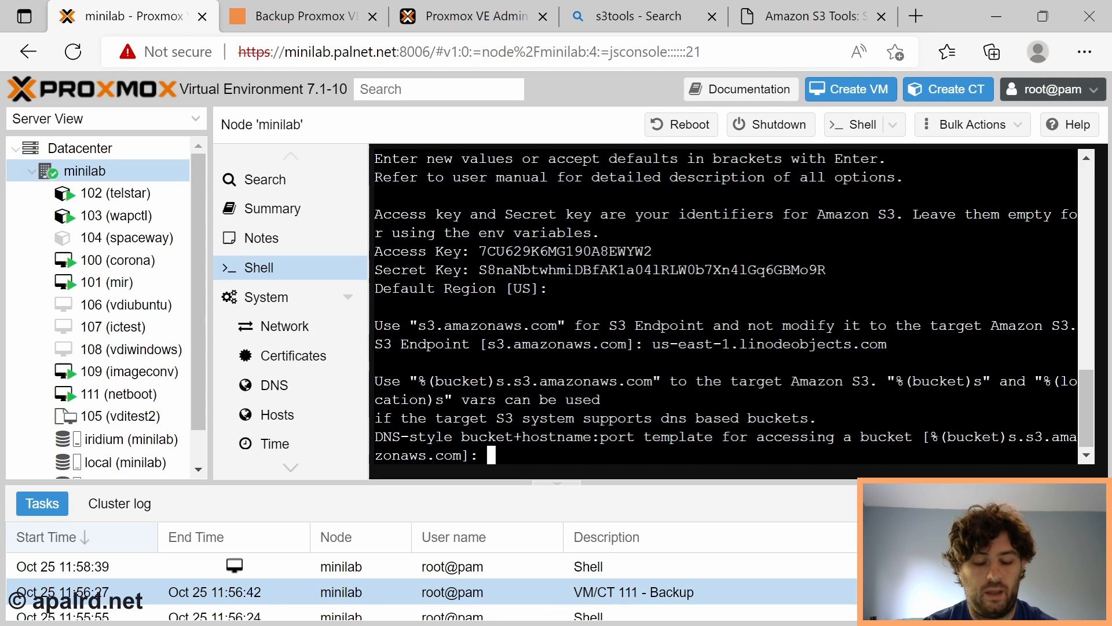
{"action": "type", "text": "%"}
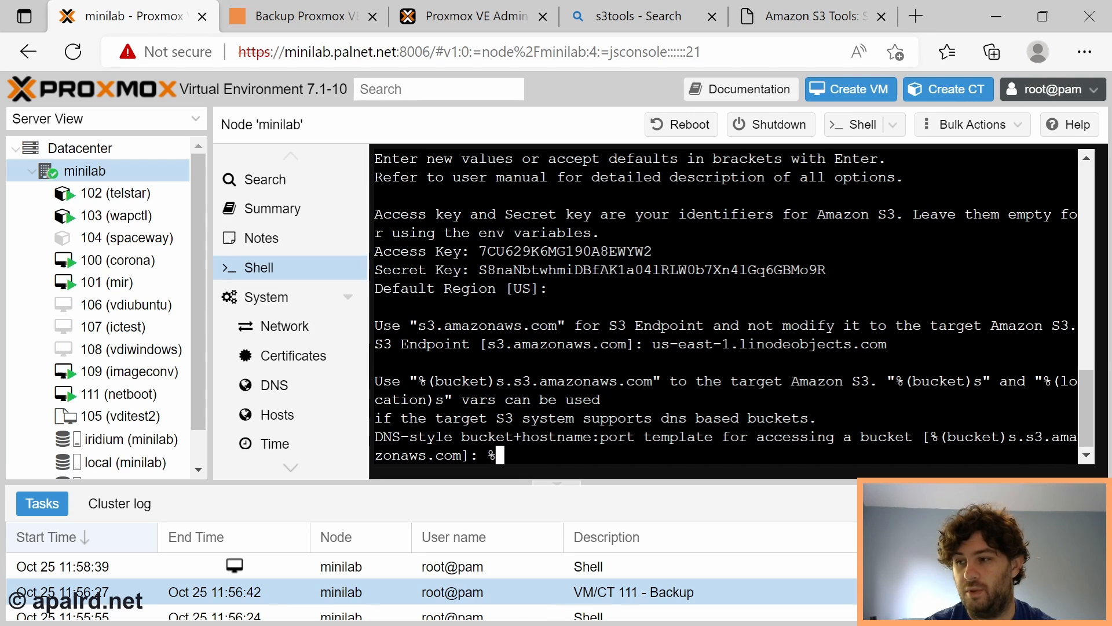
{"action": "type", "text": "(bu"}
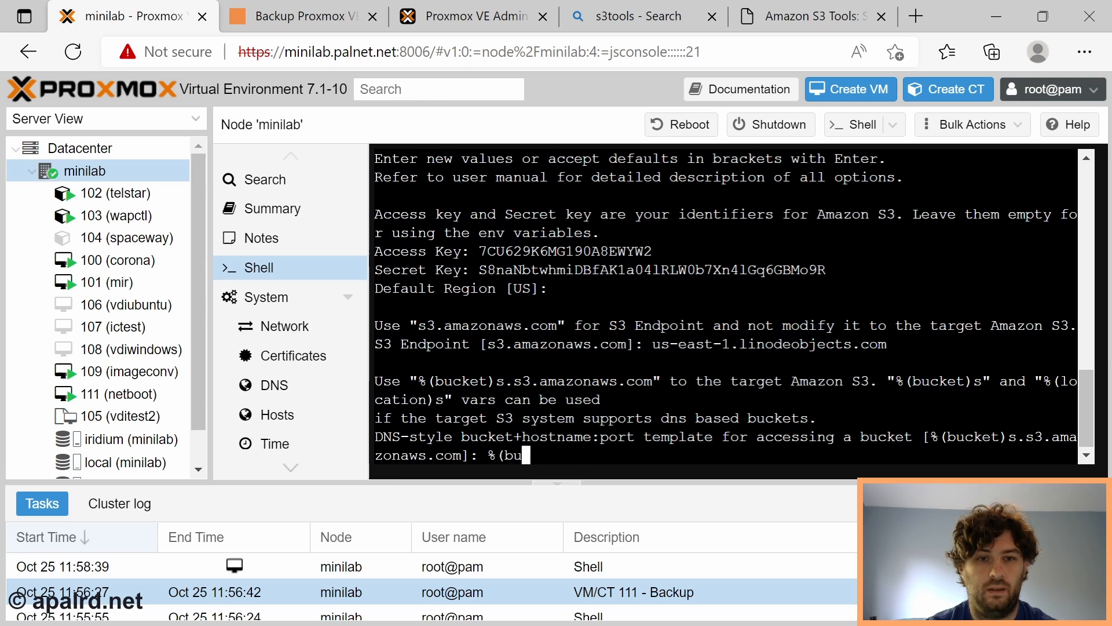
{"action": "type", "text": "ket"}
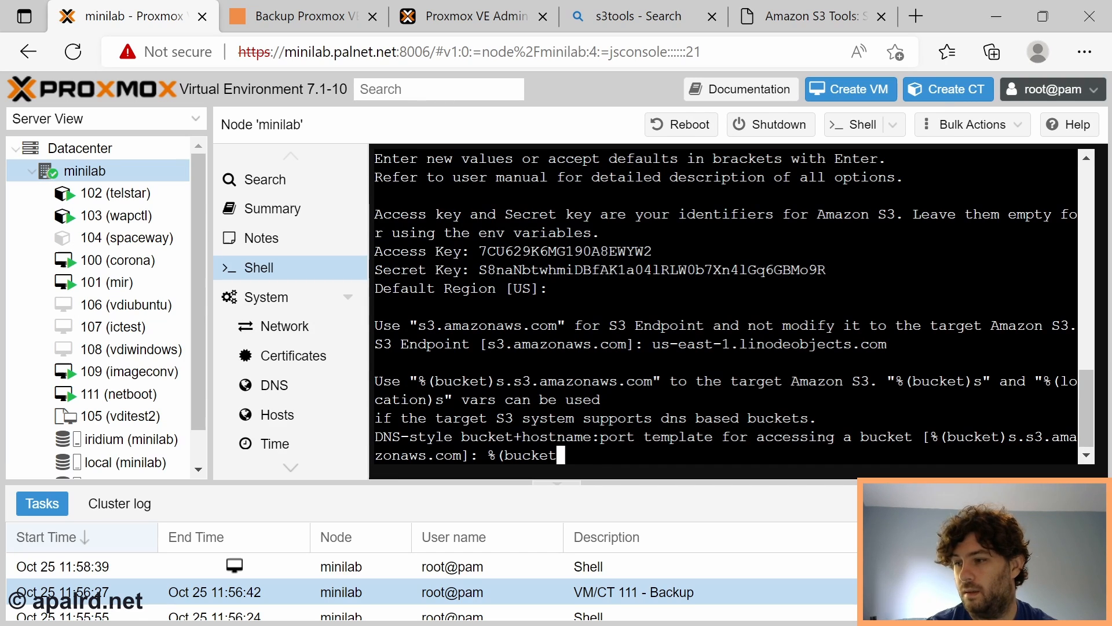
{"action": "type", "text": "s."}
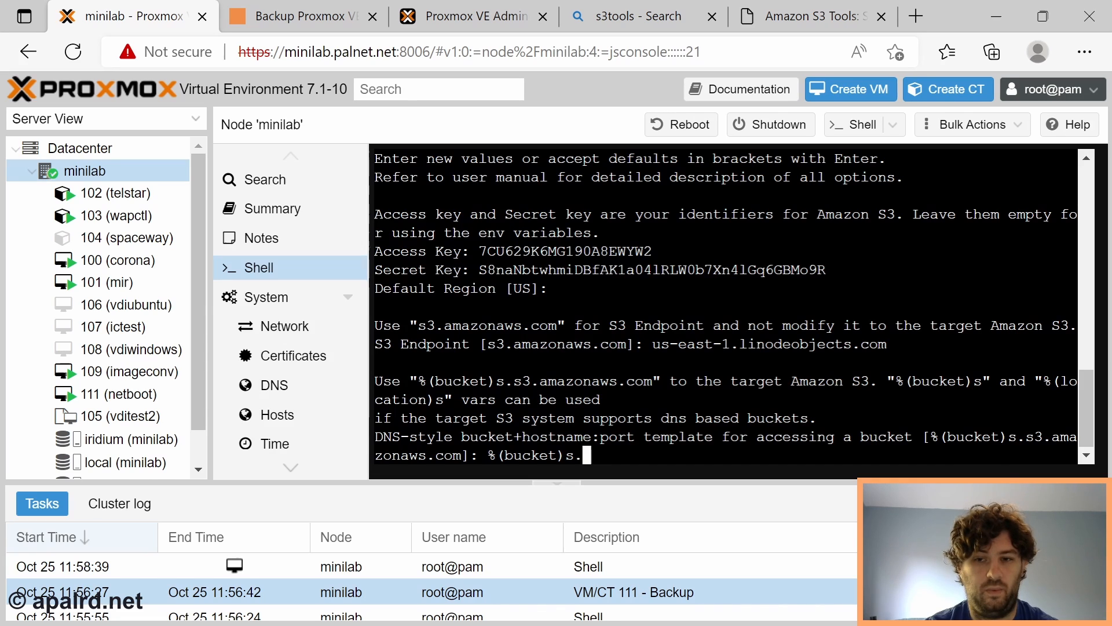
{"action": "type", "text": "us-east-1."}
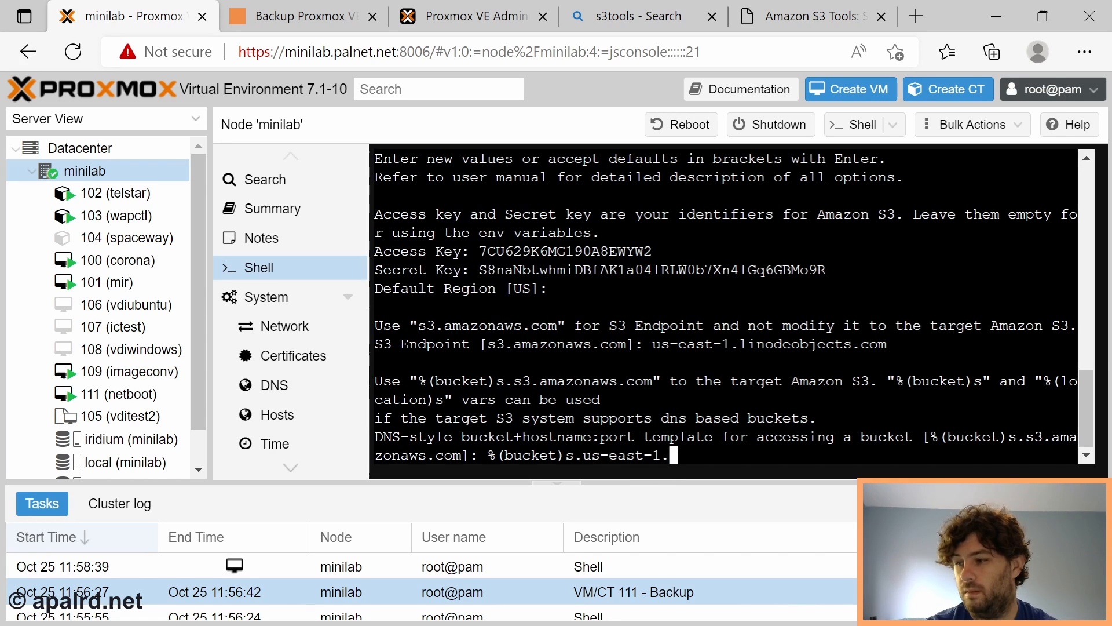
{"action": "type", "text": "linodeobjects.com"}
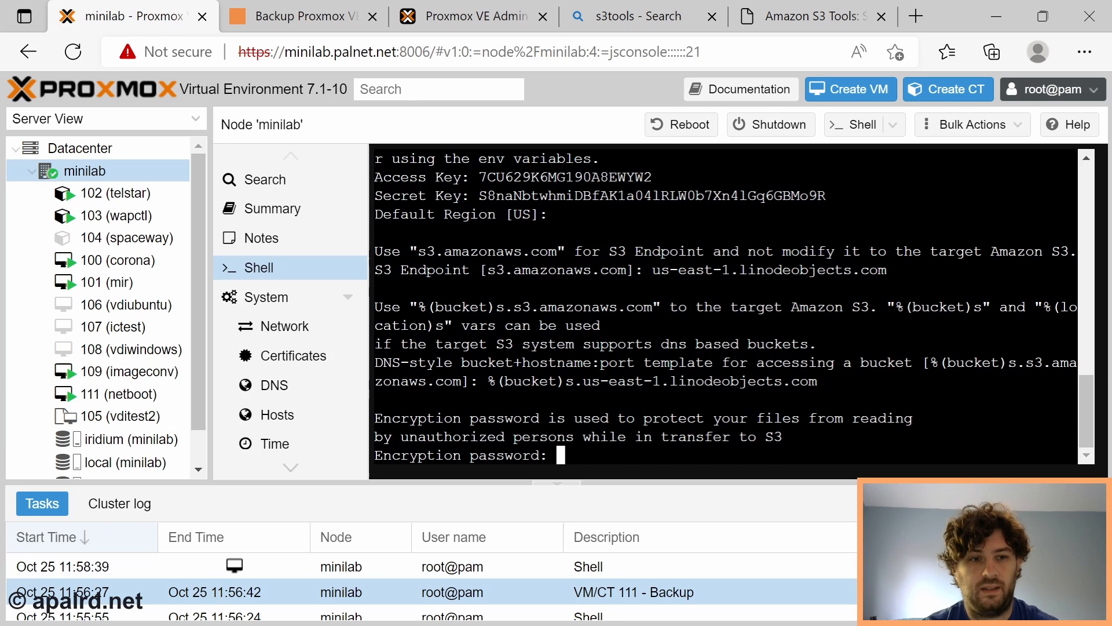
Finish the wizard with empty encryption password, default GPG path, HTTPS Yes and no proxy.
{"action": "key", "text": "Return"}
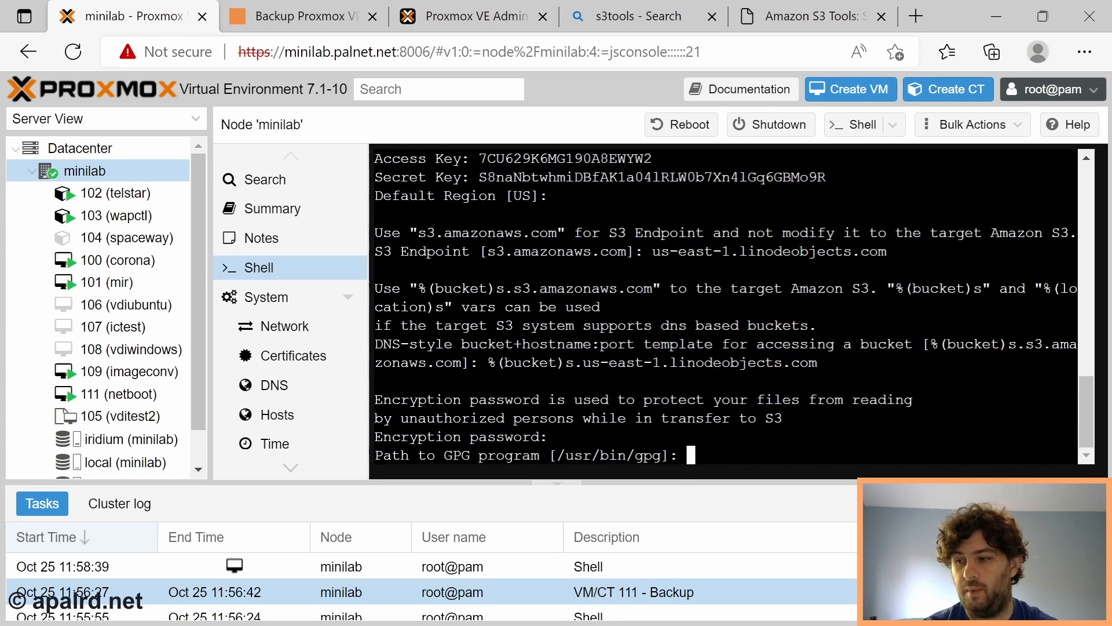
{"action": "key", "text": "Return"}
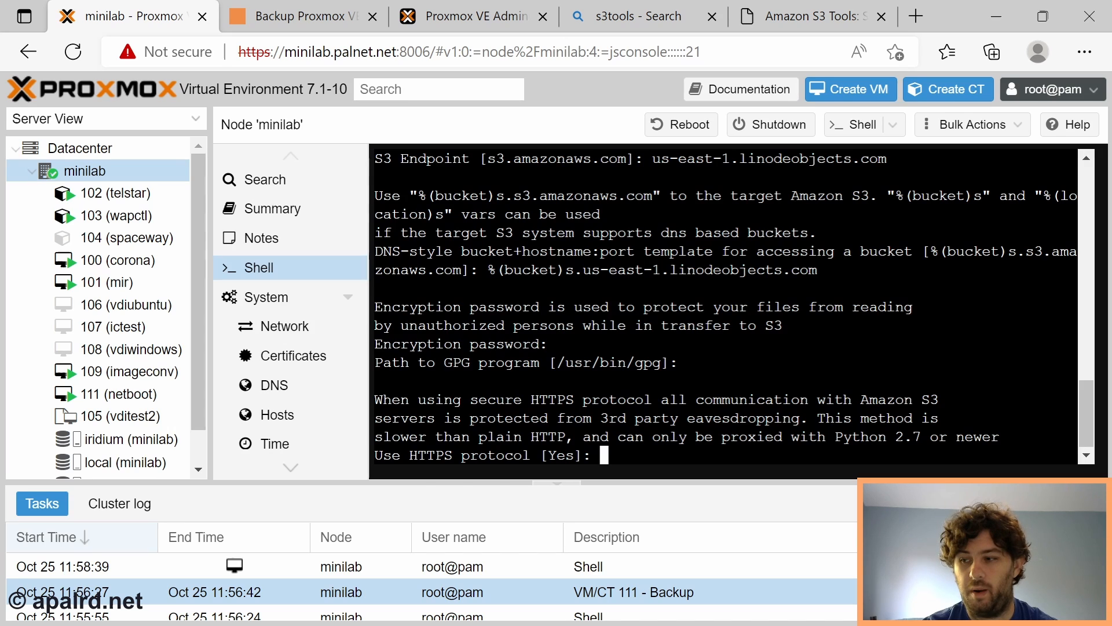
{"action": "key", "text": "Return"}
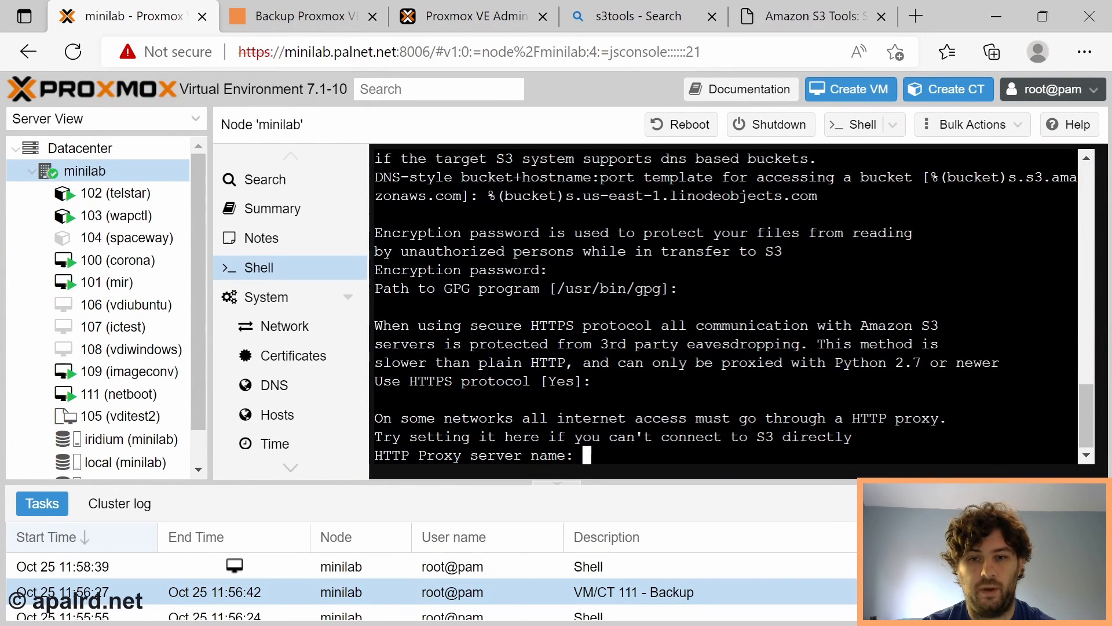
{"action": "key", "text": "Return"}
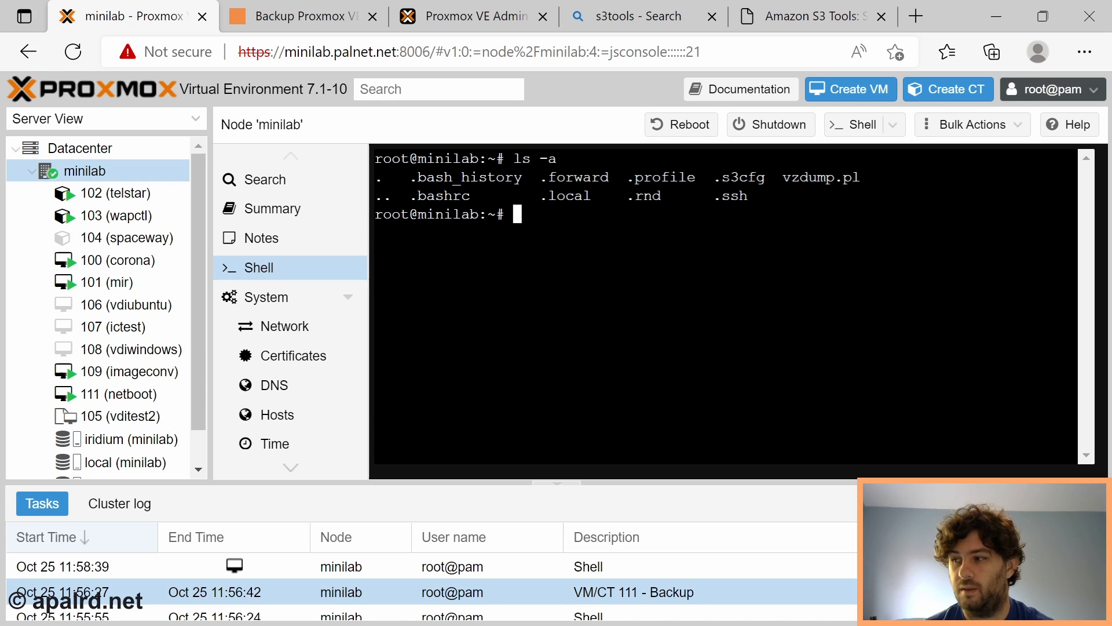
List the buckets with s3cmd ls and open the VM 111 backup task output.
{"action": "double_click", "coordinate": [739, 177]}
{"action": "type", "text": "s3cmd ls"}
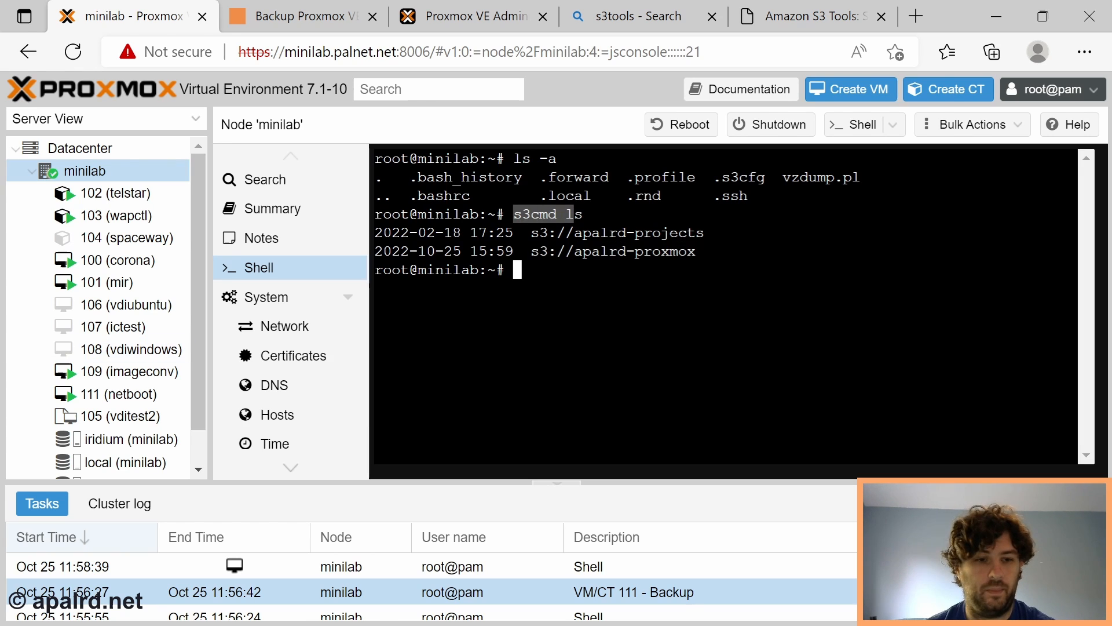
{"action": "key", "text": "Return"}
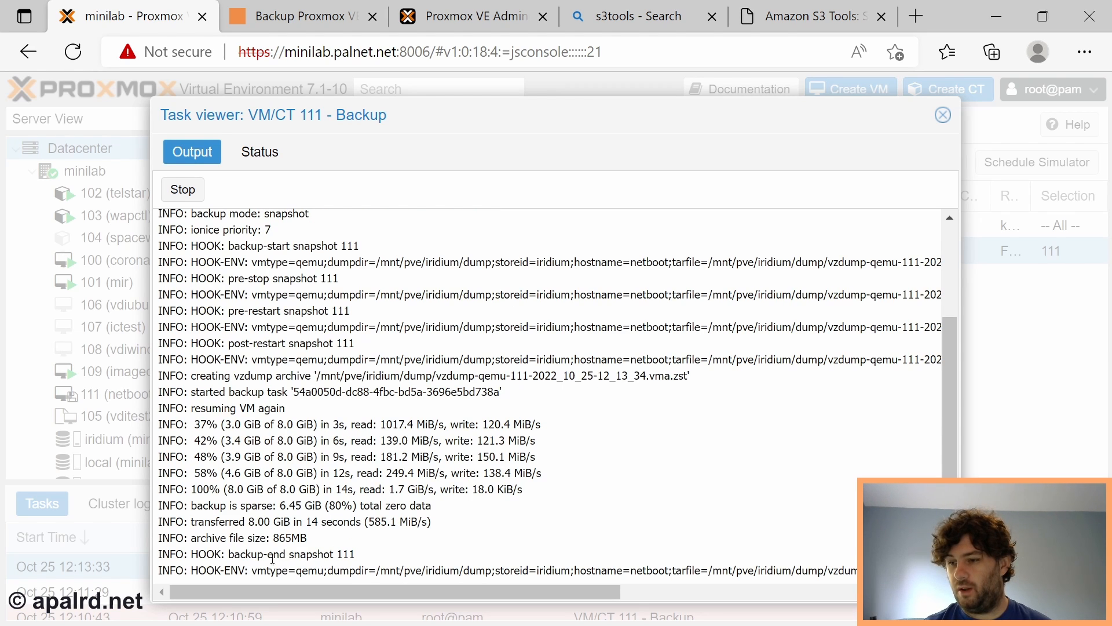
Review the backup-end hook, S3 upload and TASK OK lines in the log, then close the Task viewer.
{"action": "double_click", "coordinate": [280, 554]}
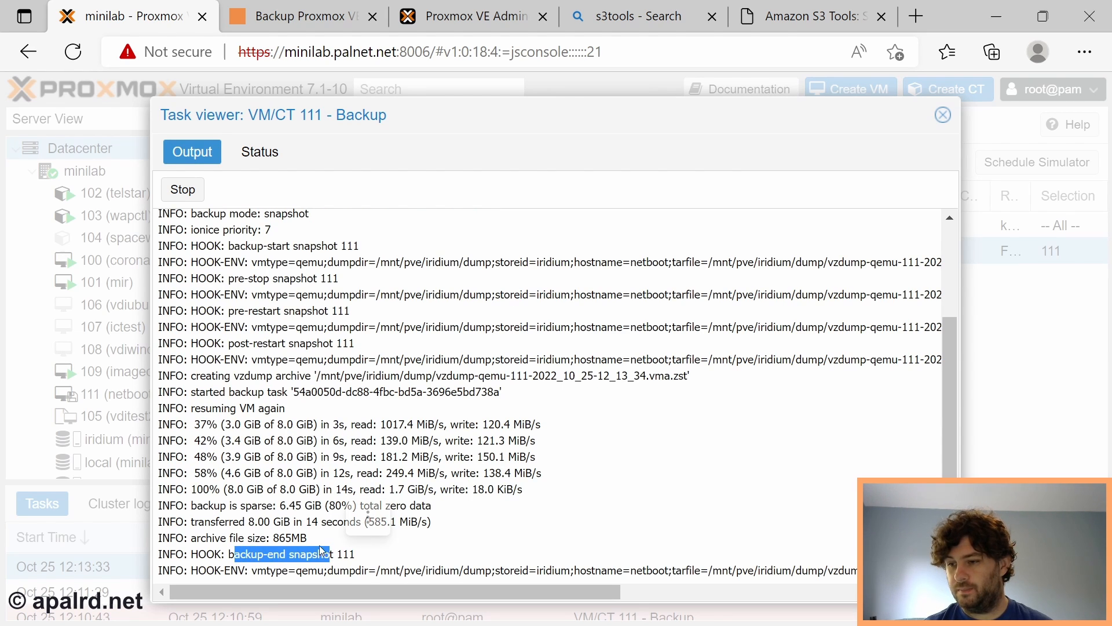
{"action": "double_click", "coordinate": [289, 538]}
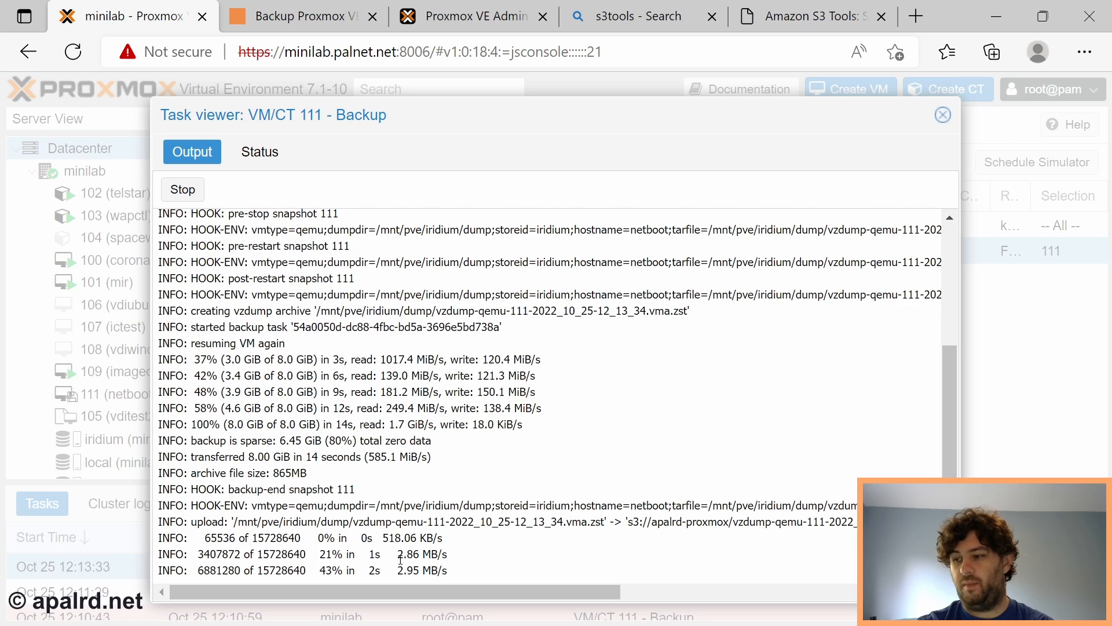
{"action": "scroll", "scroll_direction": "down", "scroll_amount": 3}
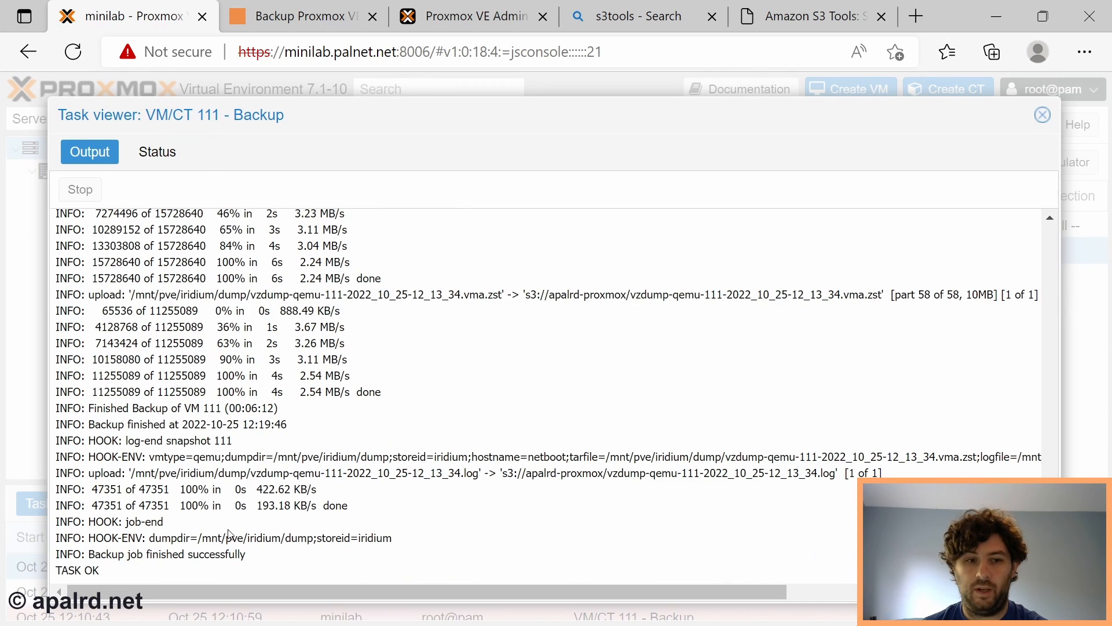
{"action": "double_click", "coordinate": [166, 553]}
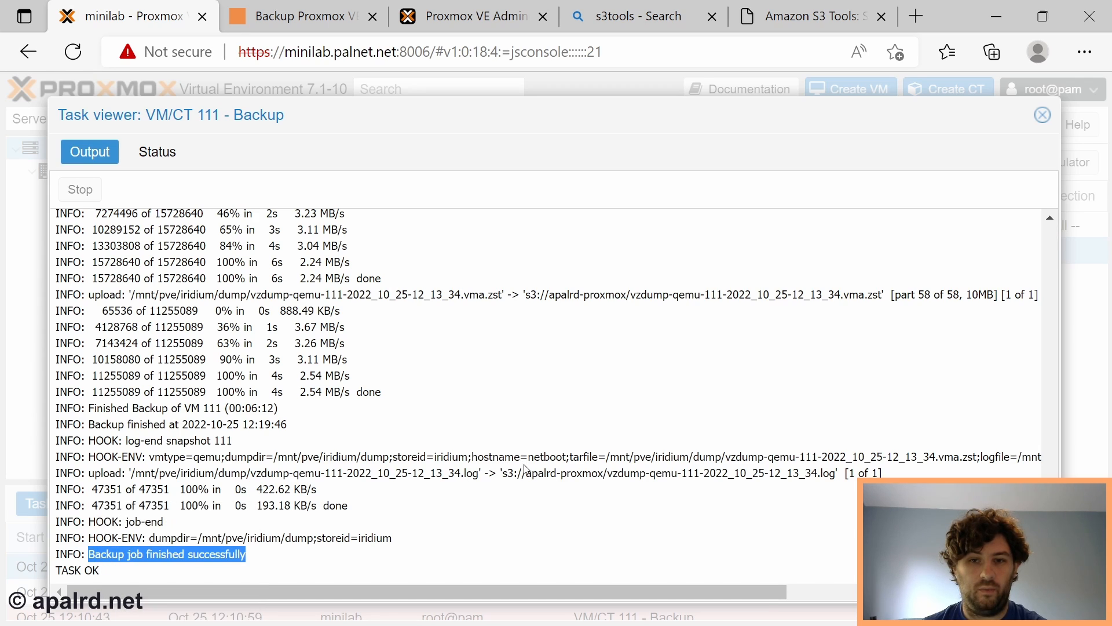
{"action": "double_click", "coordinate": [757, 294]}
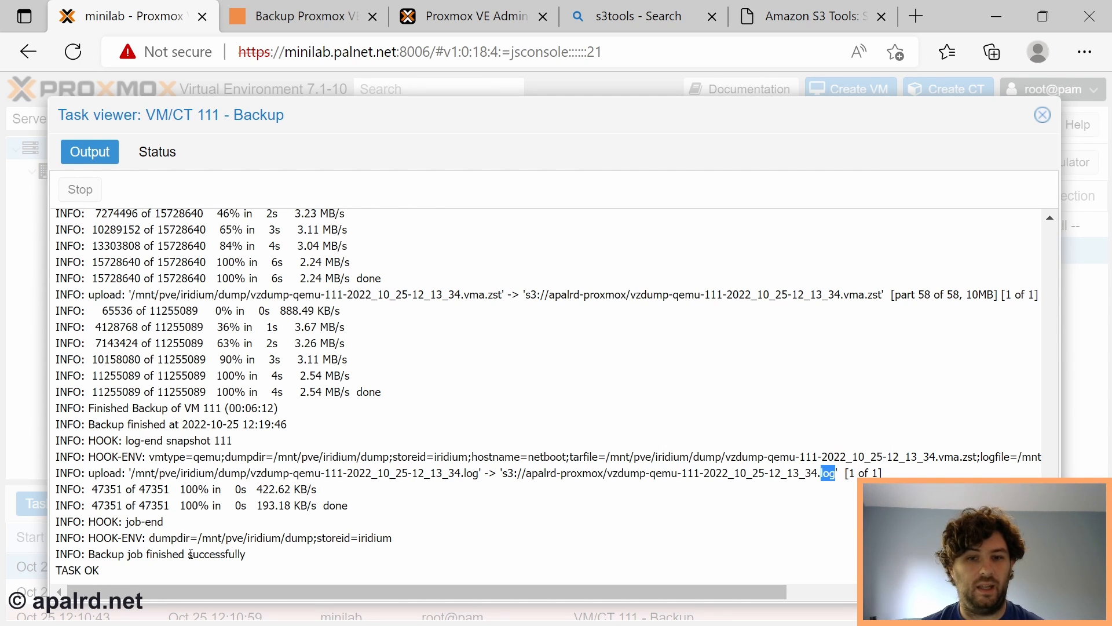
{"action": "left_click", "coordinate": [1042, 114]}
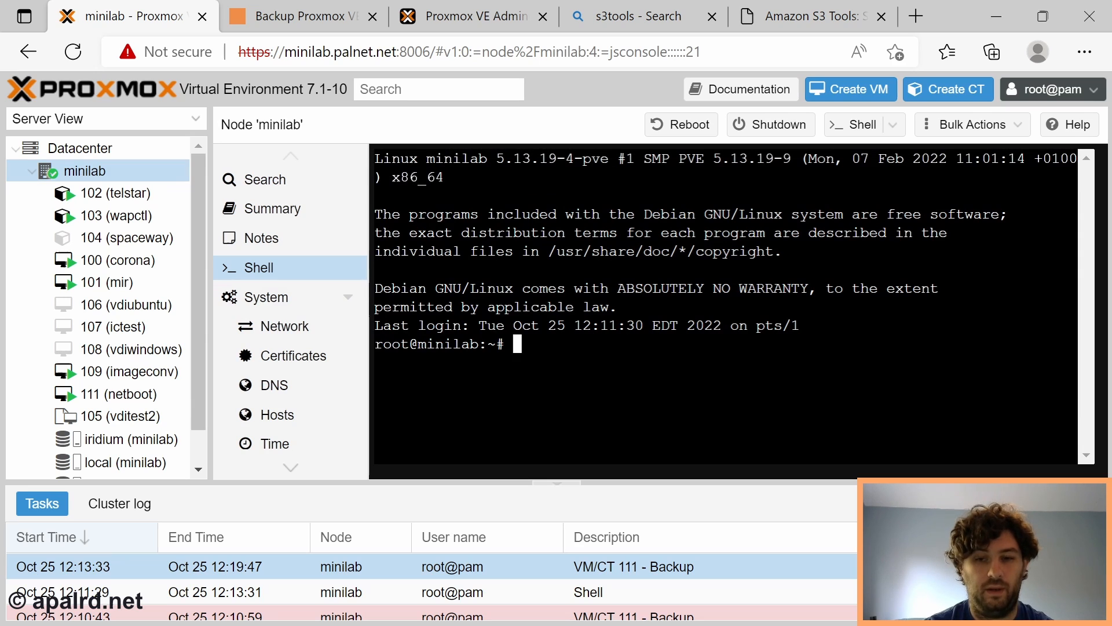
List s3://apalrd-proxmox/ showing the VM 111 backups and vzdump.pl, then return to the backup blog post.
{"action": "type", "text": "s3cmd info s3://apalrd-proxmox/vzdump.pl"}
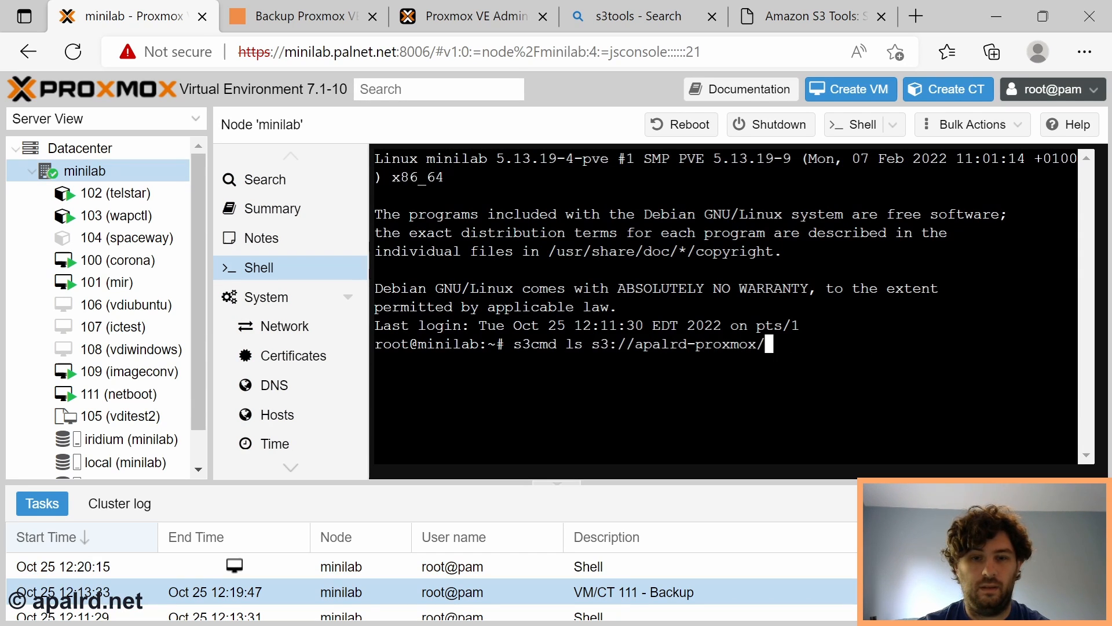
{"action": "key", "text": "Return"}
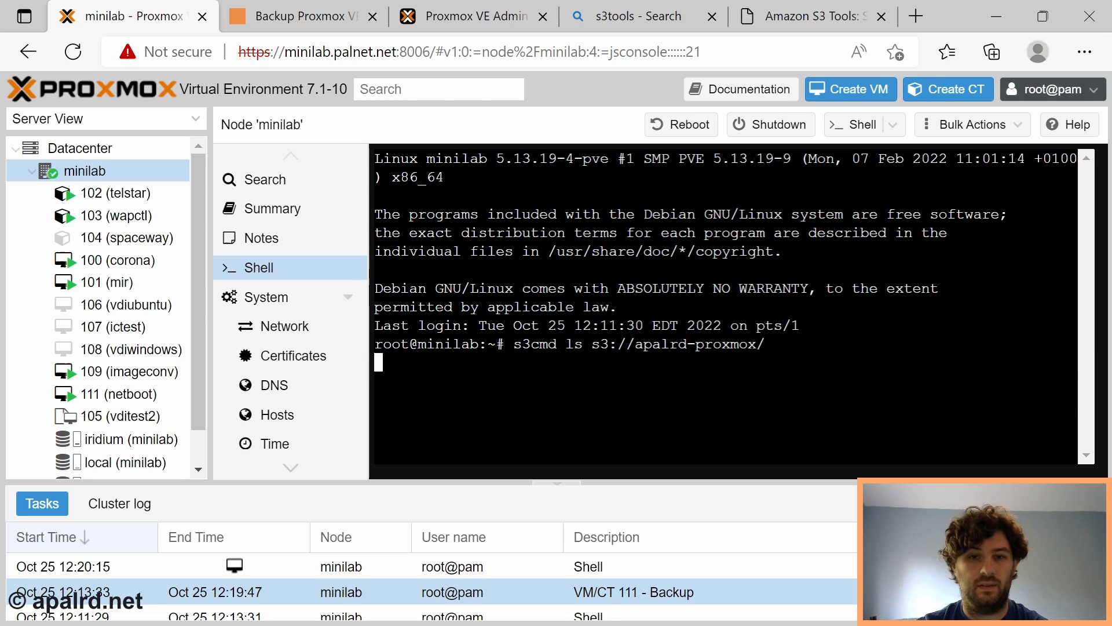
{"action": "key", "text": "Return"}
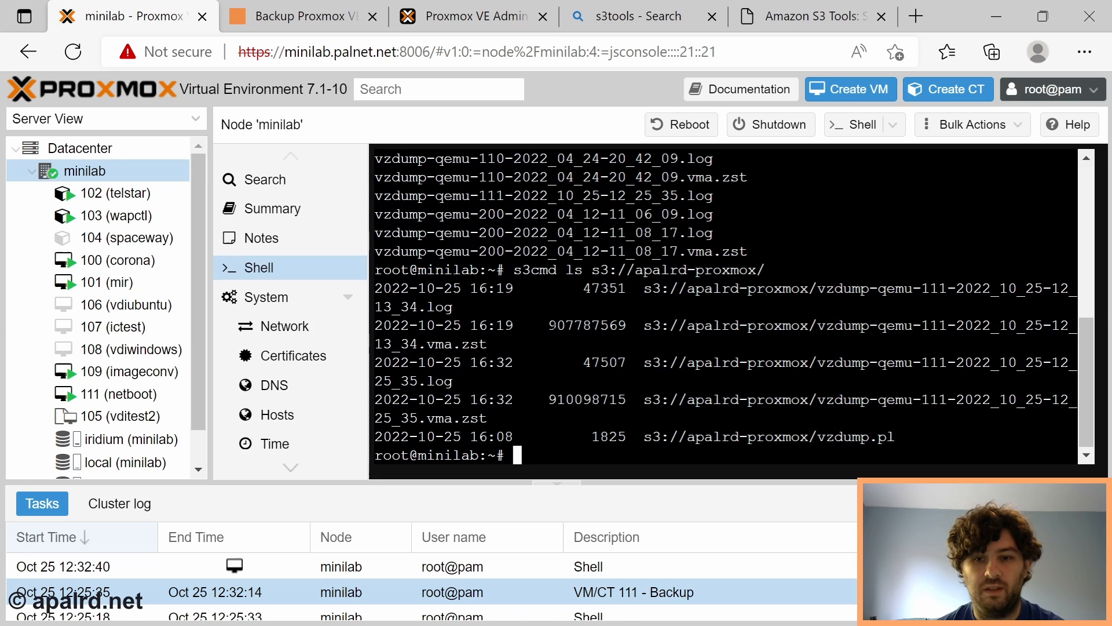
{"action": "left_click", "coordinate": [301, 16]}
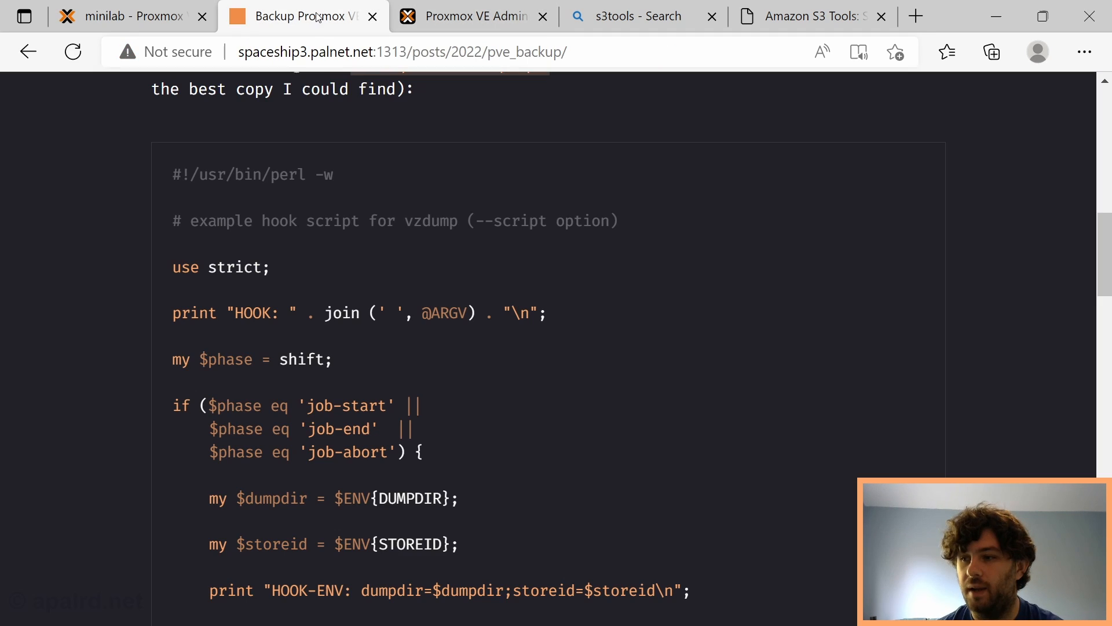
Copy the GNU date cleanup script from the GitHub Gist and return to the Proxmox shell.
{"action": "left_click", "coordinate": [402, 16]}
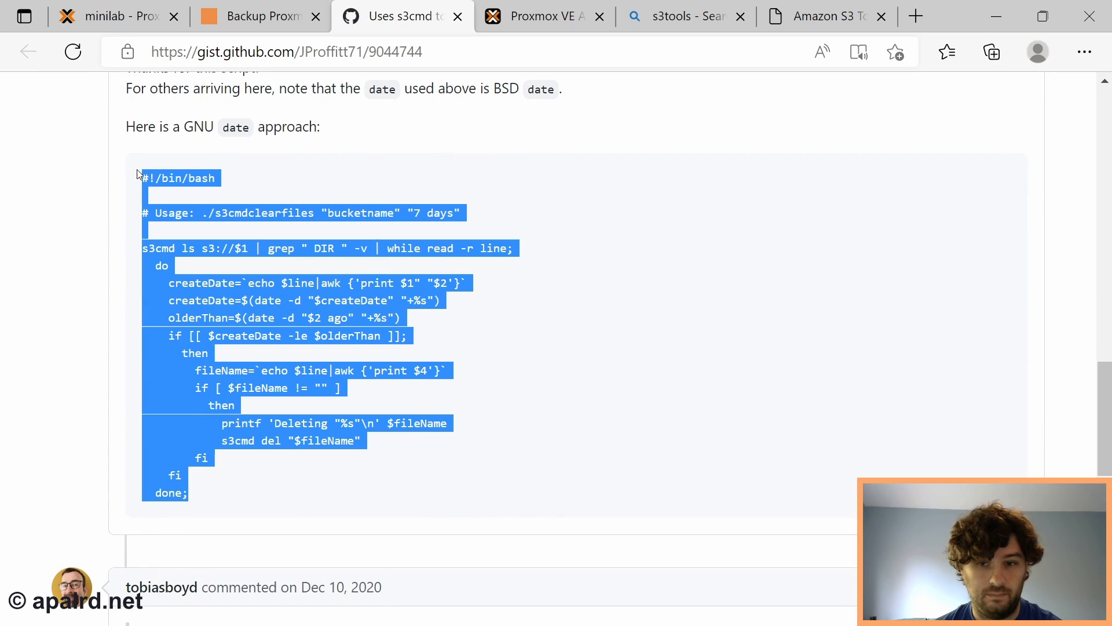
{"action": "mouse_move", "coordinate": [542, 374]}
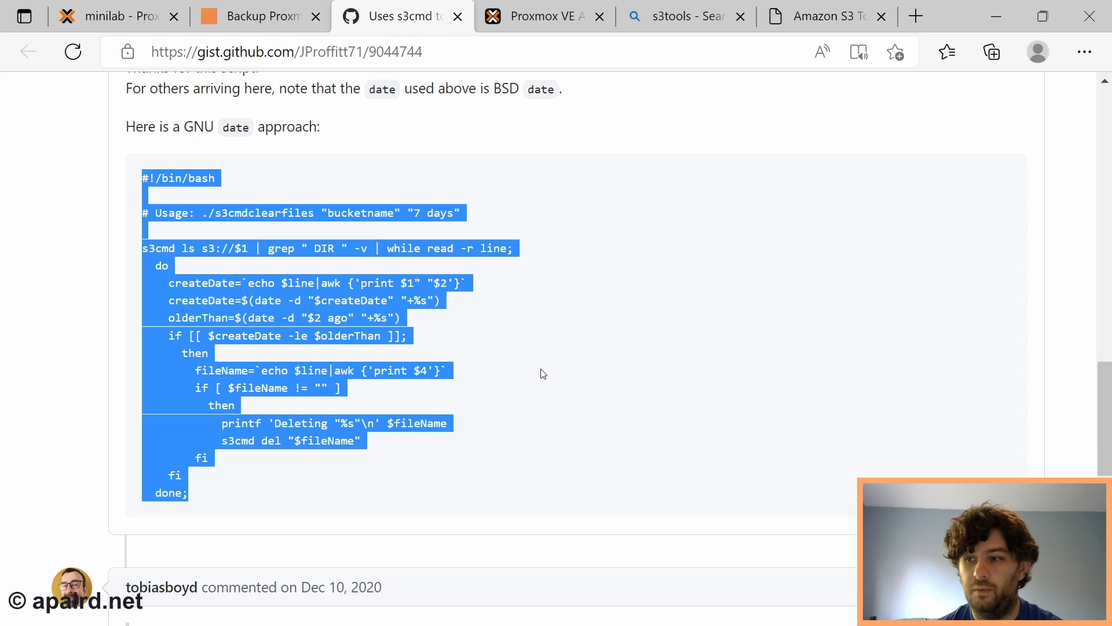
{"action": "left_click", "coordinate": [113, 15]}
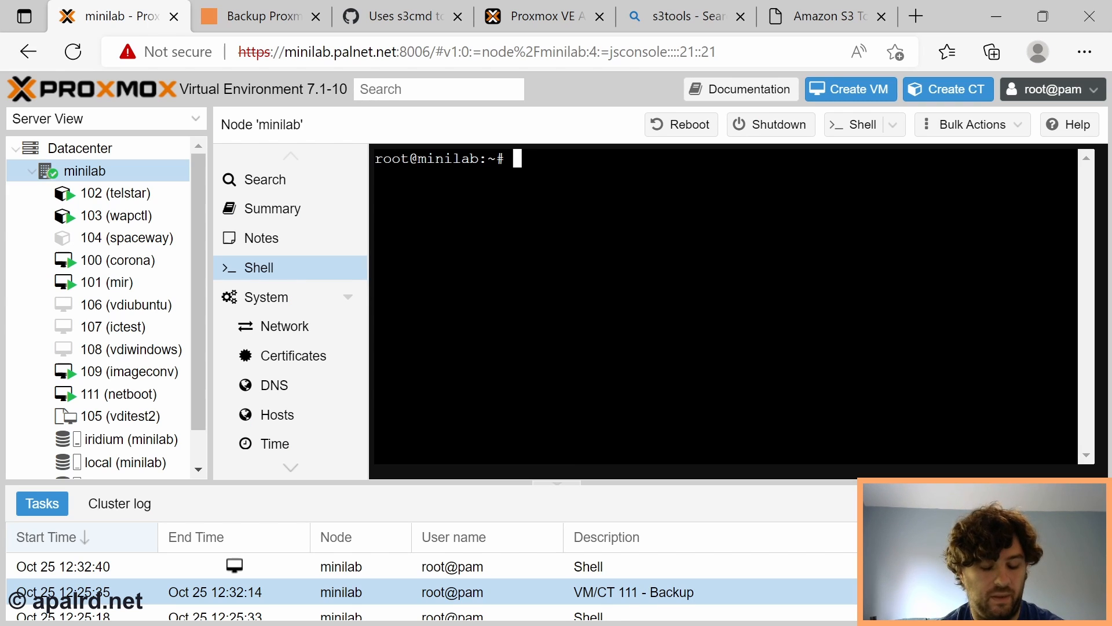
Create s3cleanup.sh in nano with the pasted cleanup script and save it.
{"action": "type", "text": "nano s3clean"}
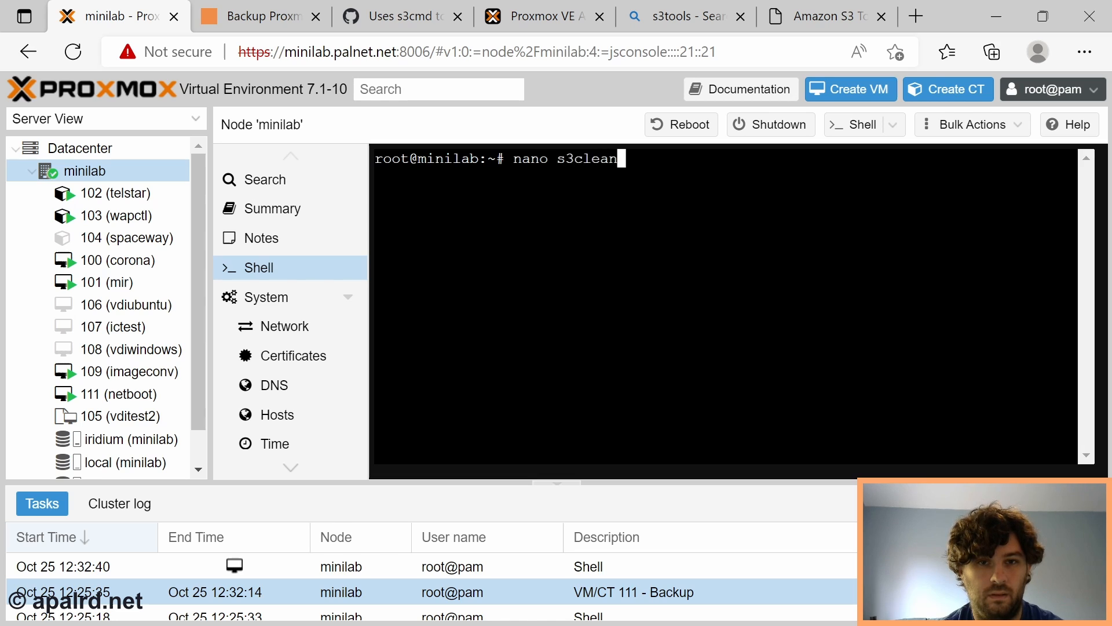
{"action": "key", "text": "Return"}
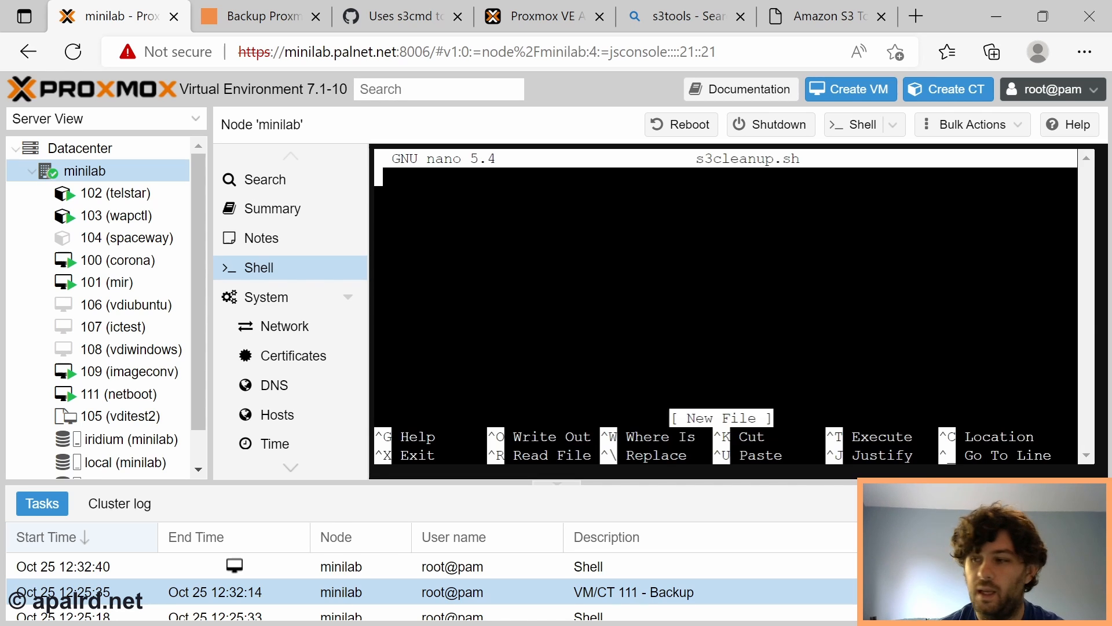
{"action": "type", "text": "if [[ $fileName != \"\" ]]"}
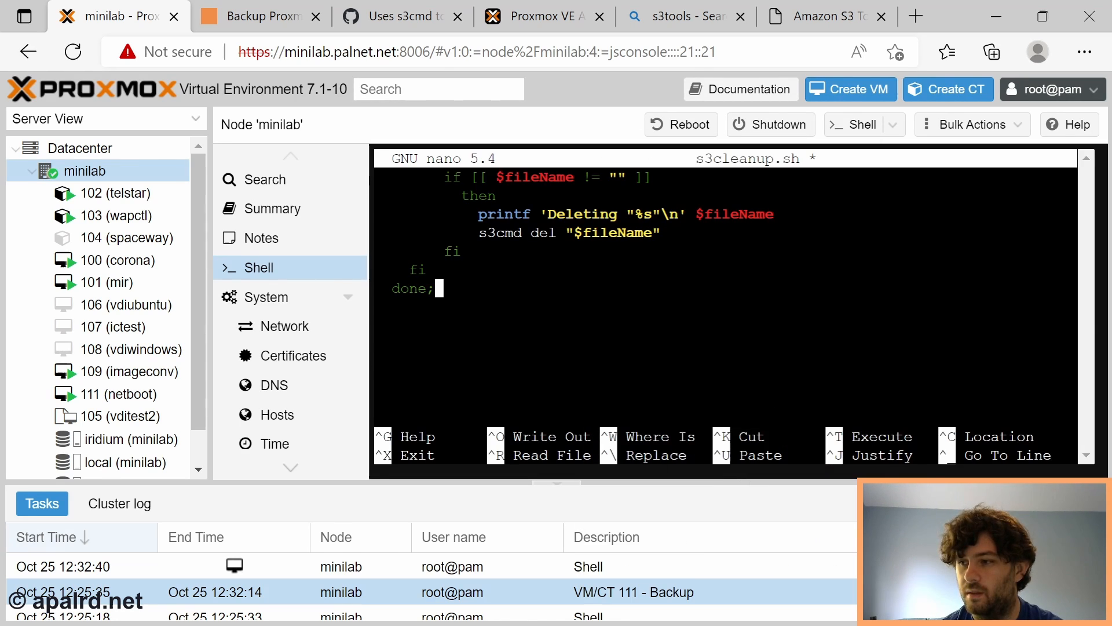
{"action": "key", "text": "ctrl+x"}
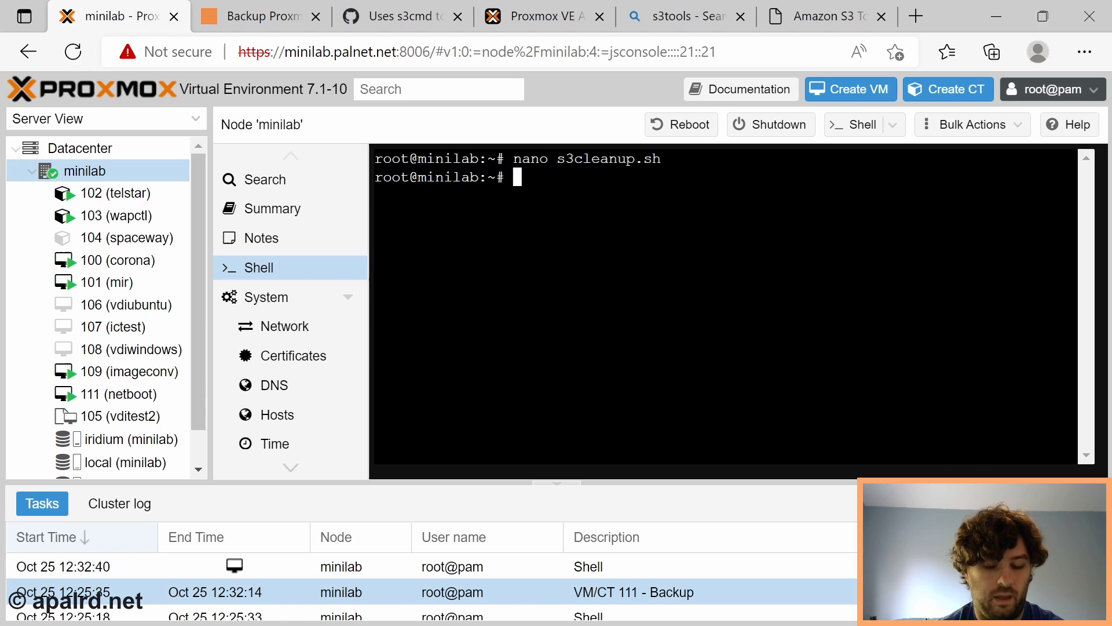
Make s3cleanup.sh executable with chmod +x and run it against the apalrd-proxmox bucket.
{"action": "type", "text": "chmod +x"}
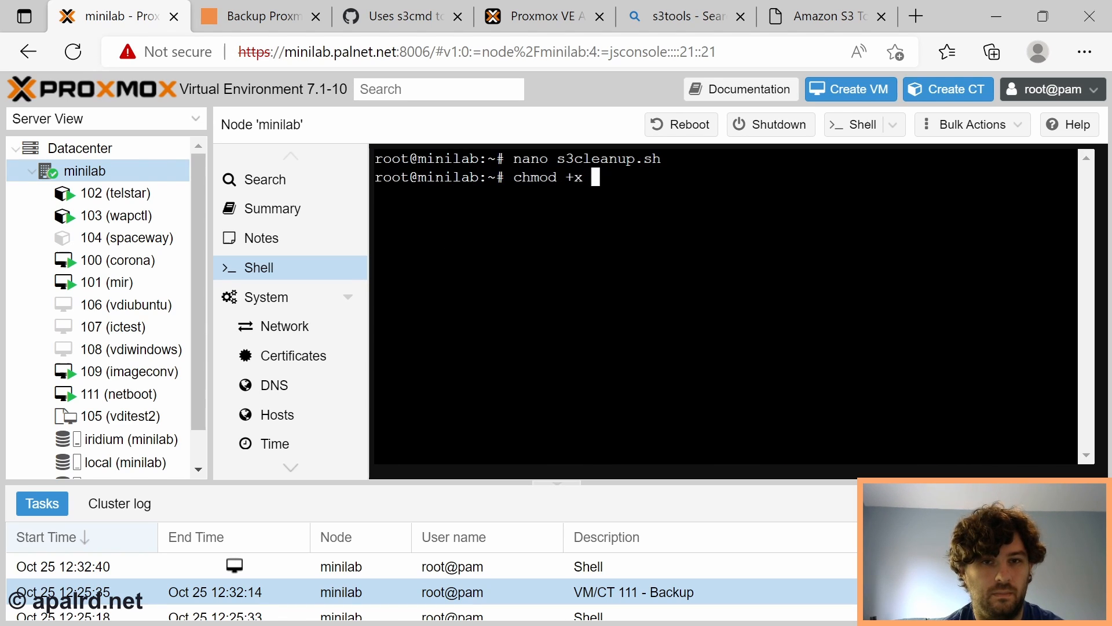
{"action": "type", "text": "s3cleanup.sh"}
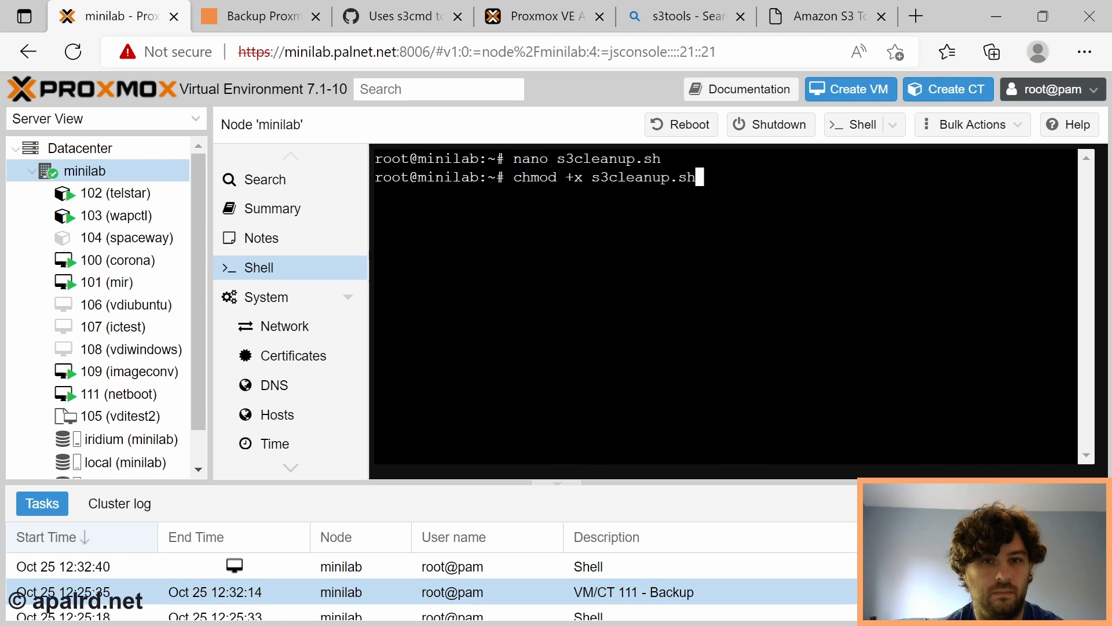
{"action": "key", "text": "Return"}
{"action": "type", "text": "./s3cleanup.sh apalrd-proxmox \"-1 days"}
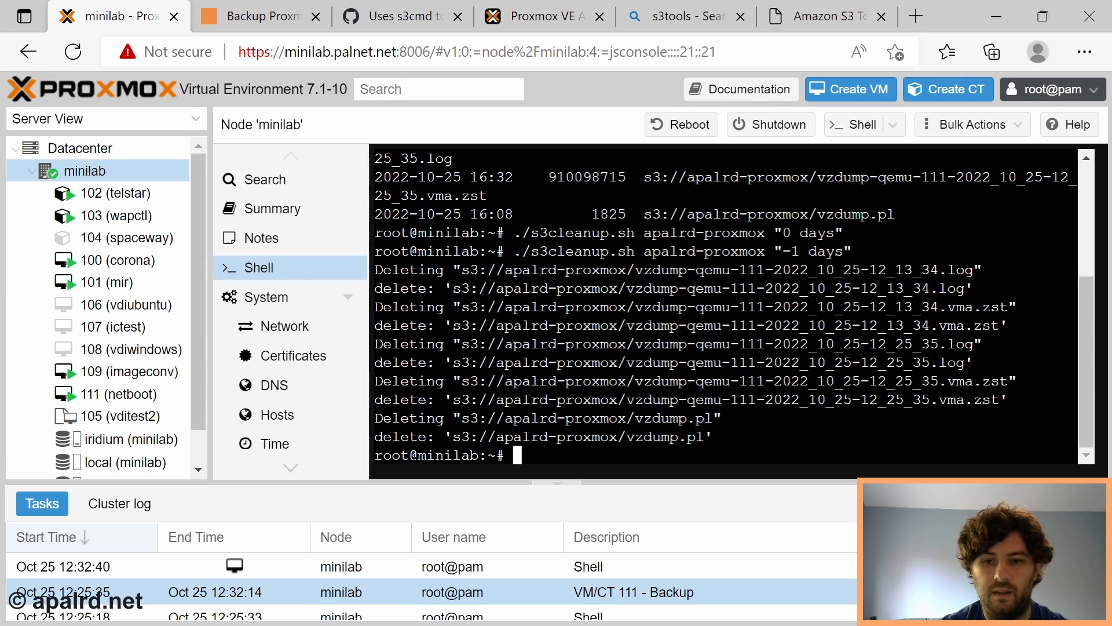
{"action": "type", "text": "nano"}
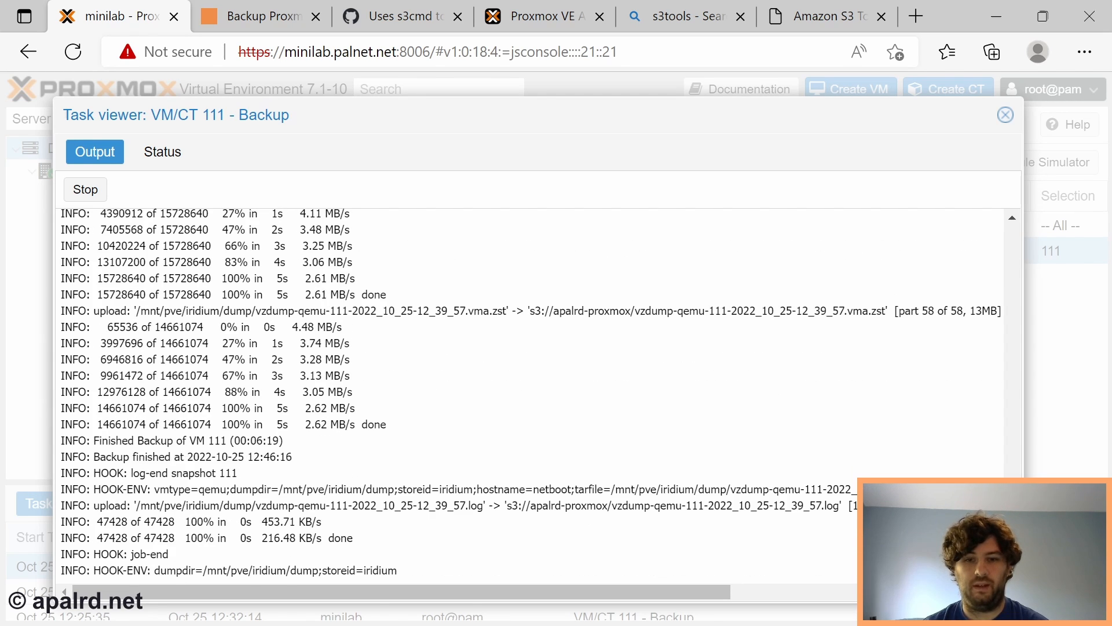
Scroll to the end of the newest VM 111 backup output showing the cleanup deletions and TASK OK.
{"action": "scroll", "scroll_direction": "down", "scroll_amount": 3}
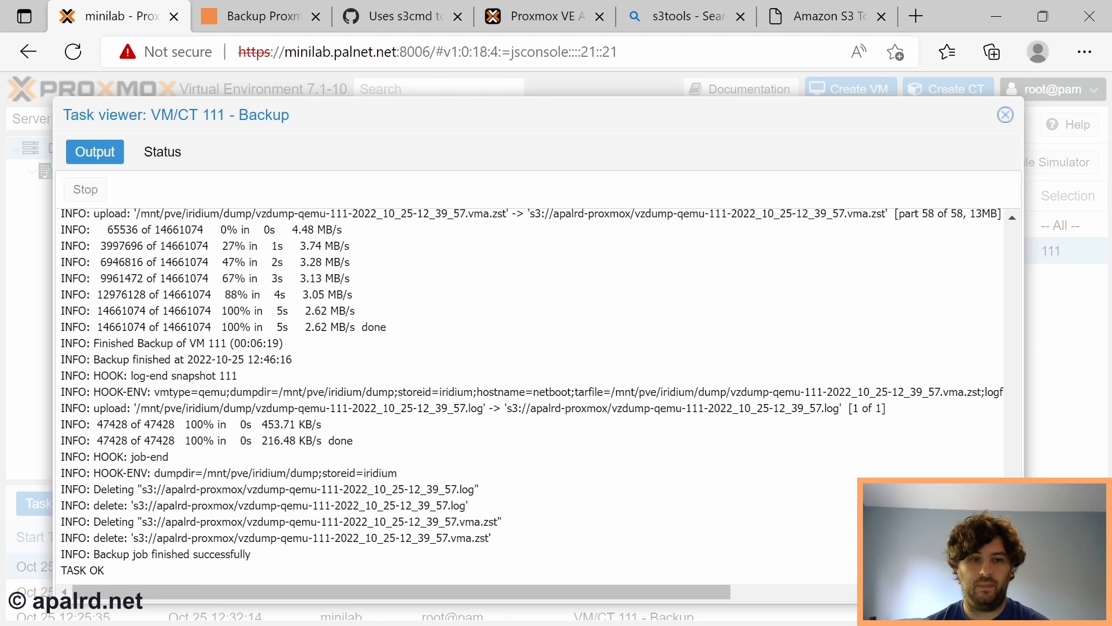